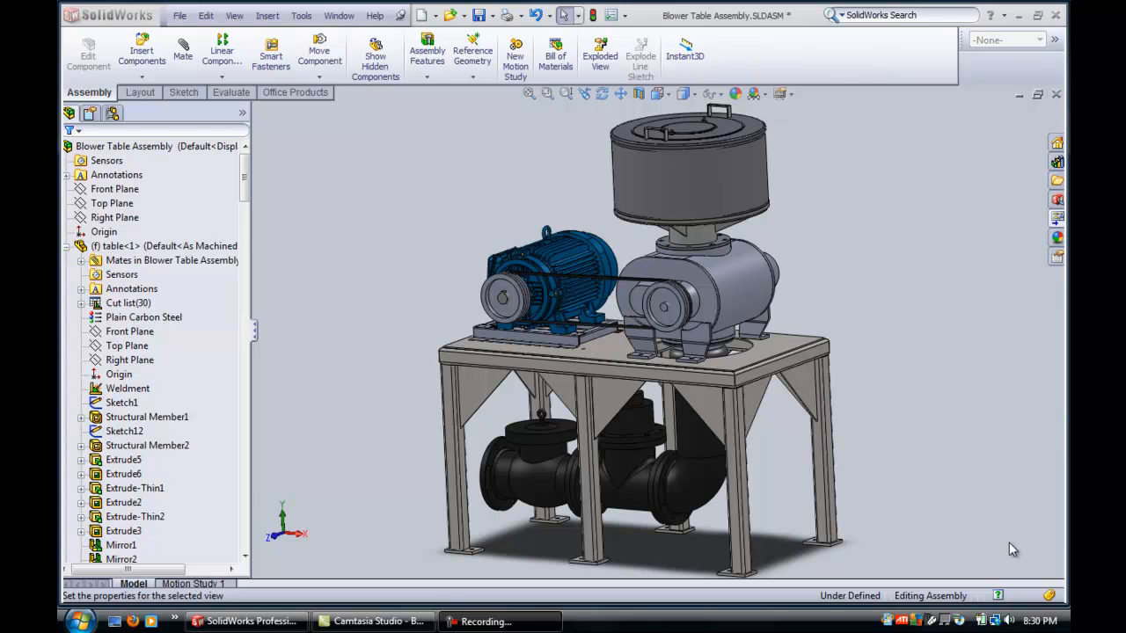
{"action": "mouse_move", "coordinate": [837, 203]}
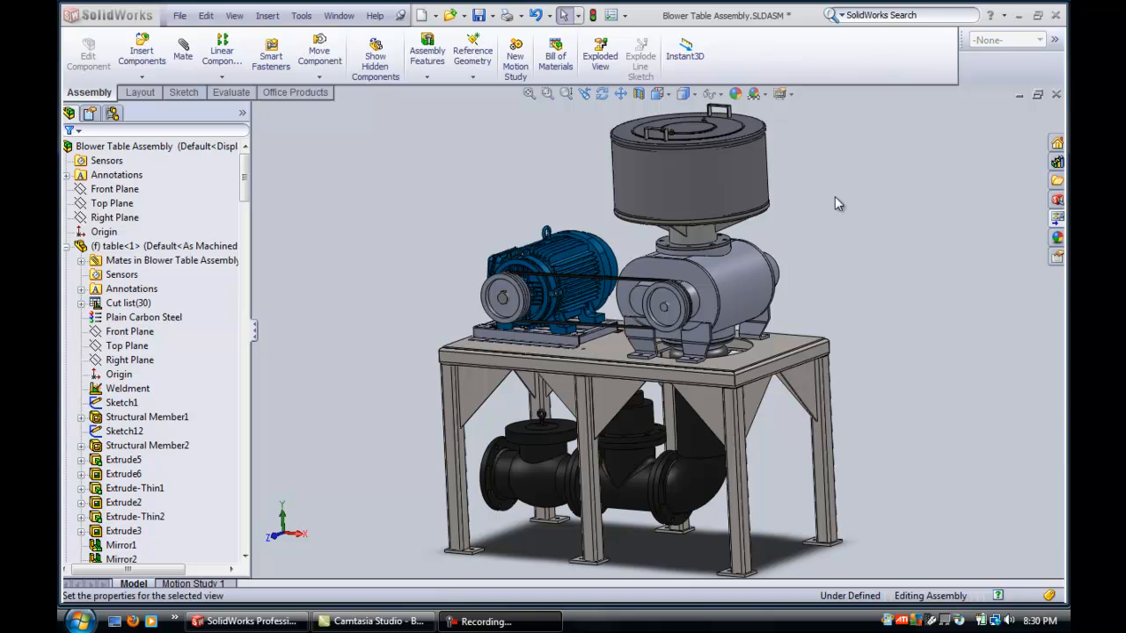
{"action": "mouse_move", "coordinate": [425, 379]}
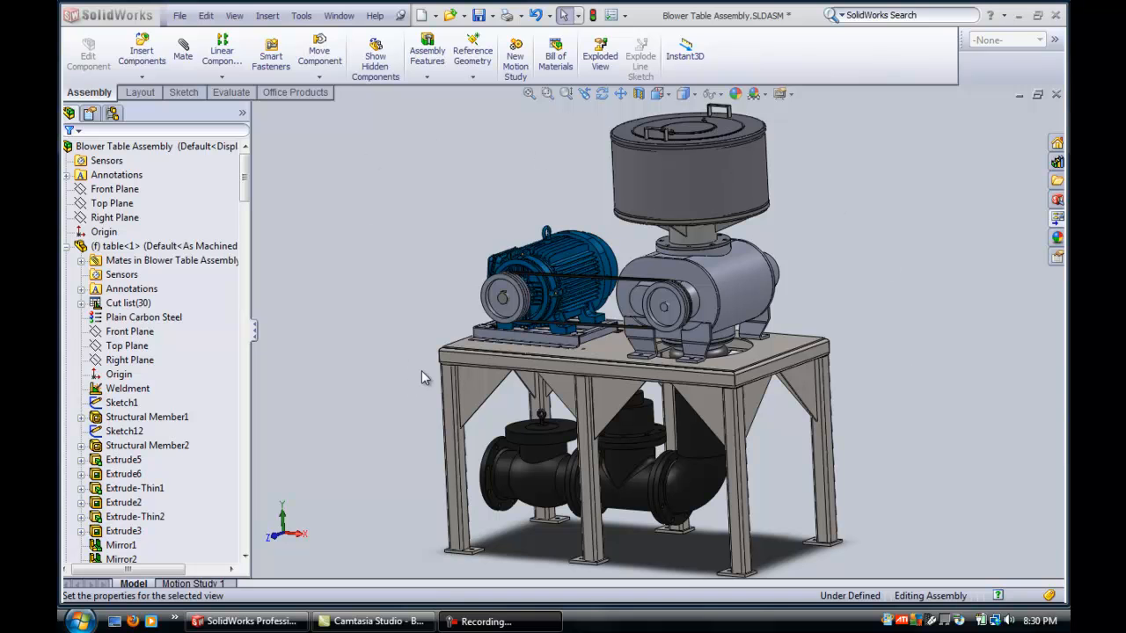
Step: Start a new drawing from the open Blower Table Assembly via File > Make Drawing from Assembly
{"action": "left_click", "coordinate": [180, 14]}
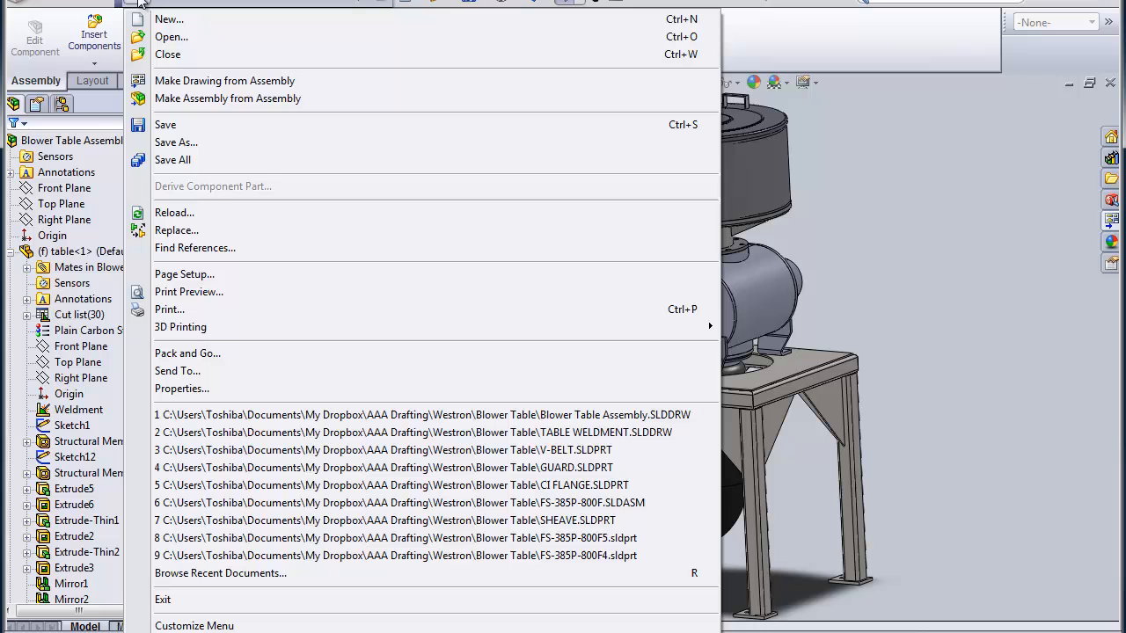
{"action": "mouse_move", "coordinate": [224, 81]}
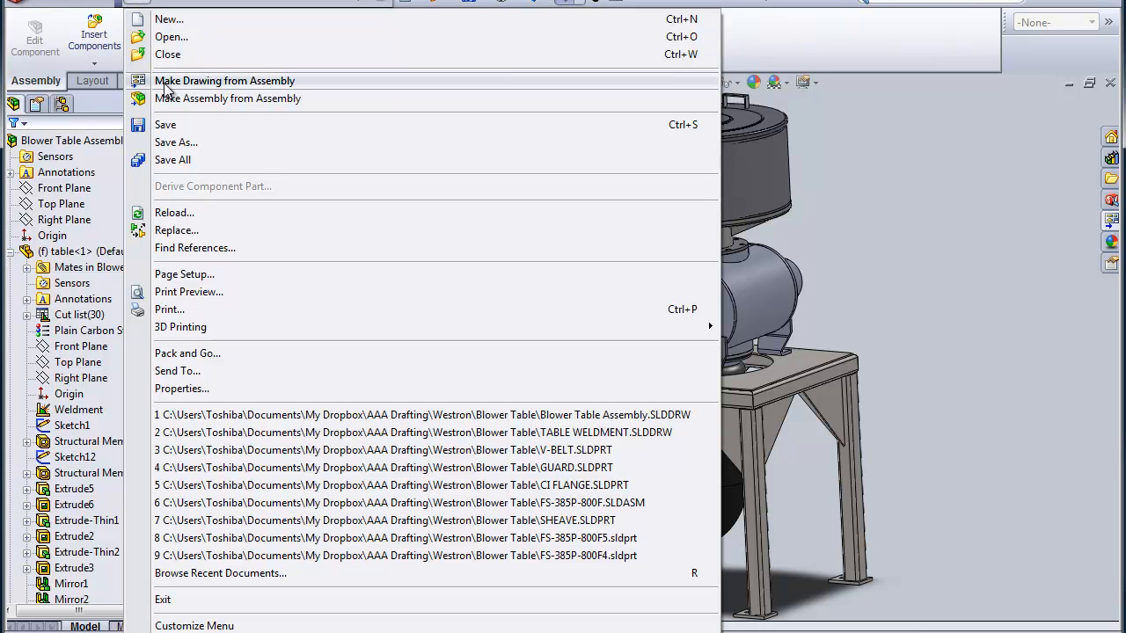
{"action": "left_click", "coordinate": [226, 80]}
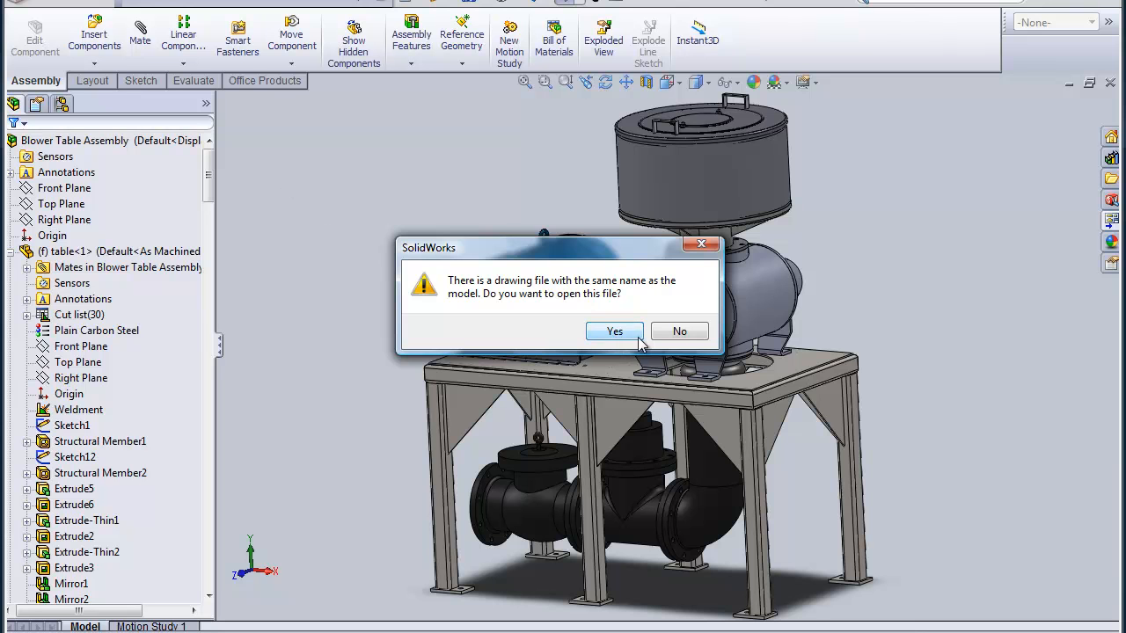
Step: Decline the existing drawing and create Draw1 from the Drawing template
{"action": "left_click", "coordinate": [614, 332]}
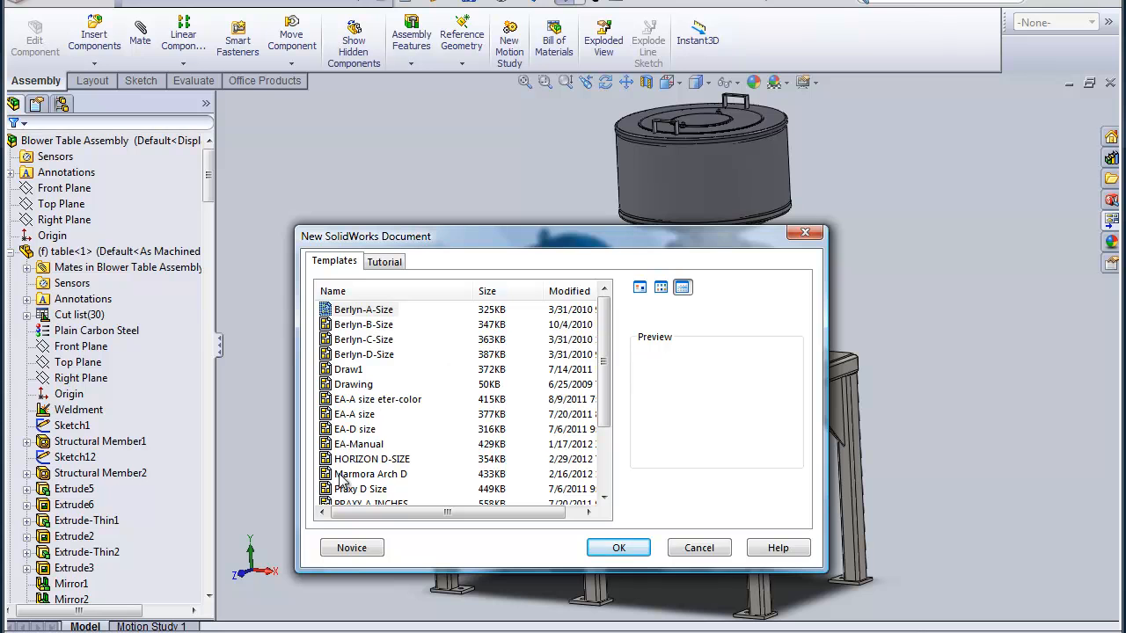
{"action": "scroll", "scroll_direction": "down", "scroll_amount": 3}
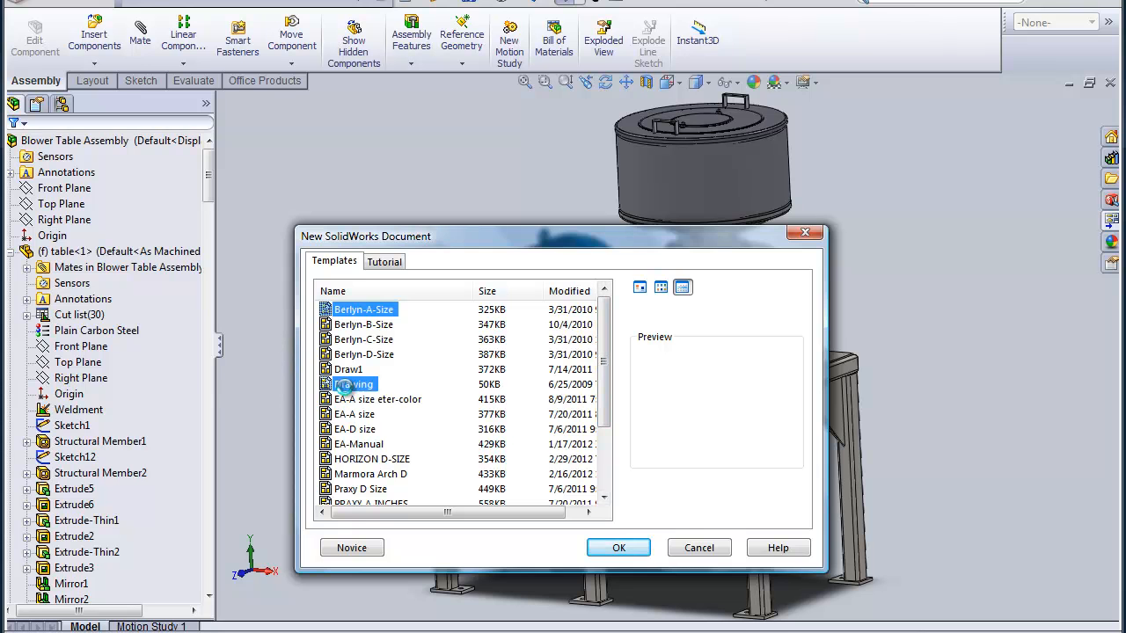
{"action": "left_click", "coordinate": [619, 548]}
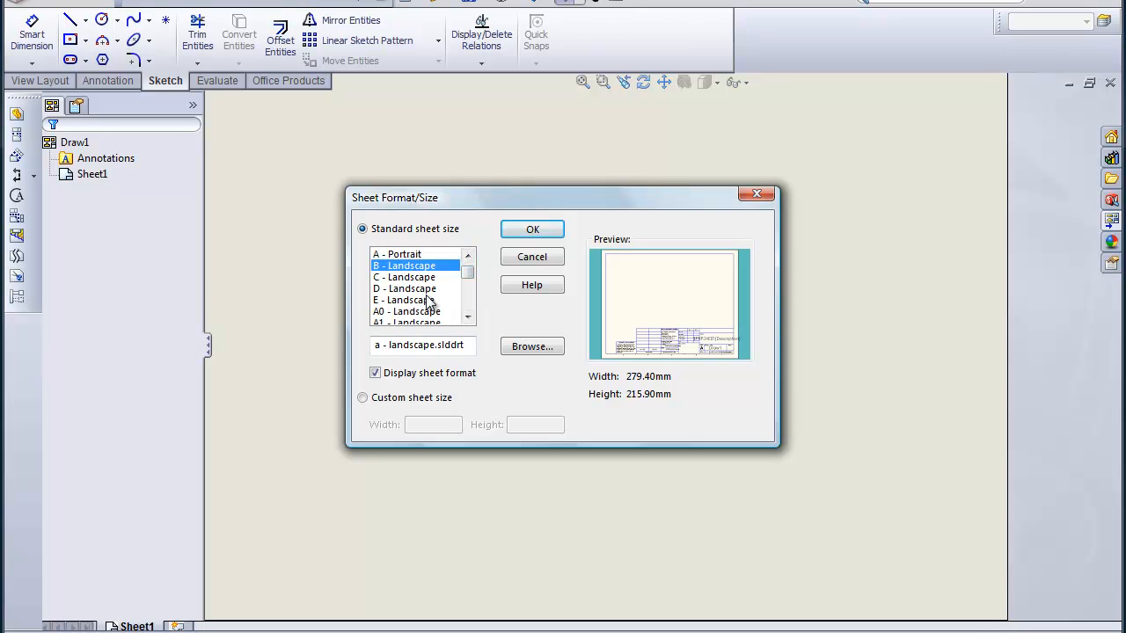
Step: Accept the B - Landscape sheet so the View Palette offers the assembly's views
{"action": "left_click", "coordinate": [532, 229]}
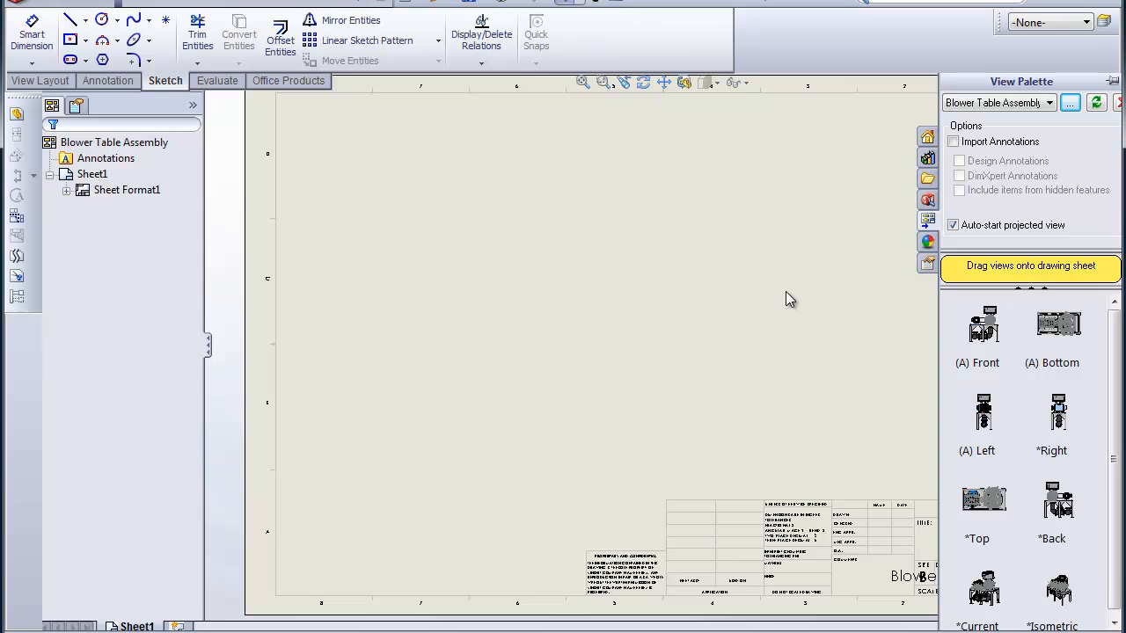
{"action": "mouse_move", "coordinate": [983, 343]}
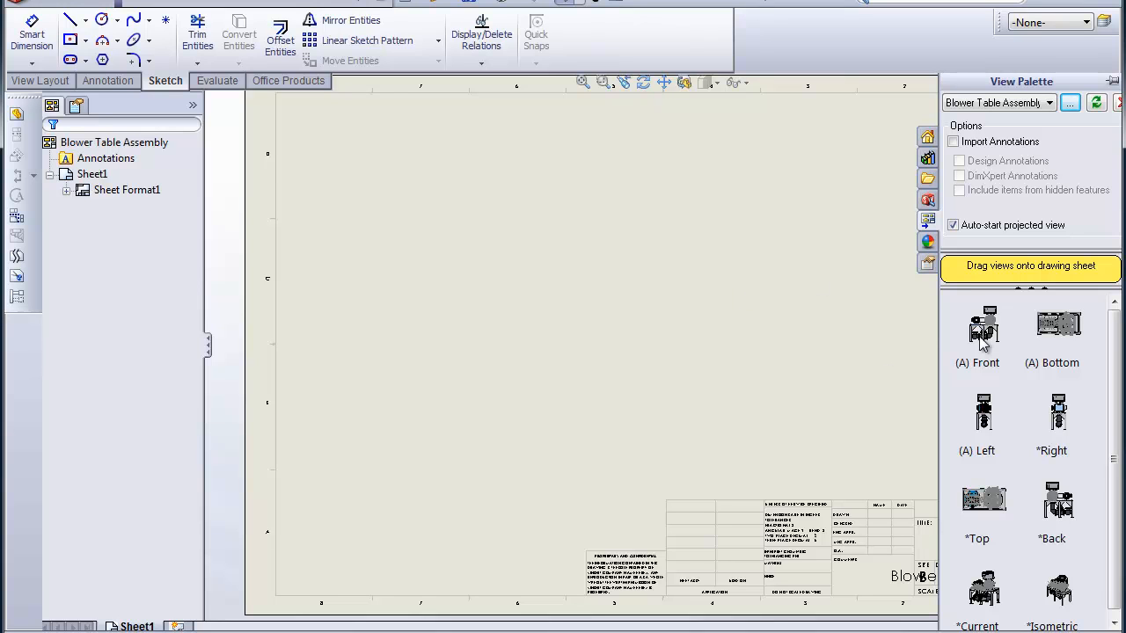
{"action": "mouse_move", "coordinate": [842, 351]}
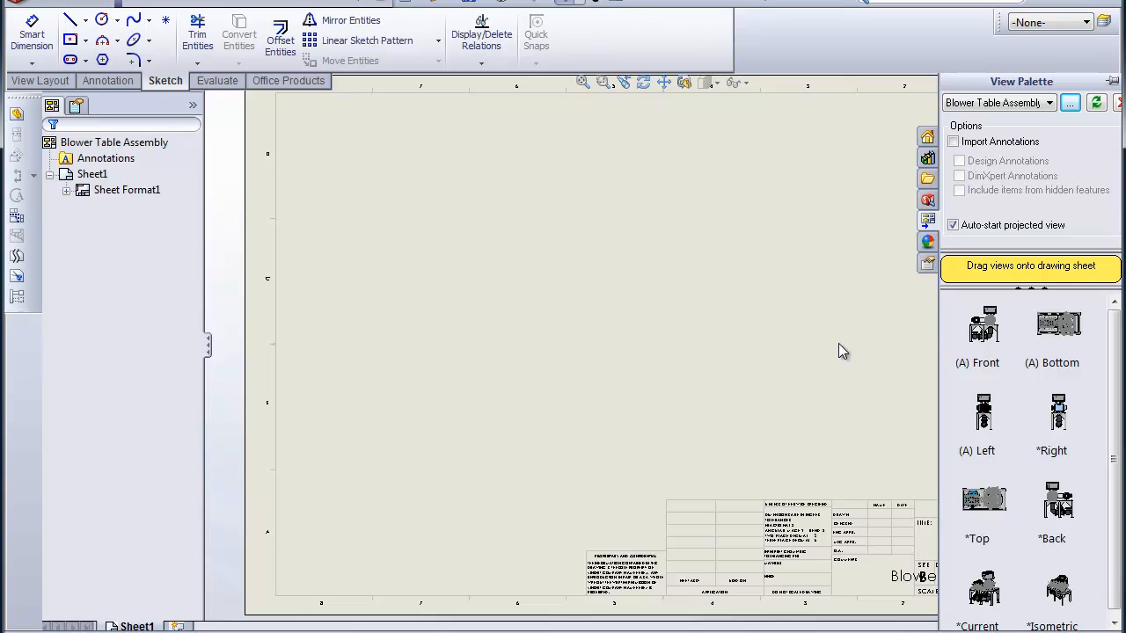
Step: Place the front view of the blower table with projected top and right views
{"action": "left_click", "coordinate": [983, 325]}
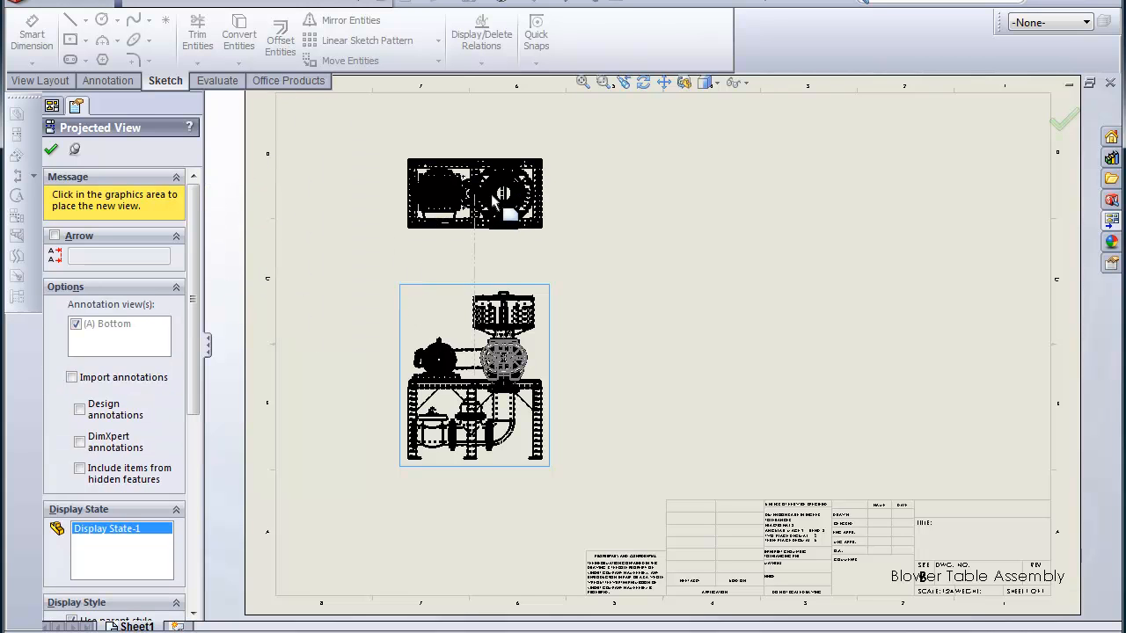
{"action": "mouse_move", "coordinate": [618, 436]}
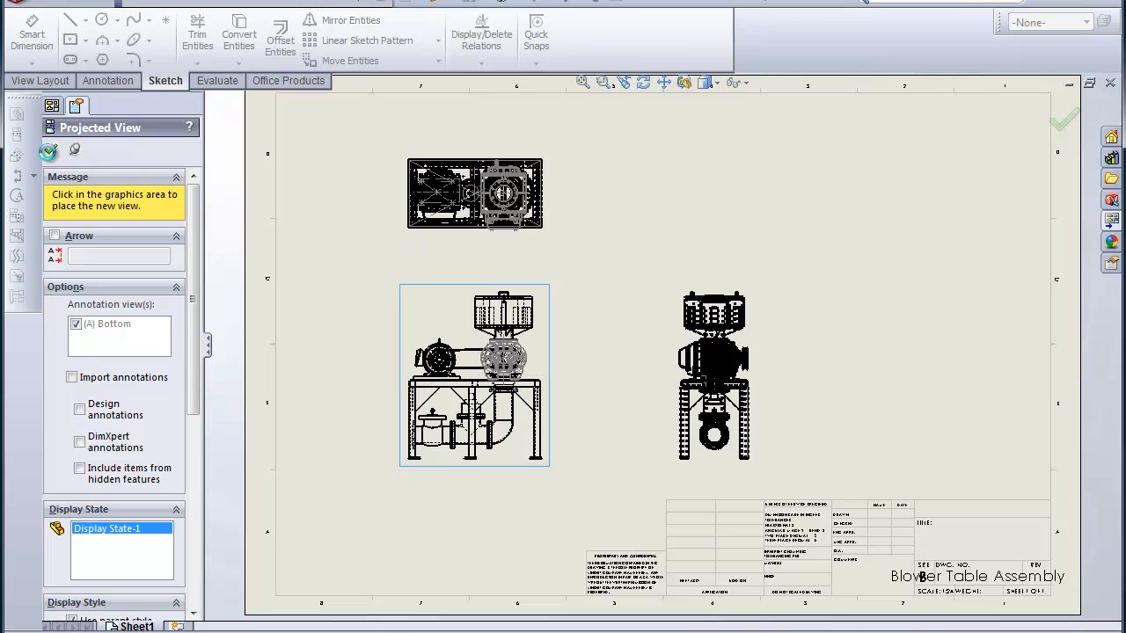
{"action": "left_click", "coordinate": [1063, 119]}
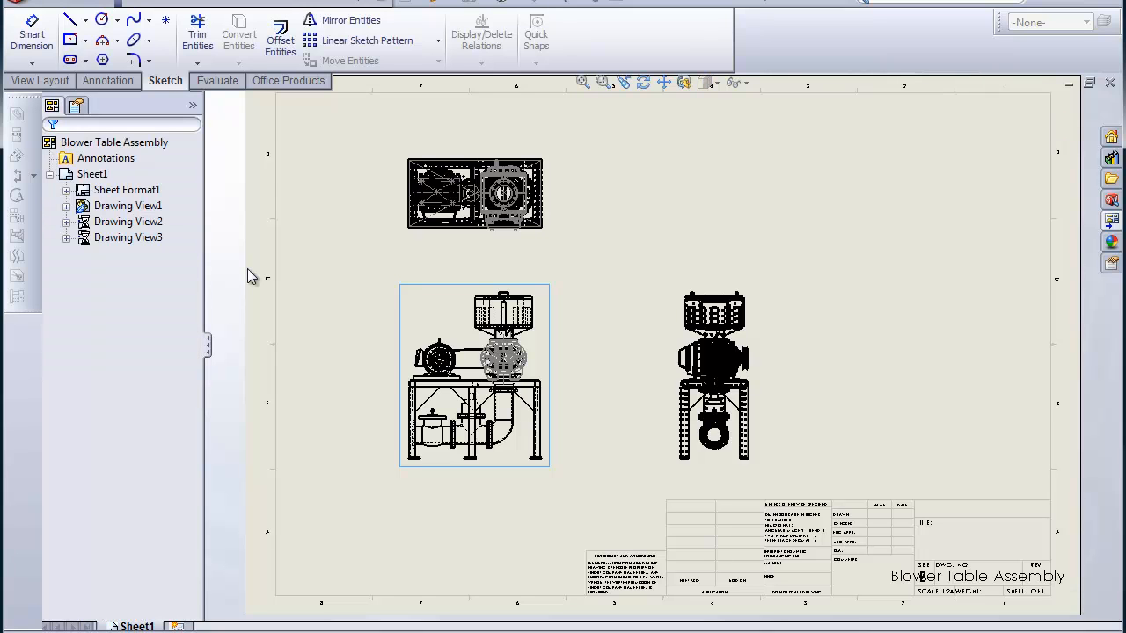
{"action": "mouse_move", "coordinate": [365, 196]}
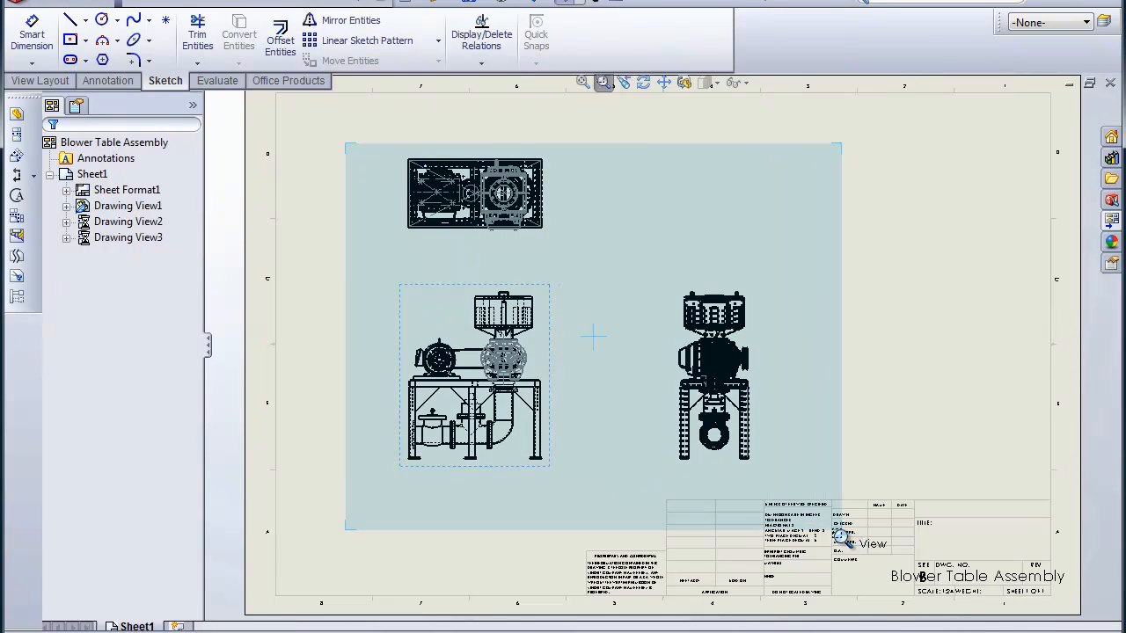
Step: Show the blower table views with Hidden Lines Removed display style
{"action": "right_click", "coordinate": [699, 480]}
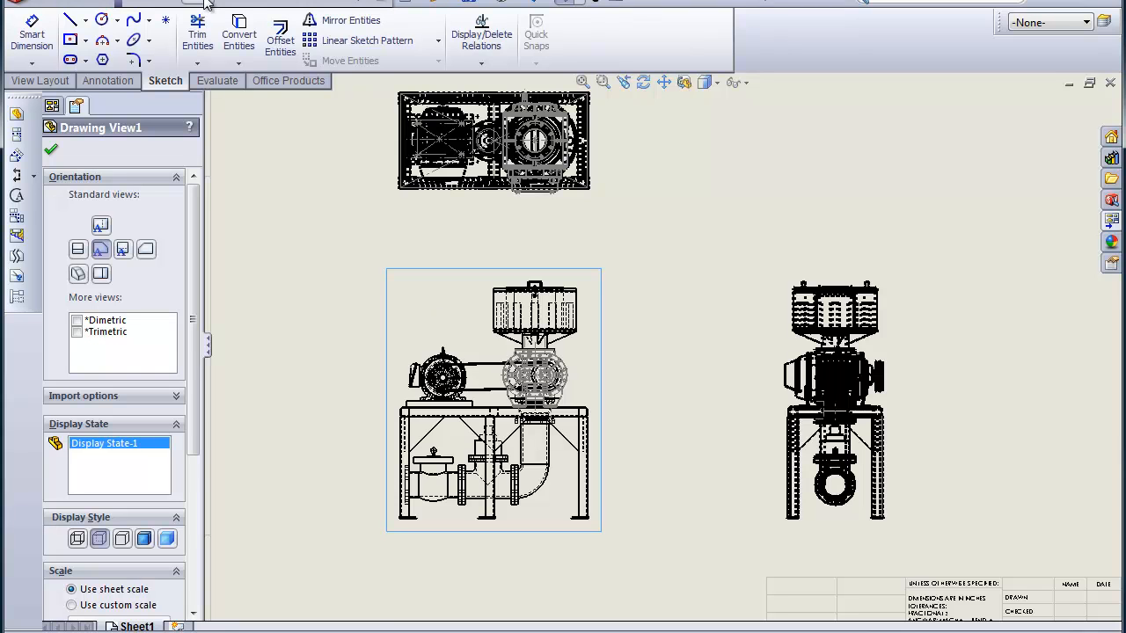
{"action": "left_click", "coordinate": [224, 7]}
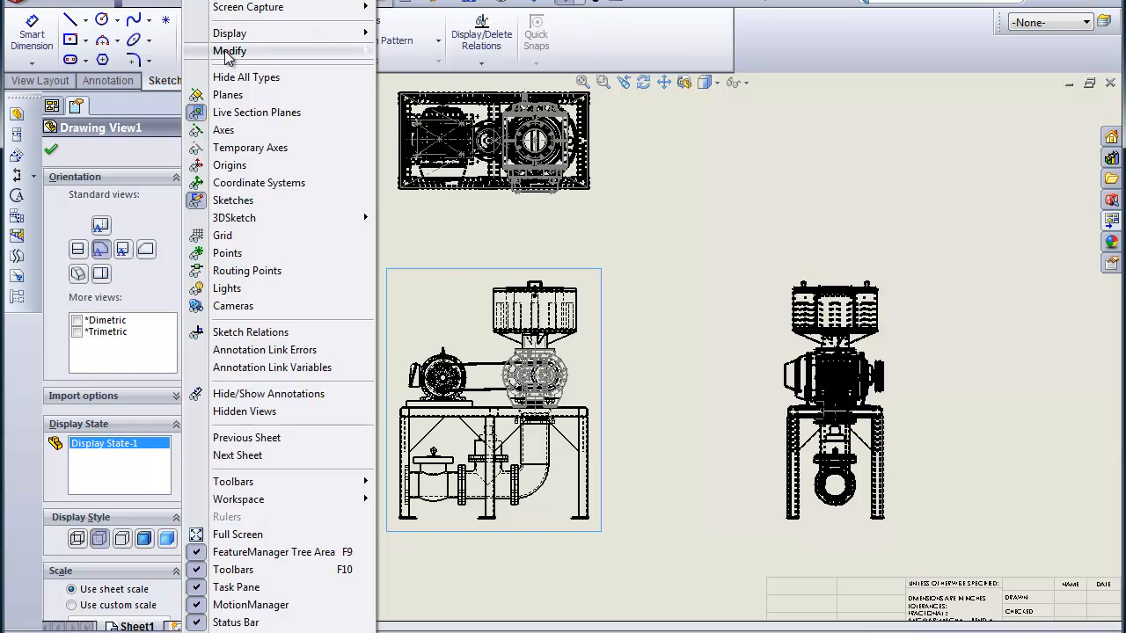
{"action": "left_click", "coordinate": [230, 52]}
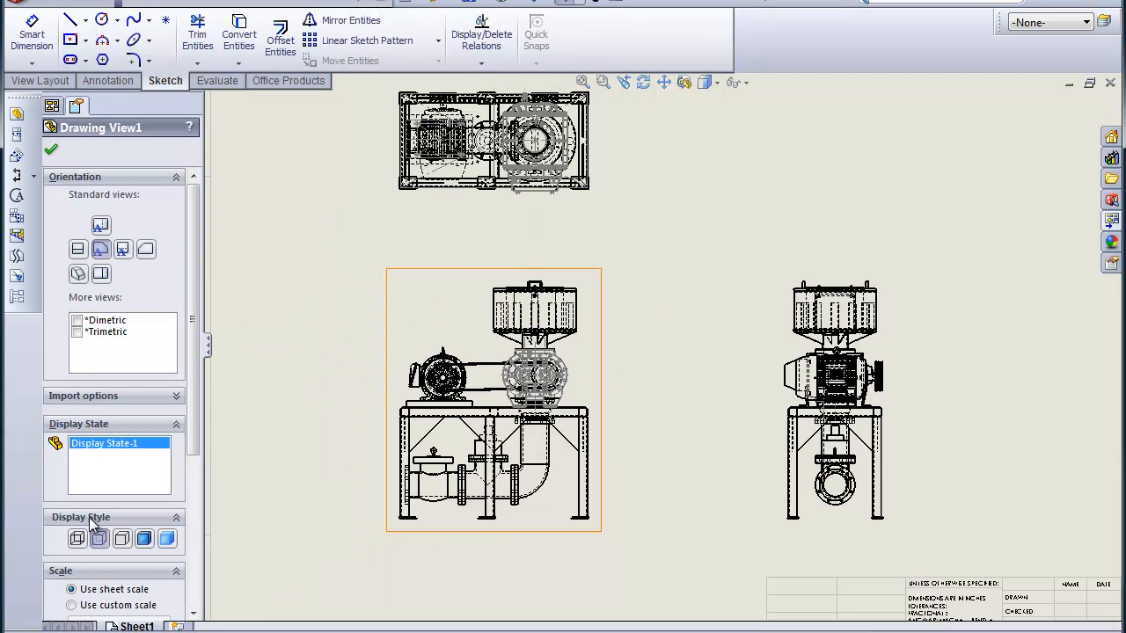
{"action": "left_click", "coordinate": [121, 538]}
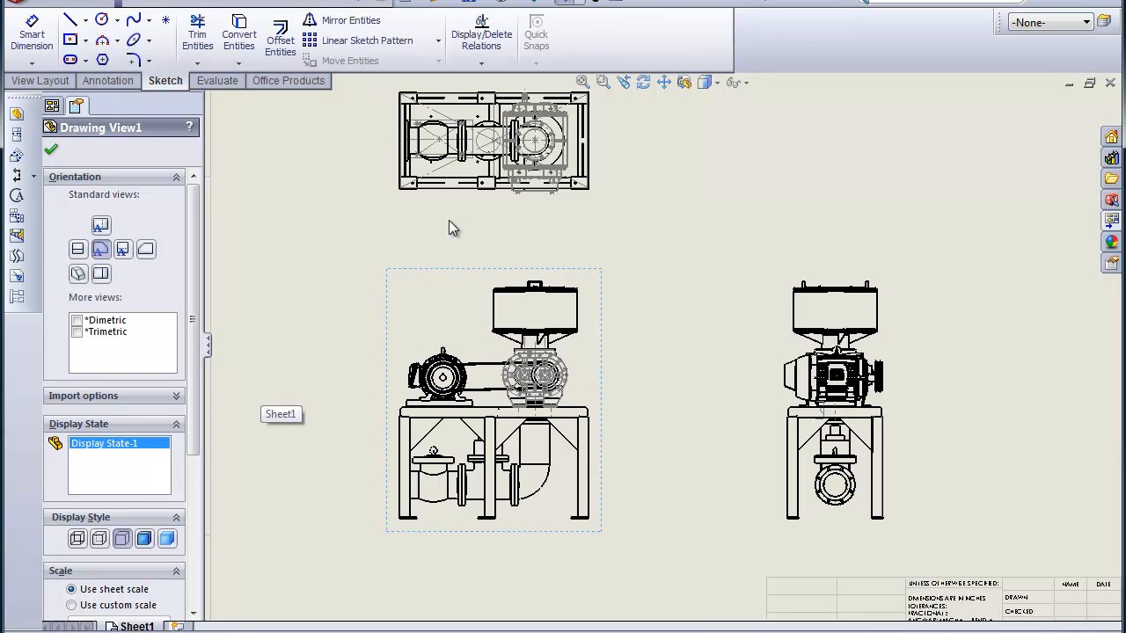
{"action": "mouse_move", "coordinate": [391, 344]}
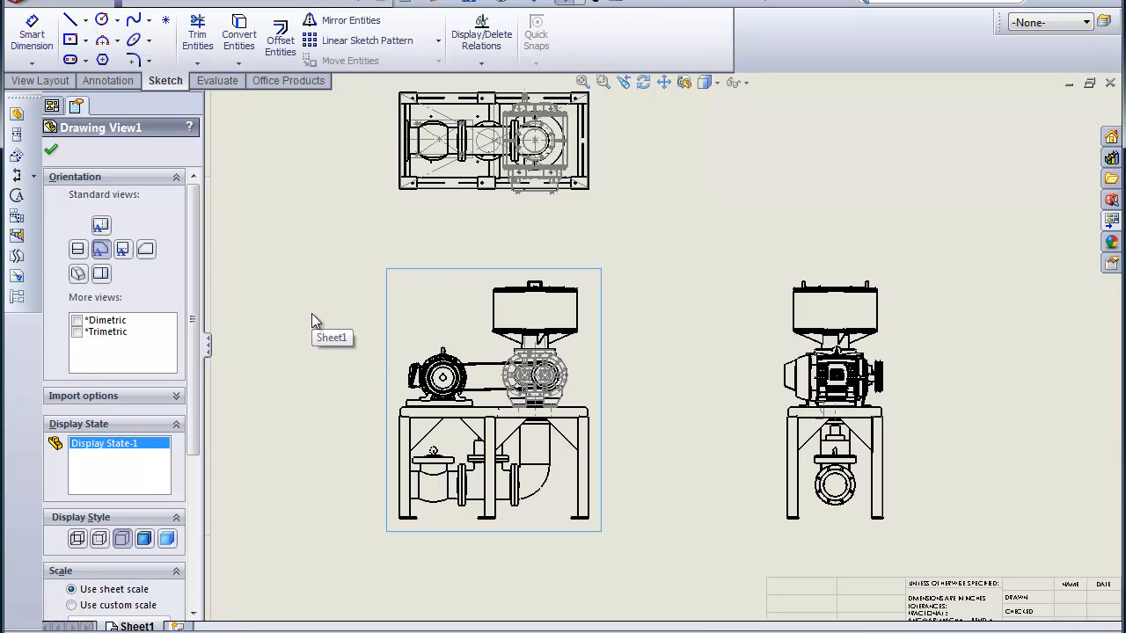
{"action": "mouse_move", "coordinate": [431, 320]}
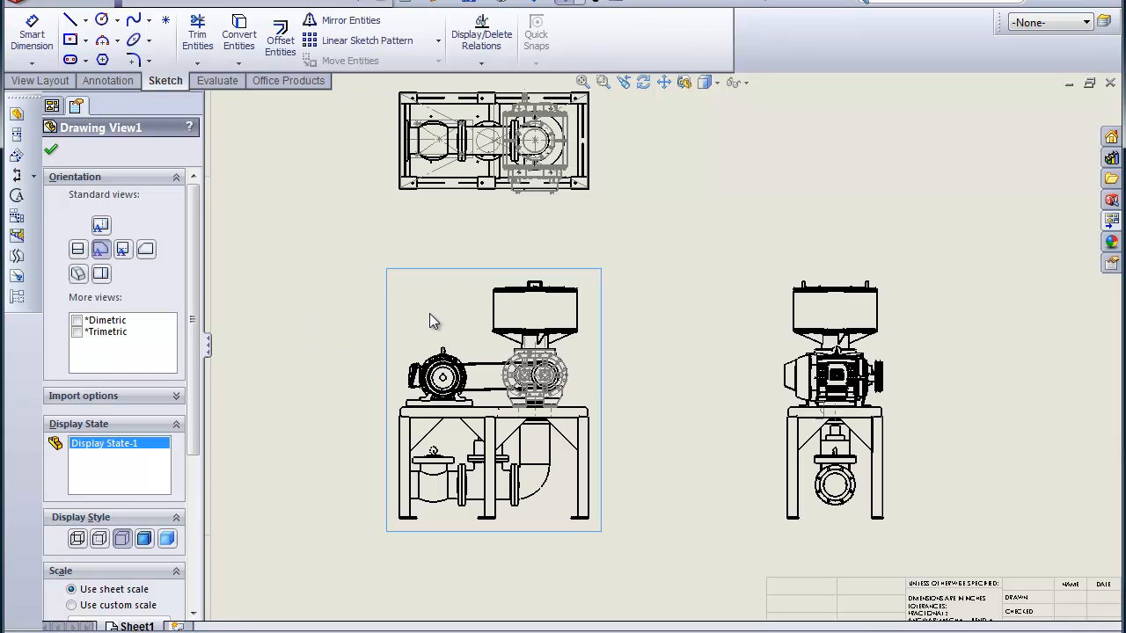
{"action": "mouse_move", "coordinate": [460, 286]}
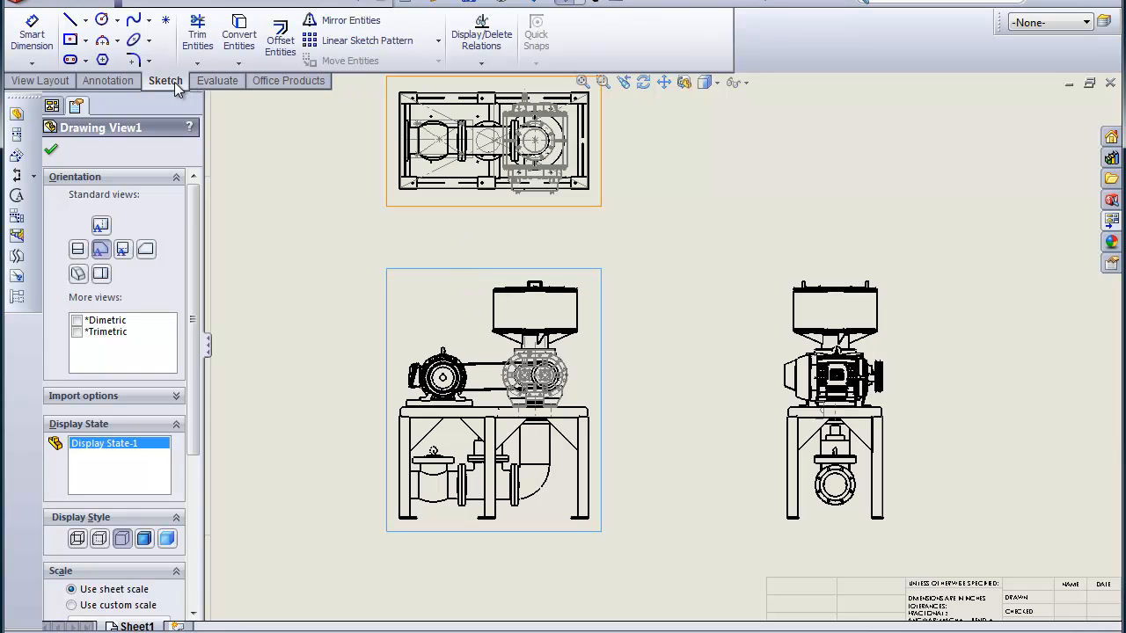
Step: AutoBalloon the components in the front view with numbered item balloons
{"action": "left_click", "coordinate": [109, 80]}
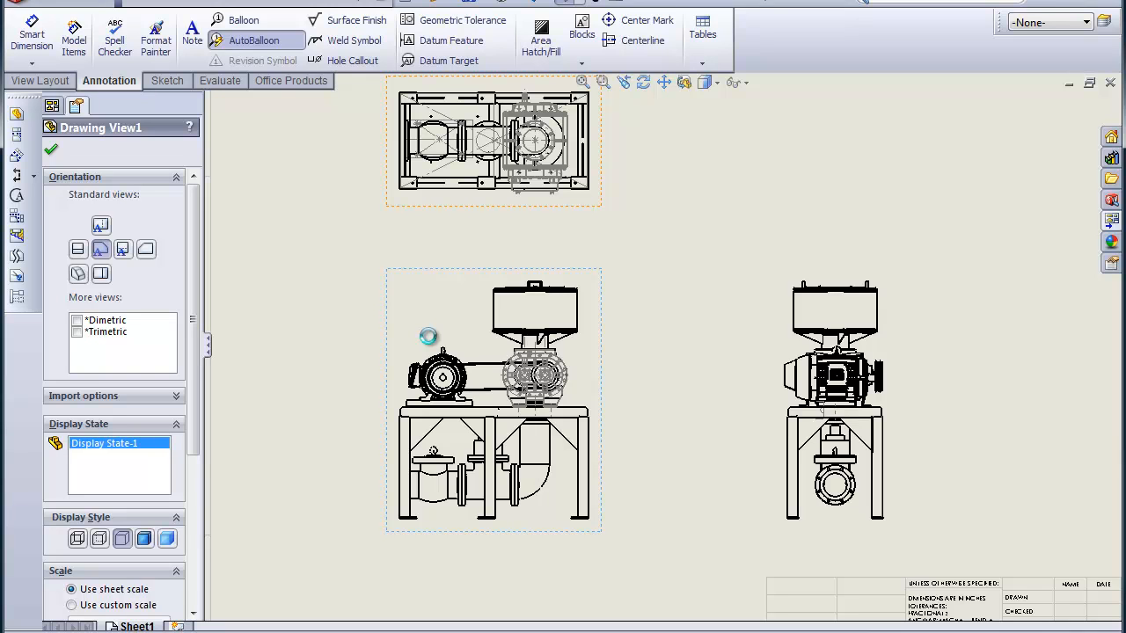
{"action": "left_click", "coordinate": [255, 41]}
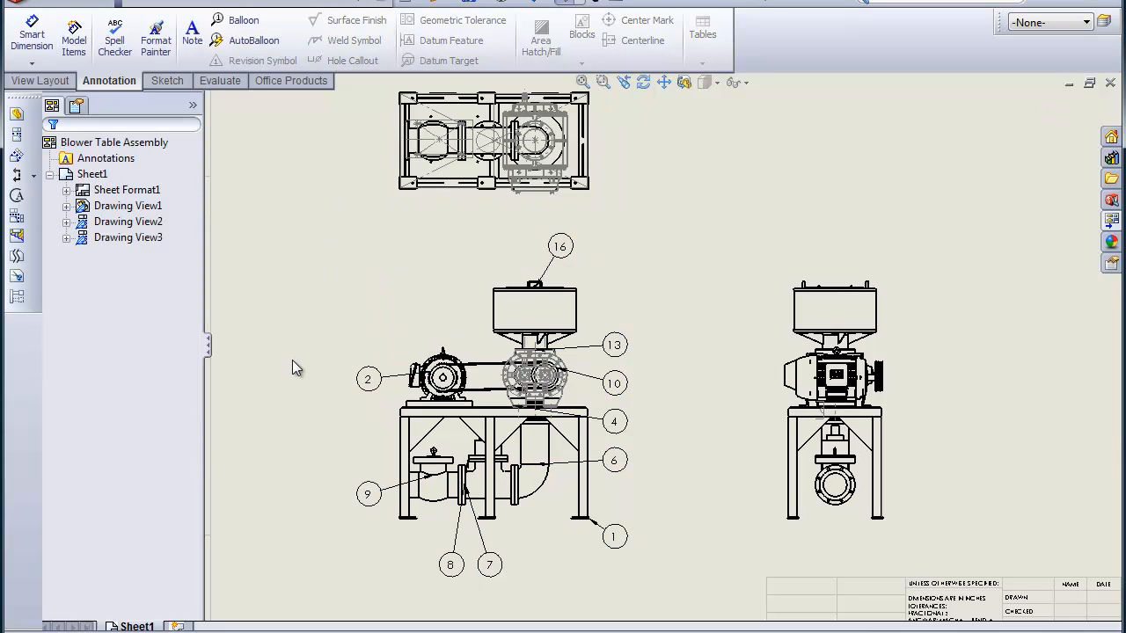
{"action": "mouse_move", "coordinate": [297, 367]}
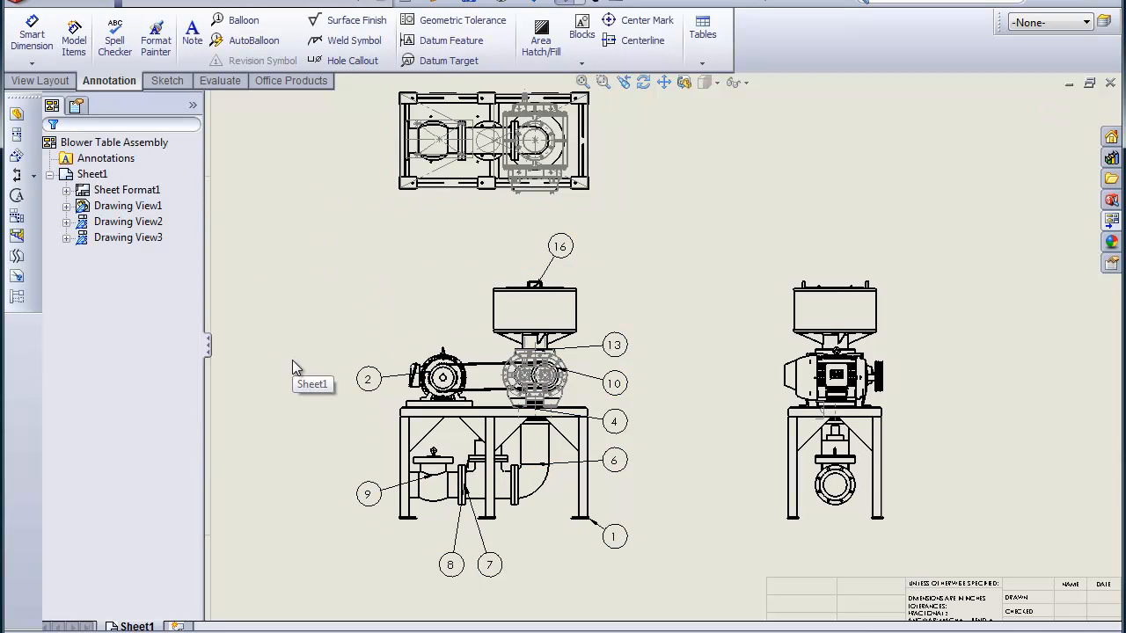
{"action": "mouse_move", "coordinate": [334, 540]}
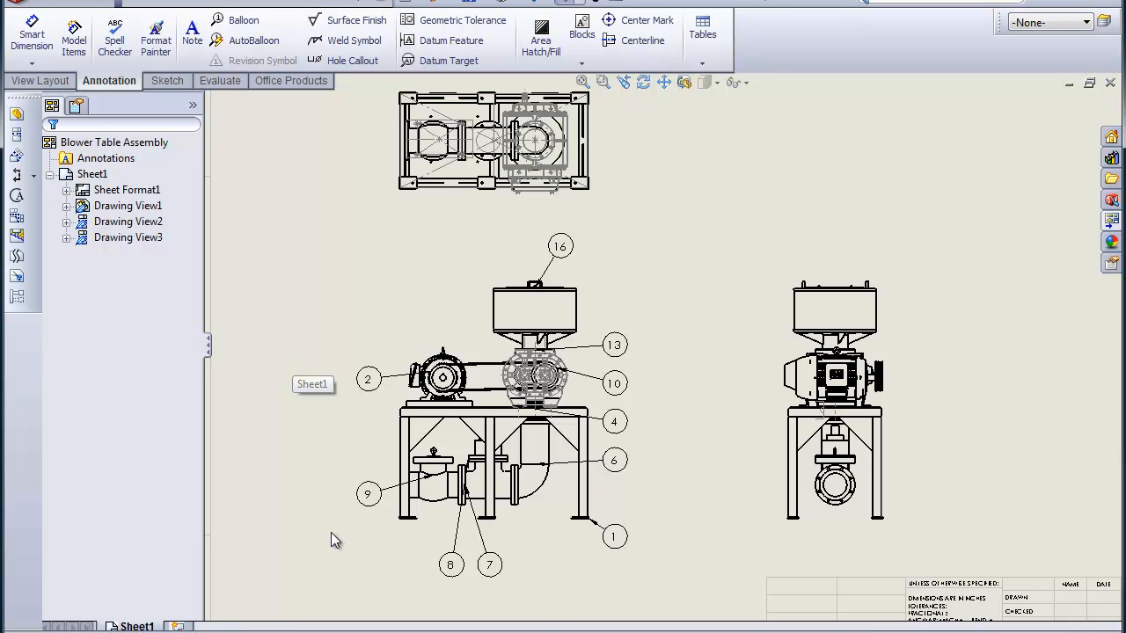
{"action": "mouse_move", "coordinate": [710, 412]}
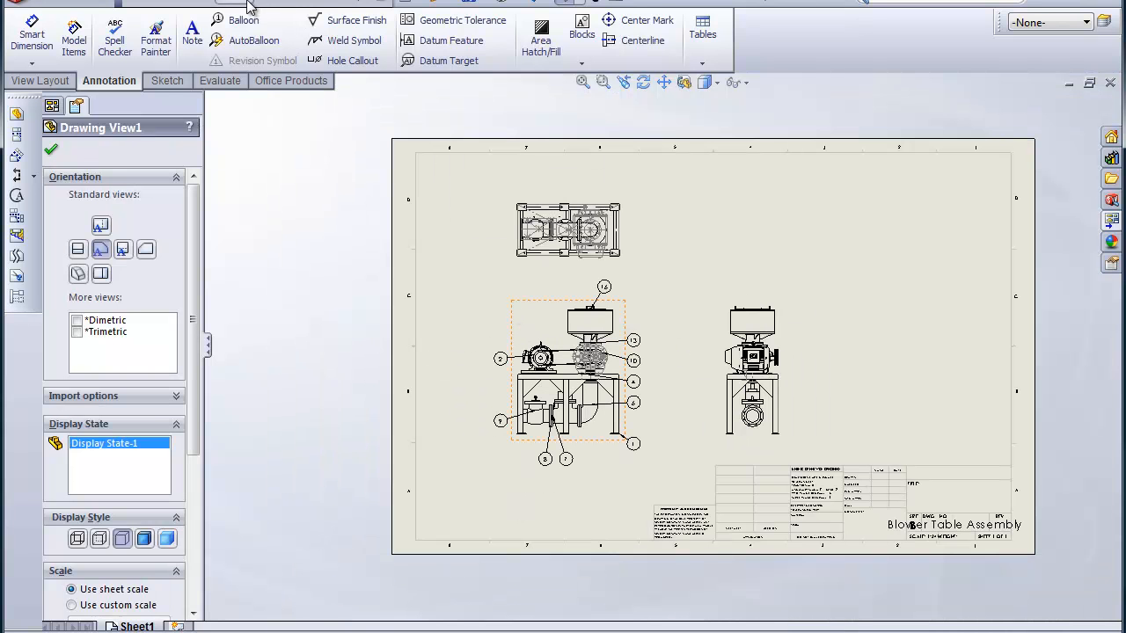
Step: Insert a bom-standard bill of materials table at the sheet's top right
{"action": "left_click", "coordinate": [261, 81]}
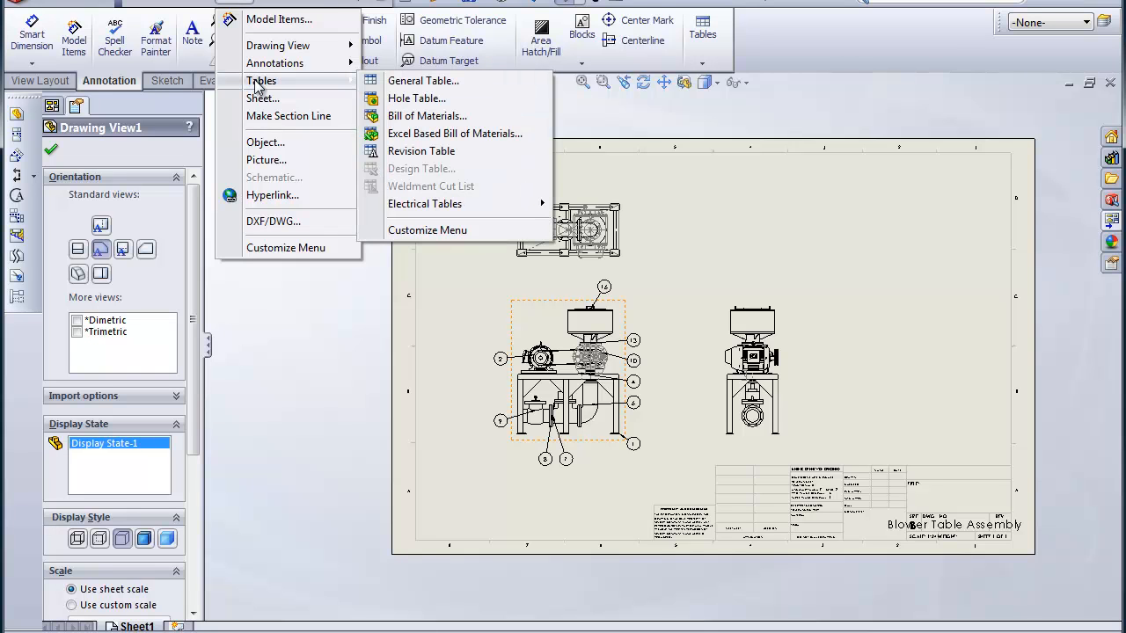
{"action": "mouse_move", "coordinate": [427, 115]}
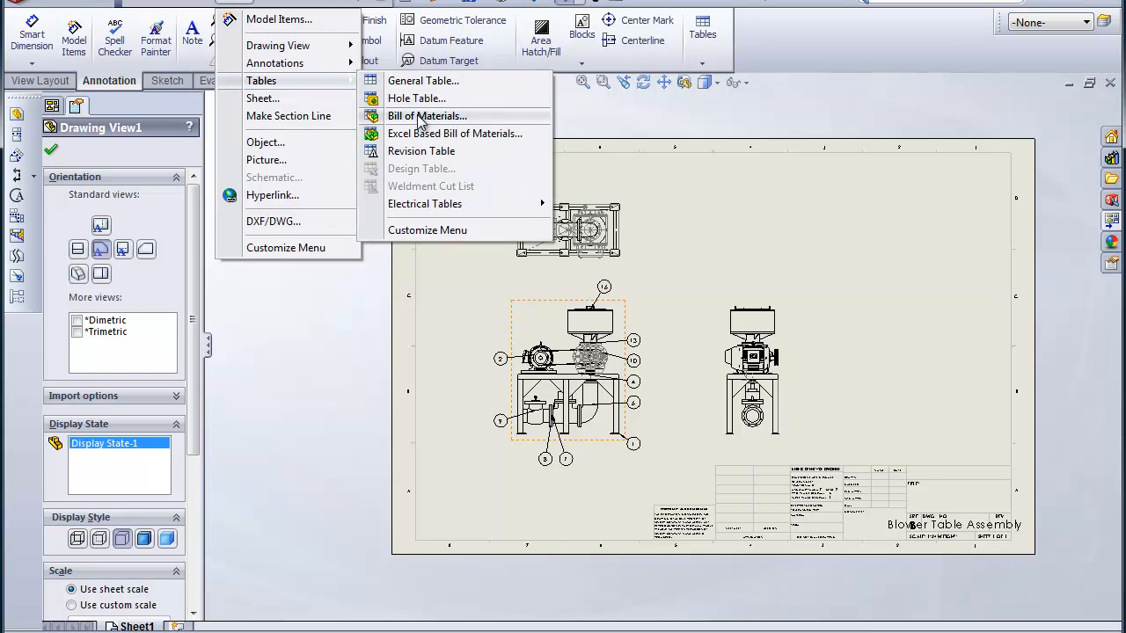
{"action": "left_click", "coordinate": [427, 116]}
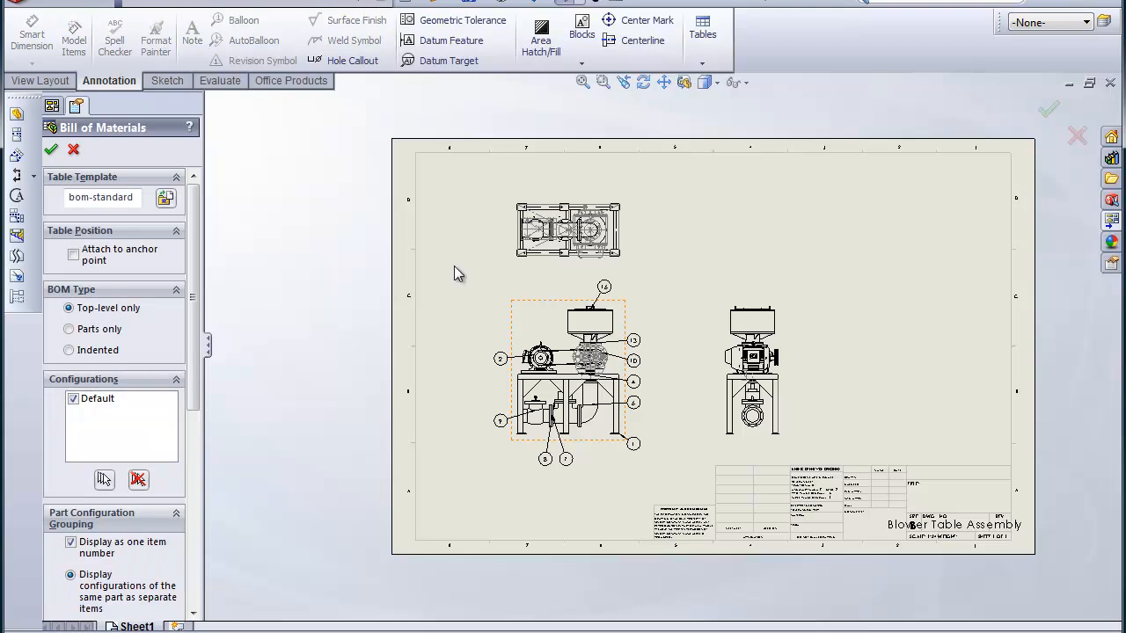
{"action": "mouse_move", "coordinate": [636, 247]}
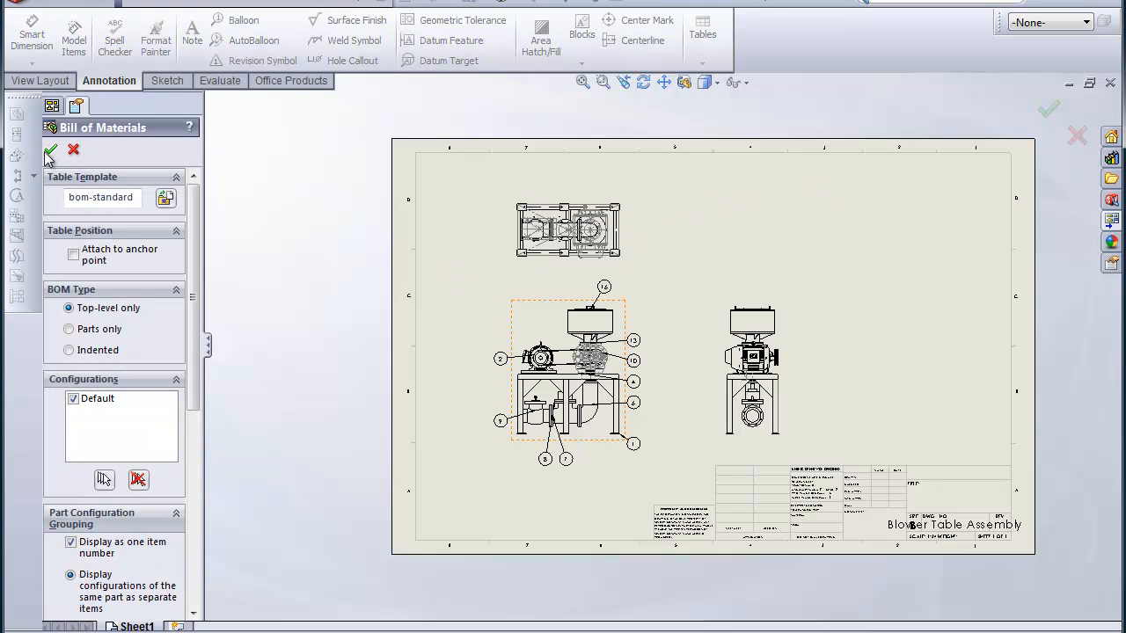
{"action": "left_click", "coordinate": [51, 150]}
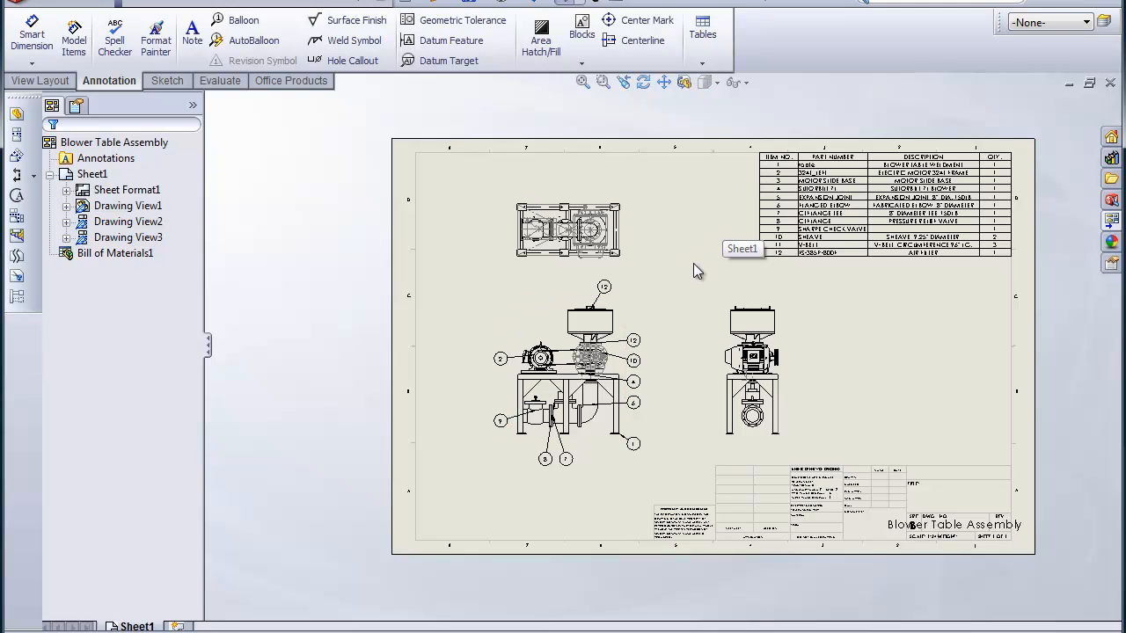
{"action": "mouse_move", "coordinate": [695, 264]}
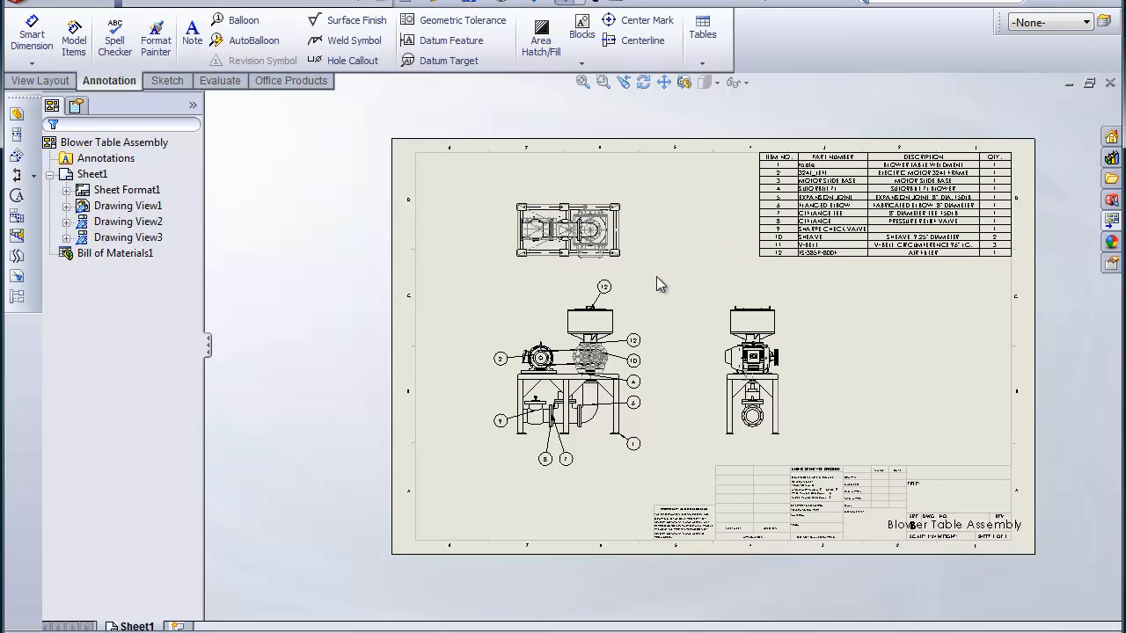
{"action": "mouse_move", "coordinate": [658, 106]}
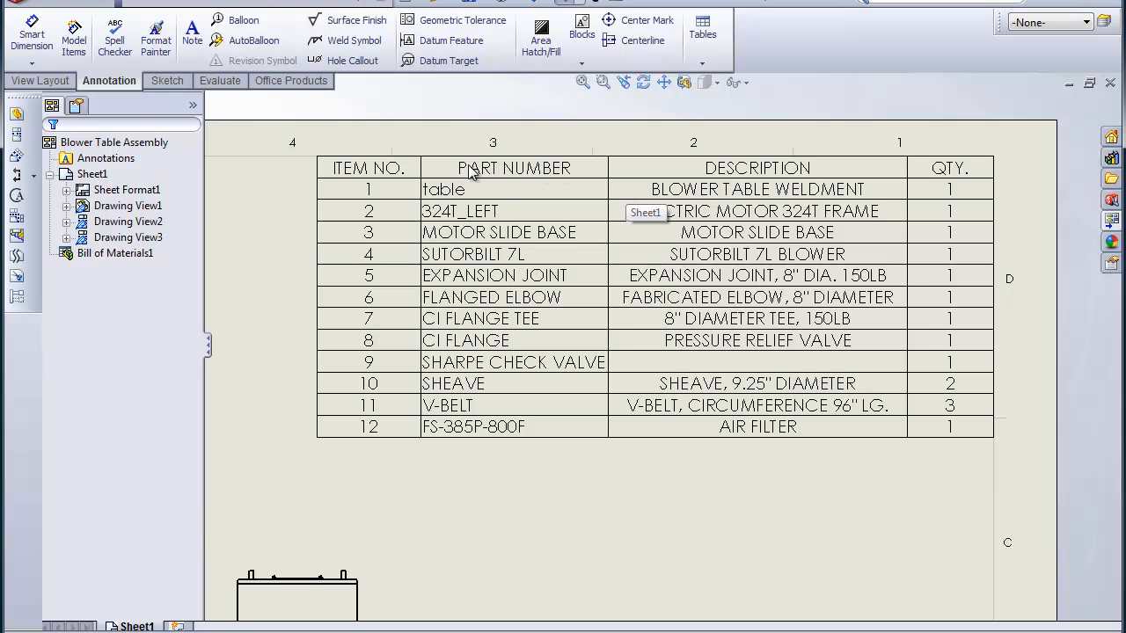
Step: Add a column left of PART NUMBER in the BOM linked to the PartNo custom property
{"action": "left_click", "coordinate": [467, 168]}
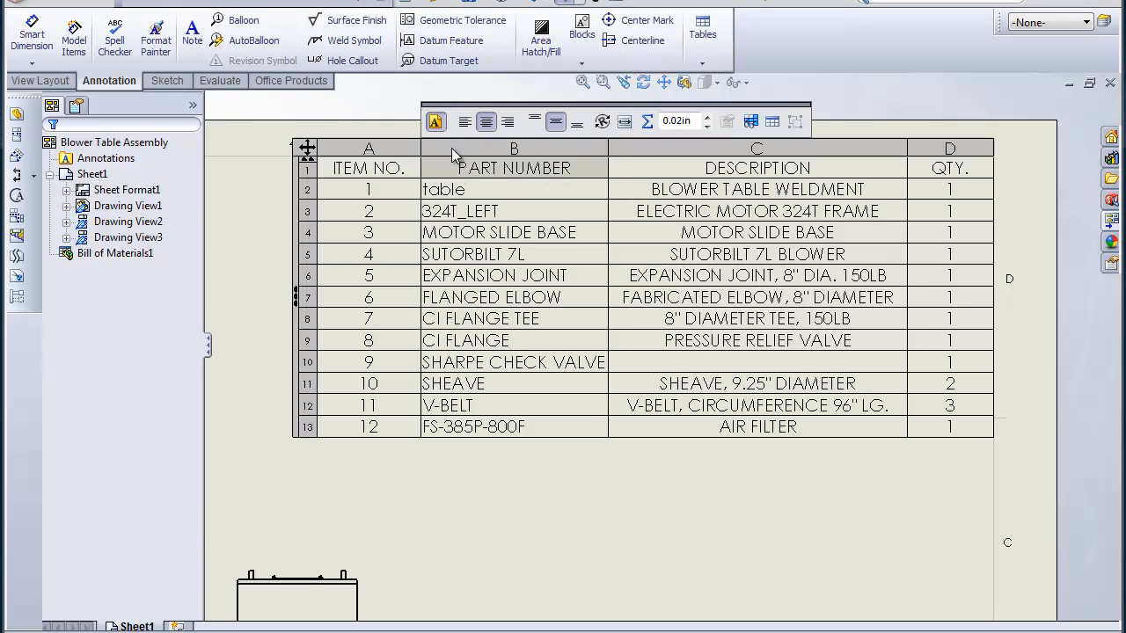
{"action": "left_click", "coordinate": [514, 147]}
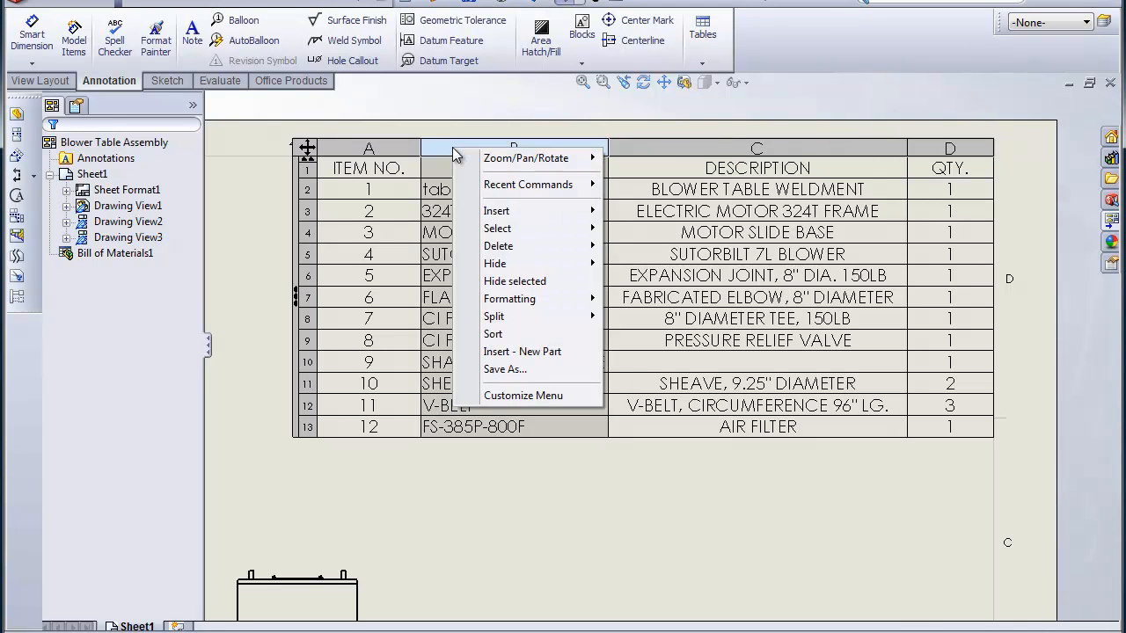
{"action": "mouse_move", "coordinate": [497, 210]}
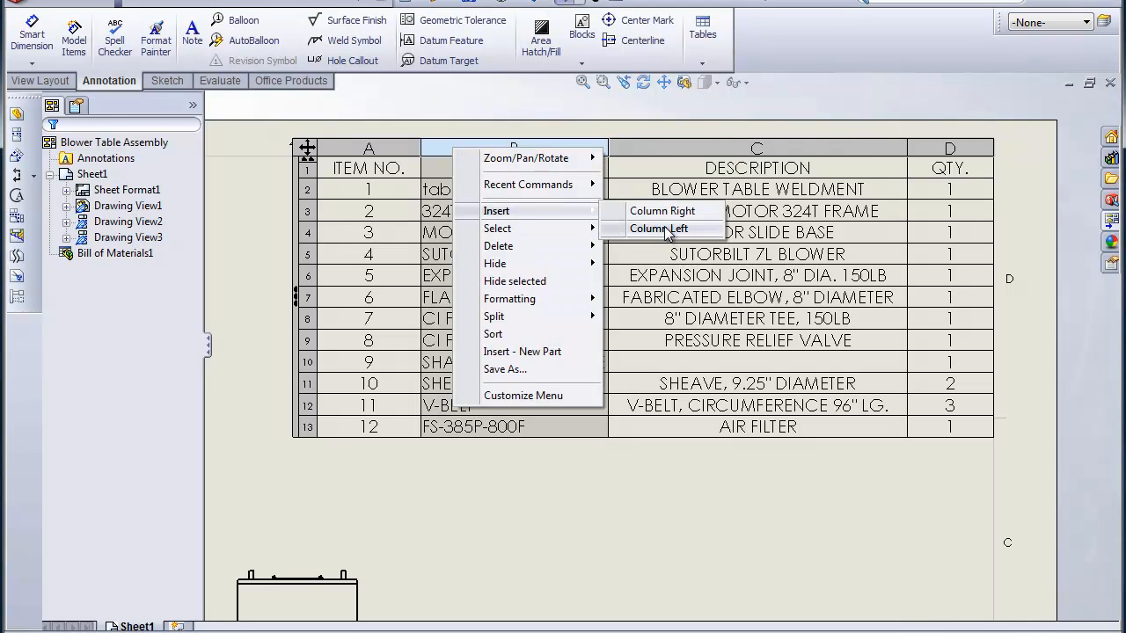
{"action": "left_click", "coordinate": [658, 229]}
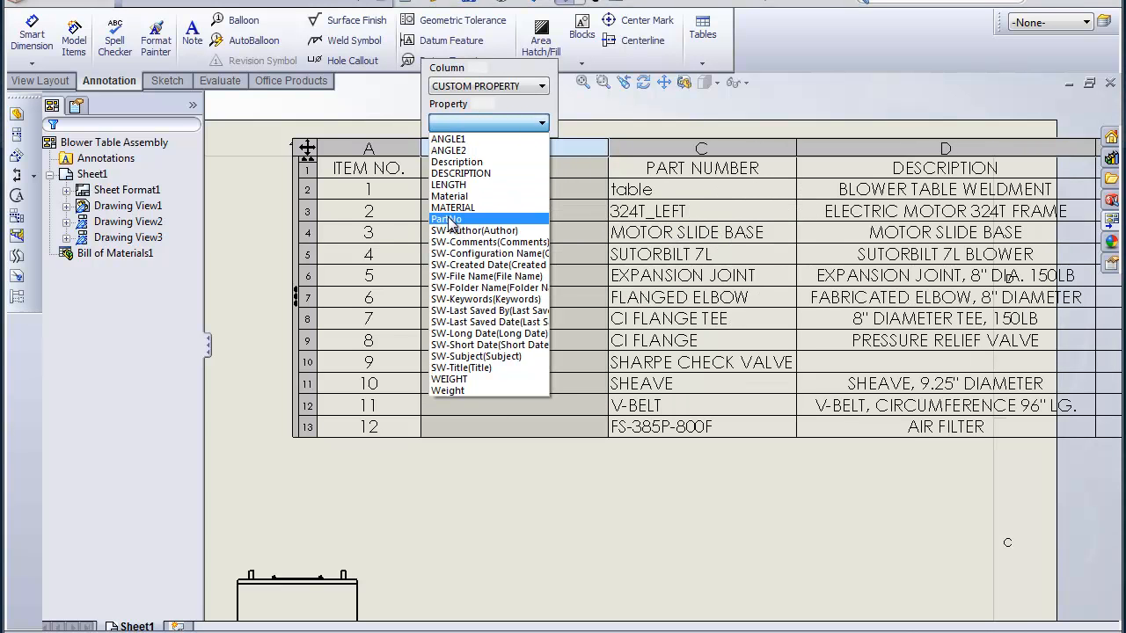
{"action": "left_click", "coordinate": [447, 219]}
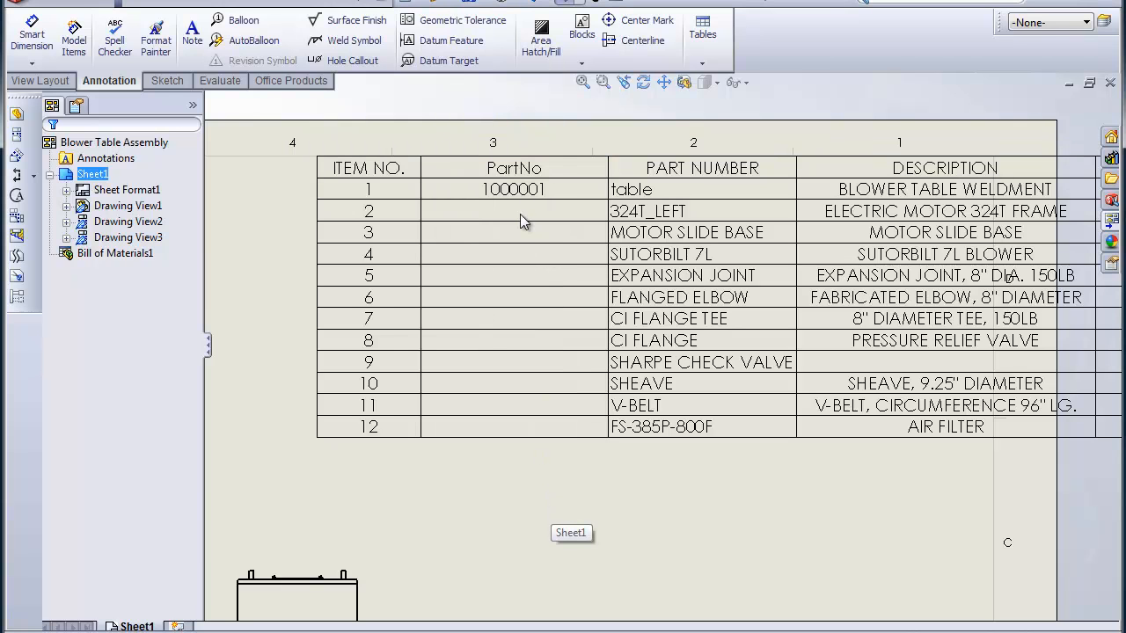
{"action": "mouse_move", "coordinate": [535, 427]}
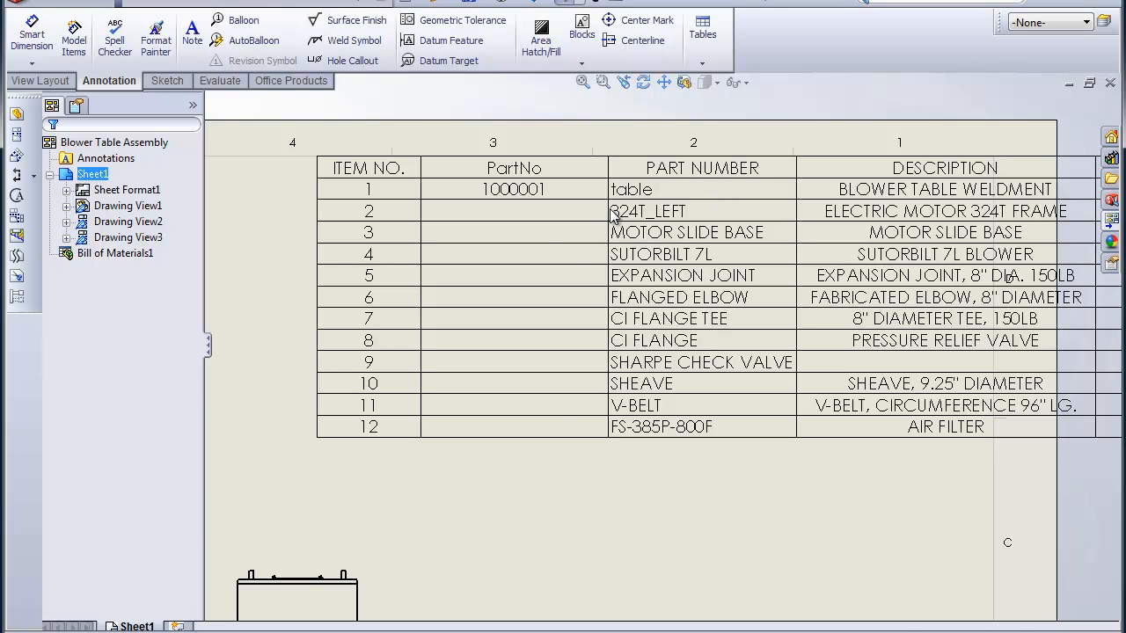
{"action": "mouse_move", "coordinate": [920, 211]}
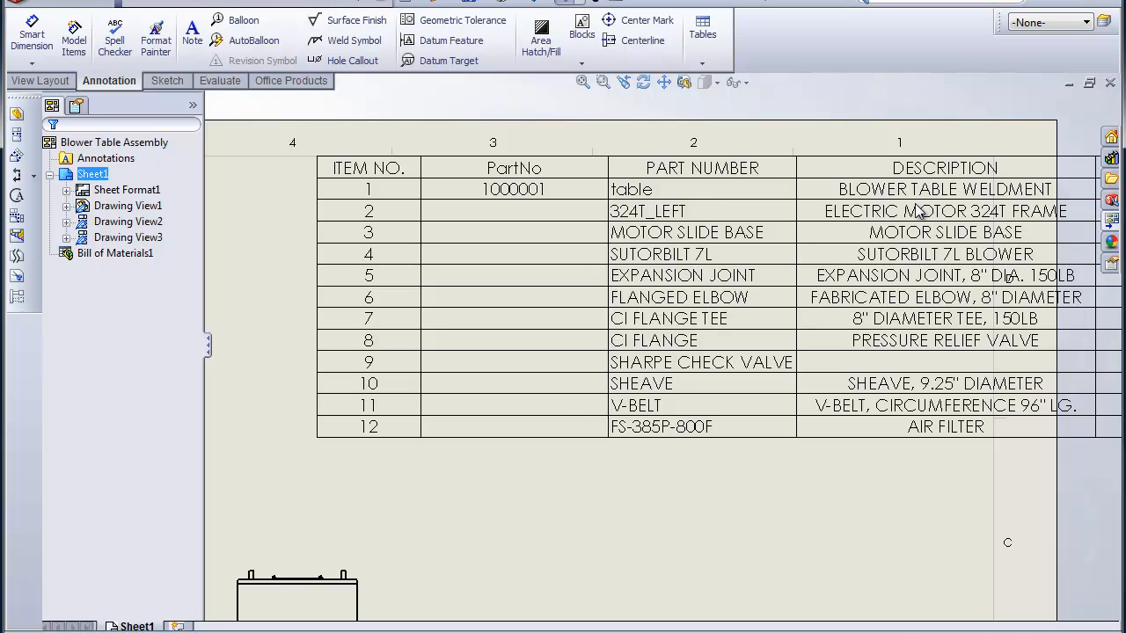
{"action": "mouse_move", "coordinate": [563, 413]}
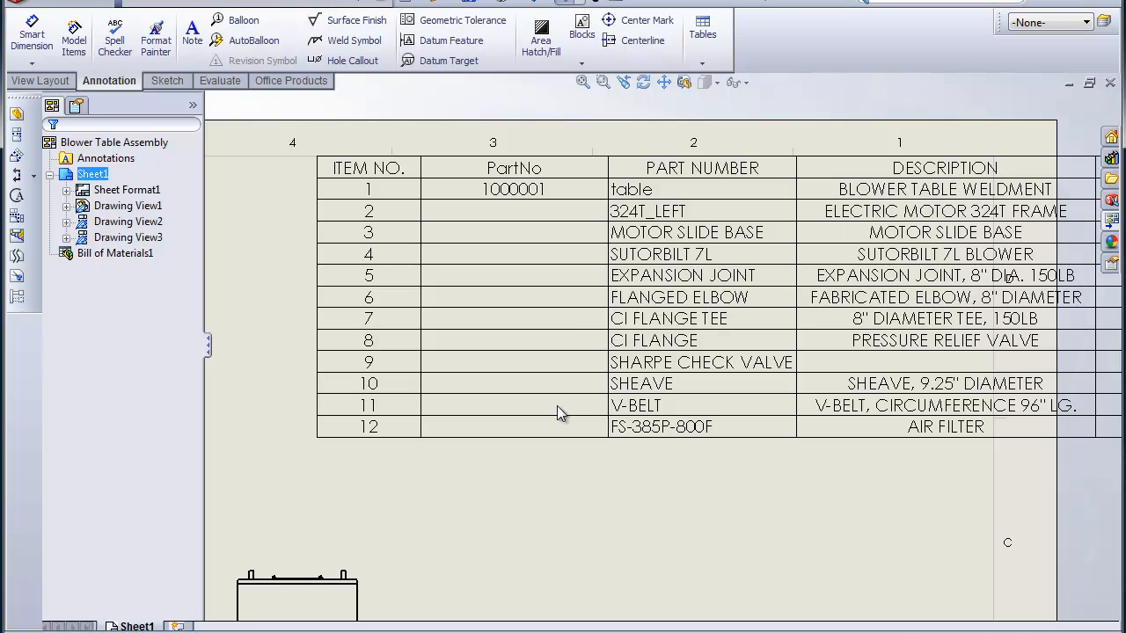
{"action": "mouse_move", "coordinate": [648, 364]}
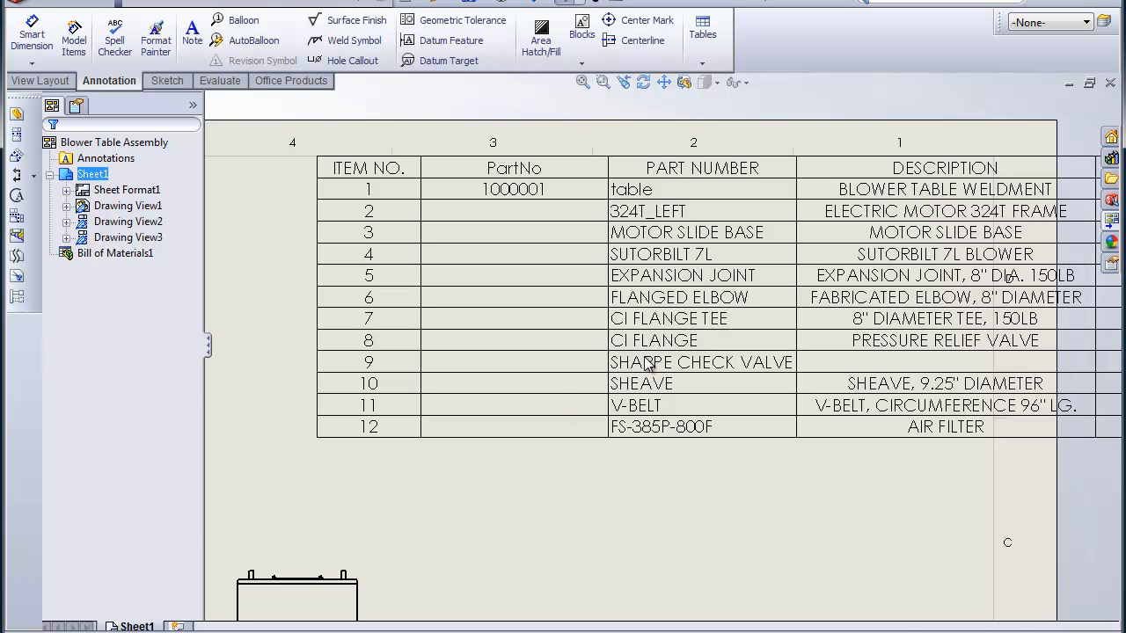
{"action": "mouse_move", "coordinate": [649, 282]}
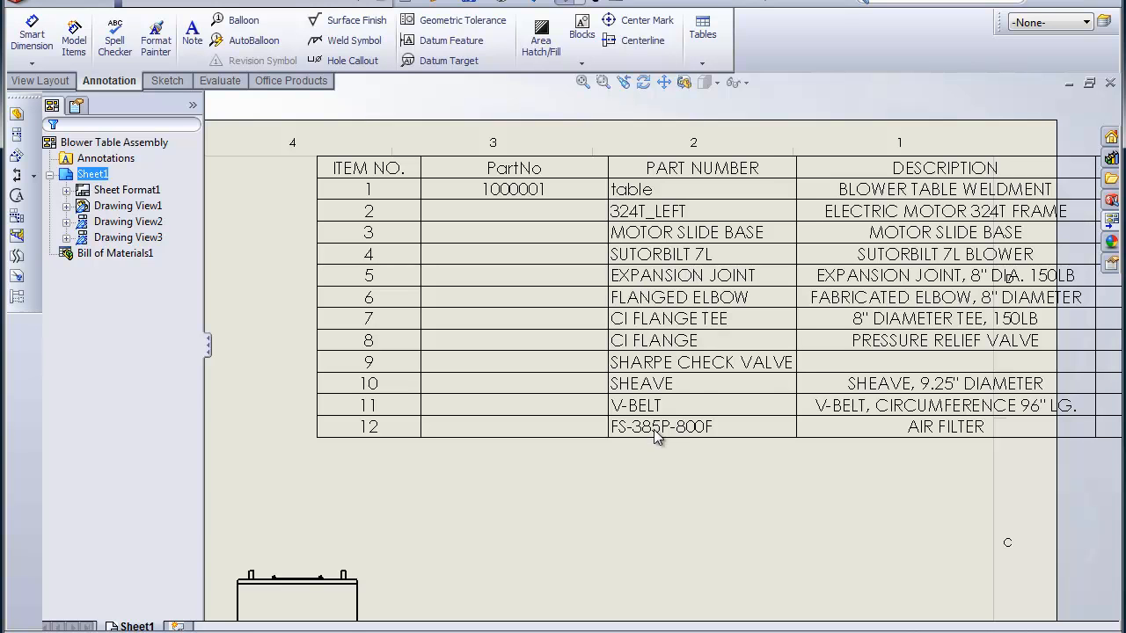
{"action": "left_click", "coordinate": [583, 82]}
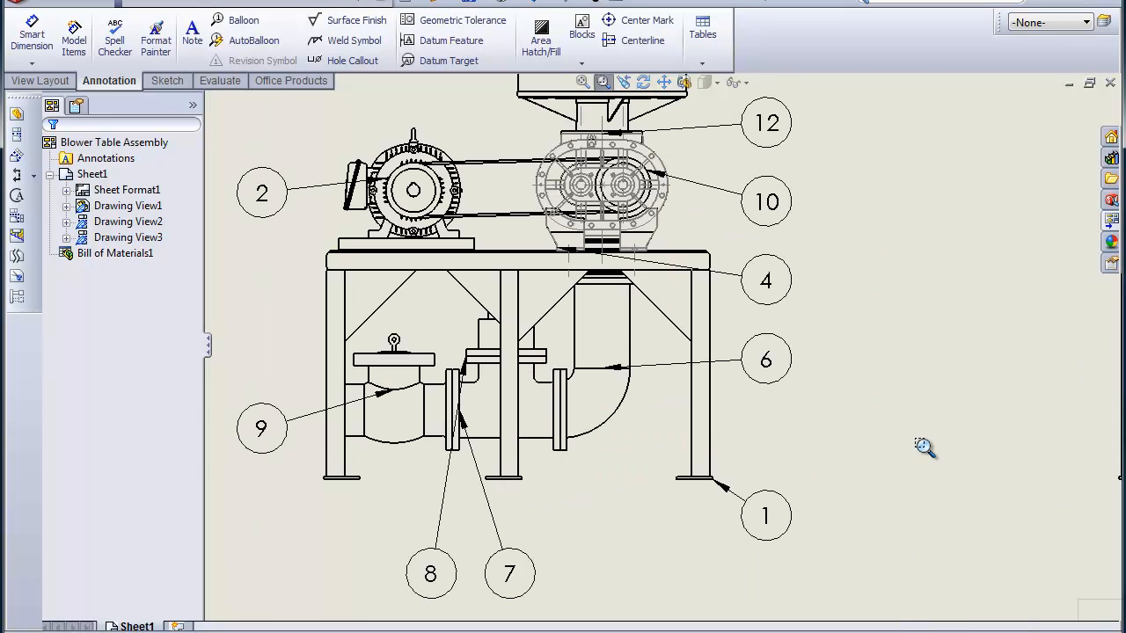
Step: Move balloon 1 to the left of the front view so it points at the table frame
{"action": "left_click", "coordinate": [244, 20]}
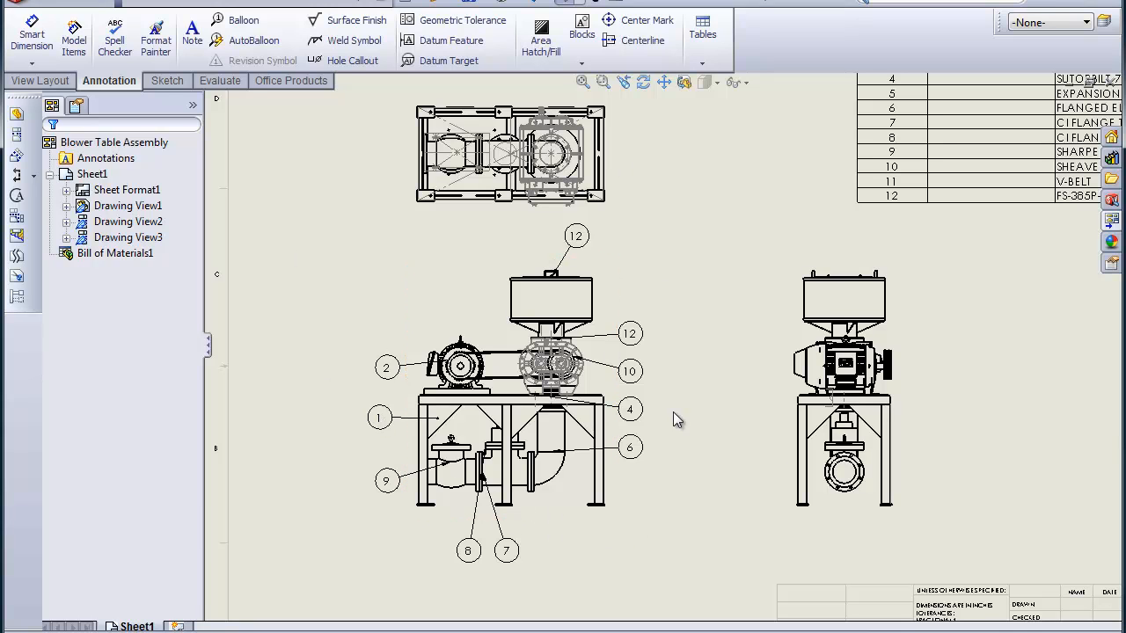
{"action": "mouse_move", "coordinate": [778, 347]}
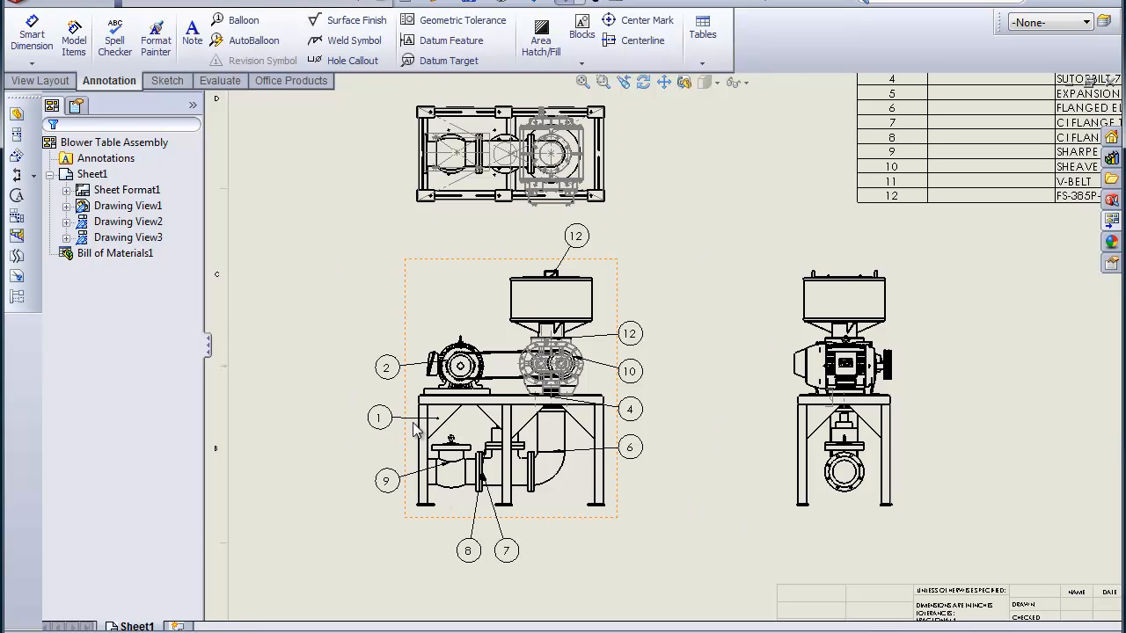
{"action": "mouse_move", "coordinate": [437, 437]}
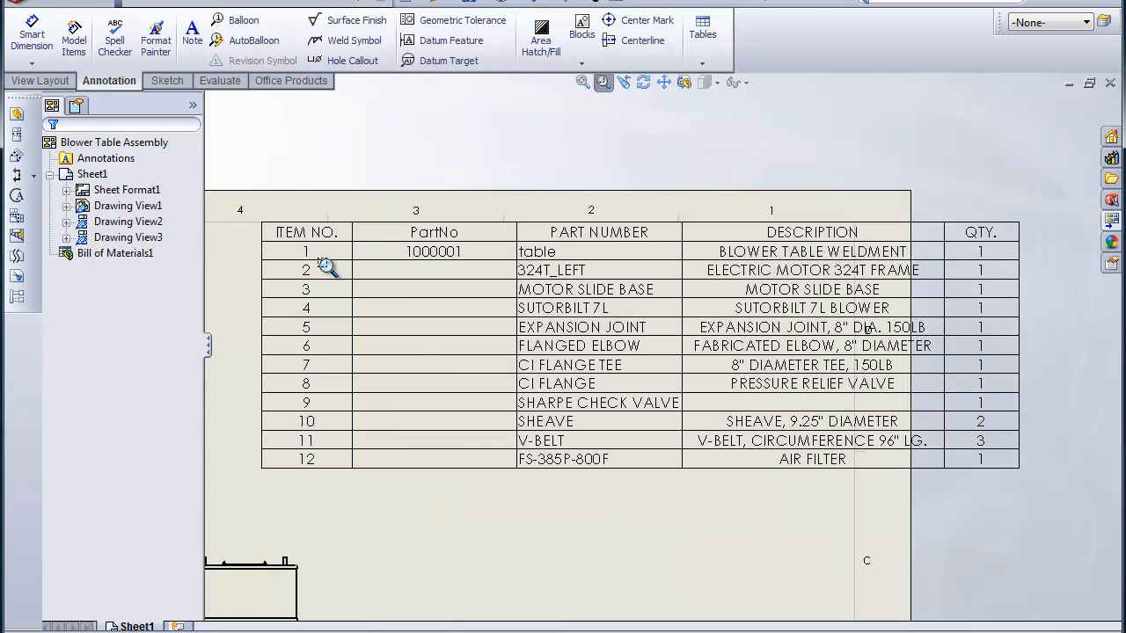
{"action": "mouse_move", "coordinate": [625, 258]}
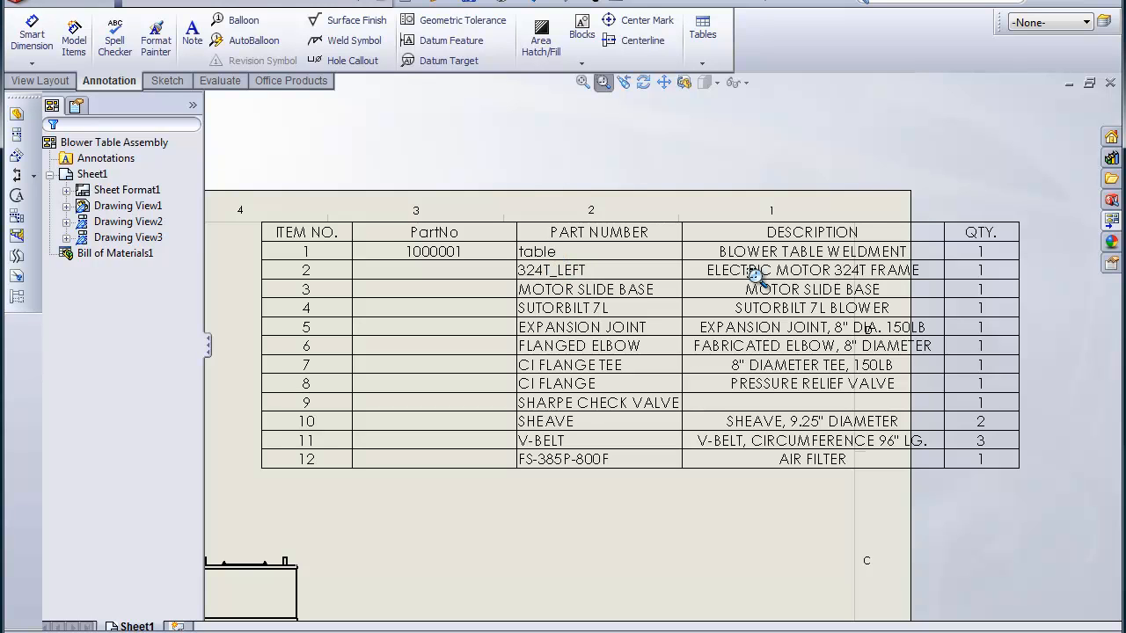
{"action": "mouse_move", "coordinate": [695, 270]}
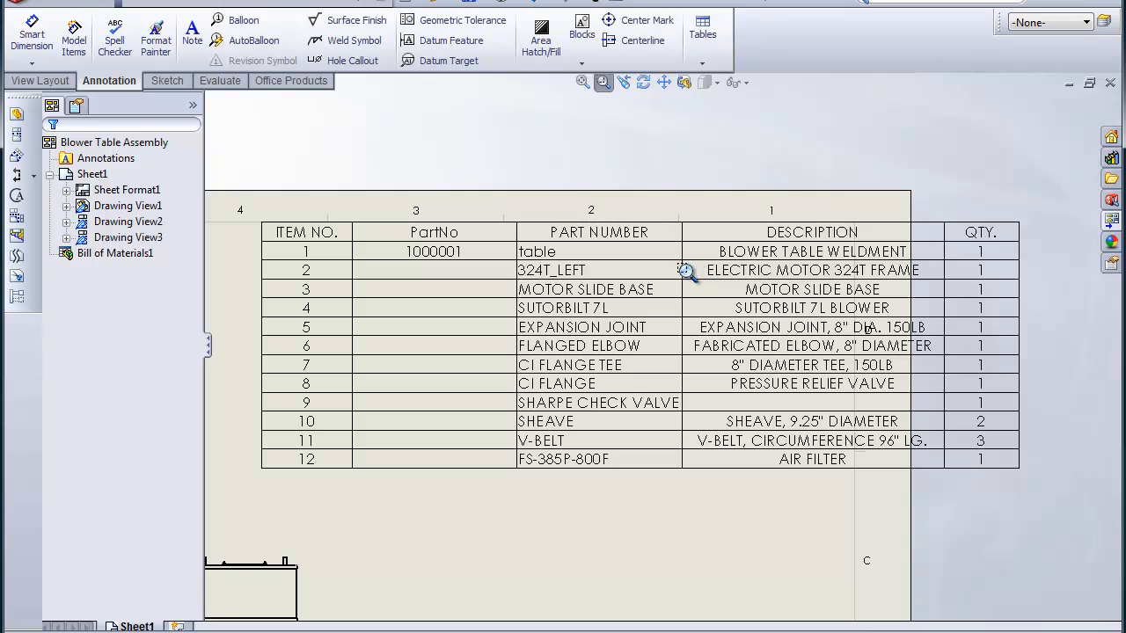
{"action": "mouse_move", "coordinate": [709, 310]}
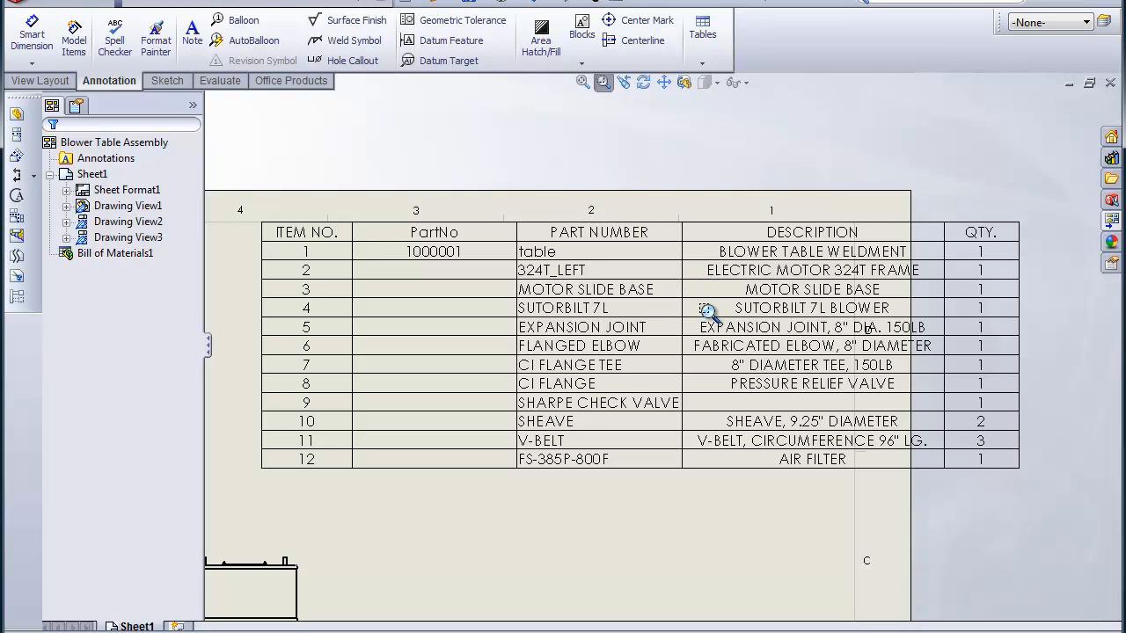
{"action": "mouse_move", "coordinate": [693, 320]}
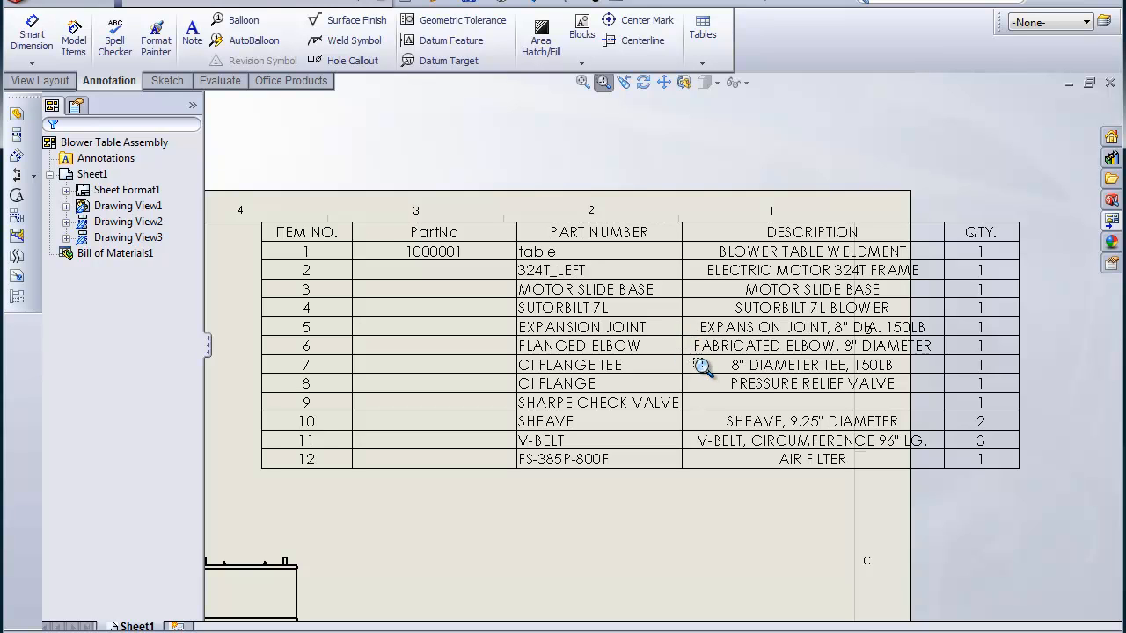
{"action": "mouse_move", "coordinate": [704, 356]}
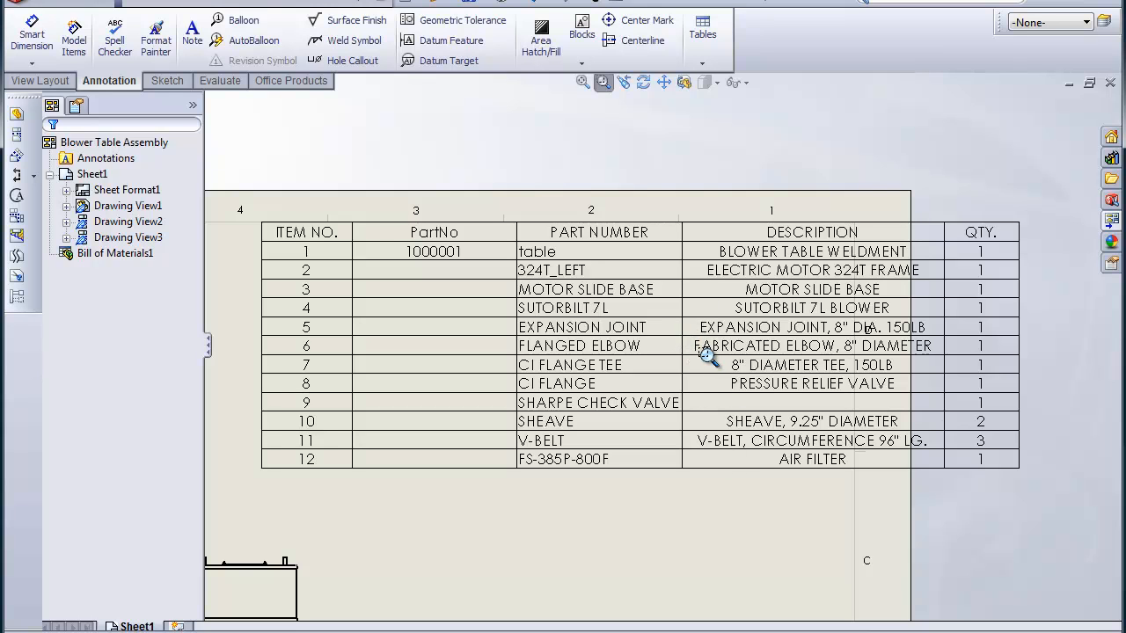
{"action": "mouse_move", "coordinate": [531, 345]}
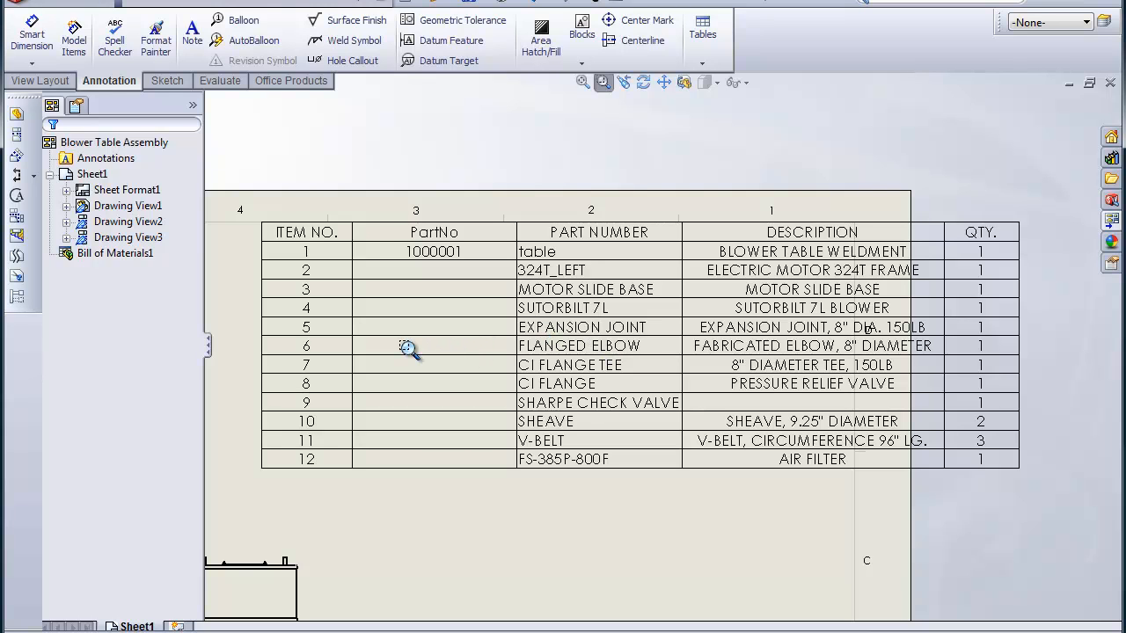
{"action": "mouse_move", "coordinate": [513, 356]}
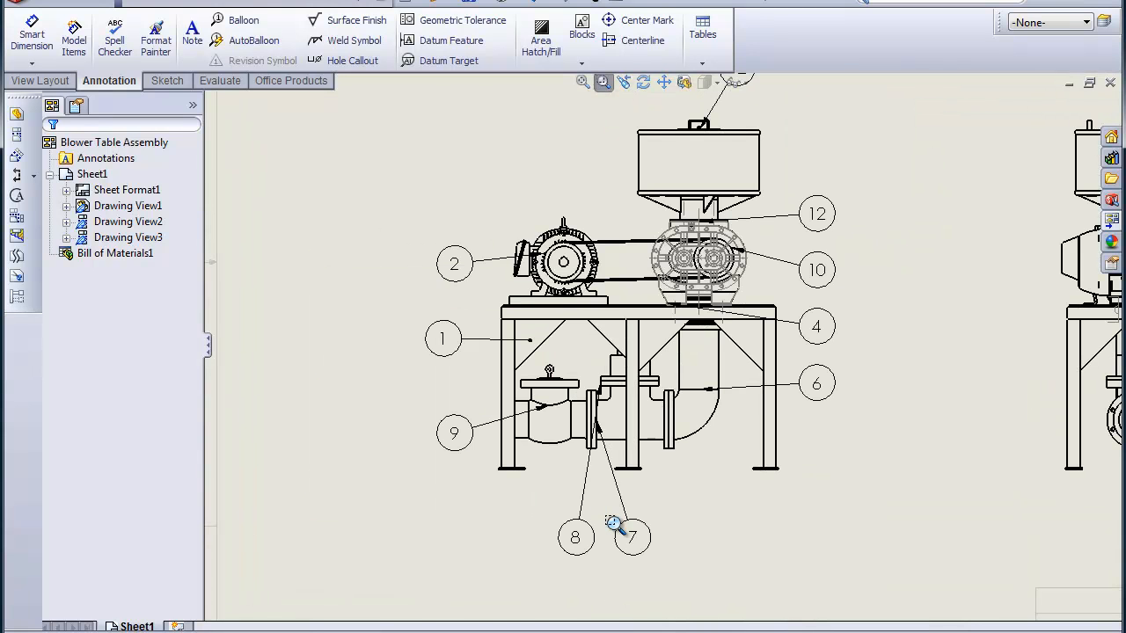
{"action": "mouse_move", "coordinate": [390, 378]}
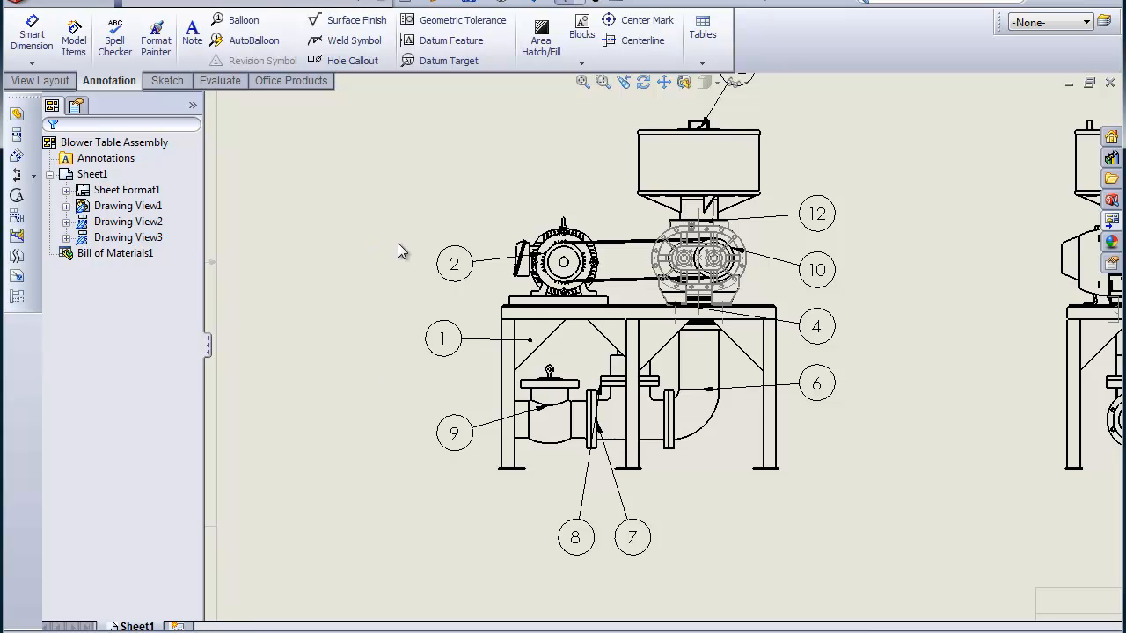
Step: Place balloon 2 beside the electric motor in the front view
{"action": "left_click_drag", "start_coordinate": [454, 264], "coordinate": [439, 222]}
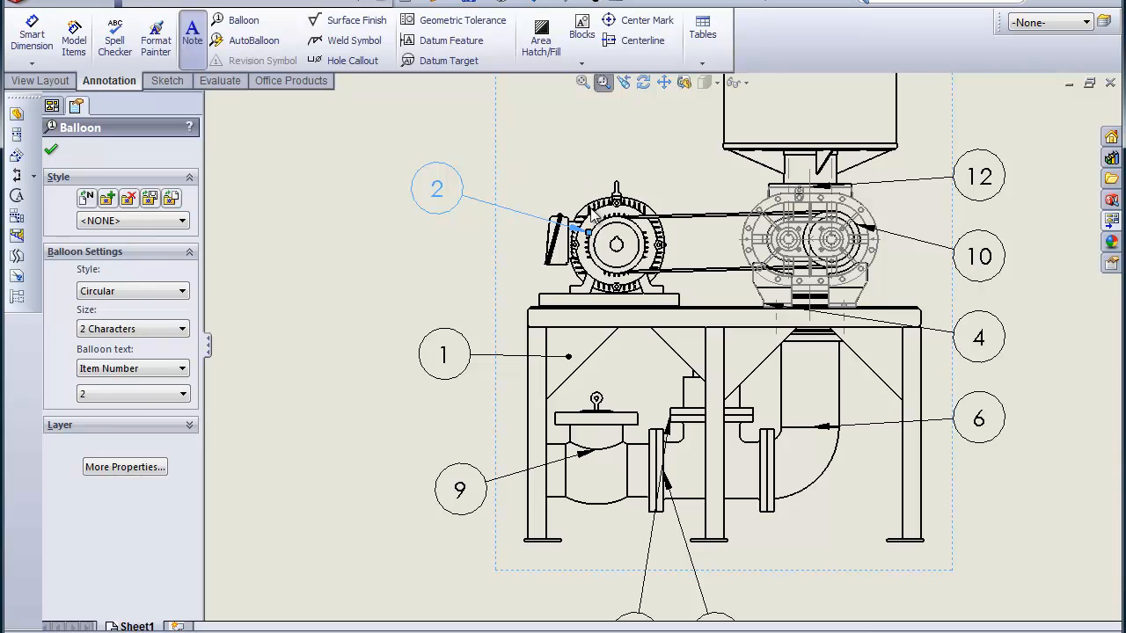
{"action": "left_click", "coordinate": [192, 35]}
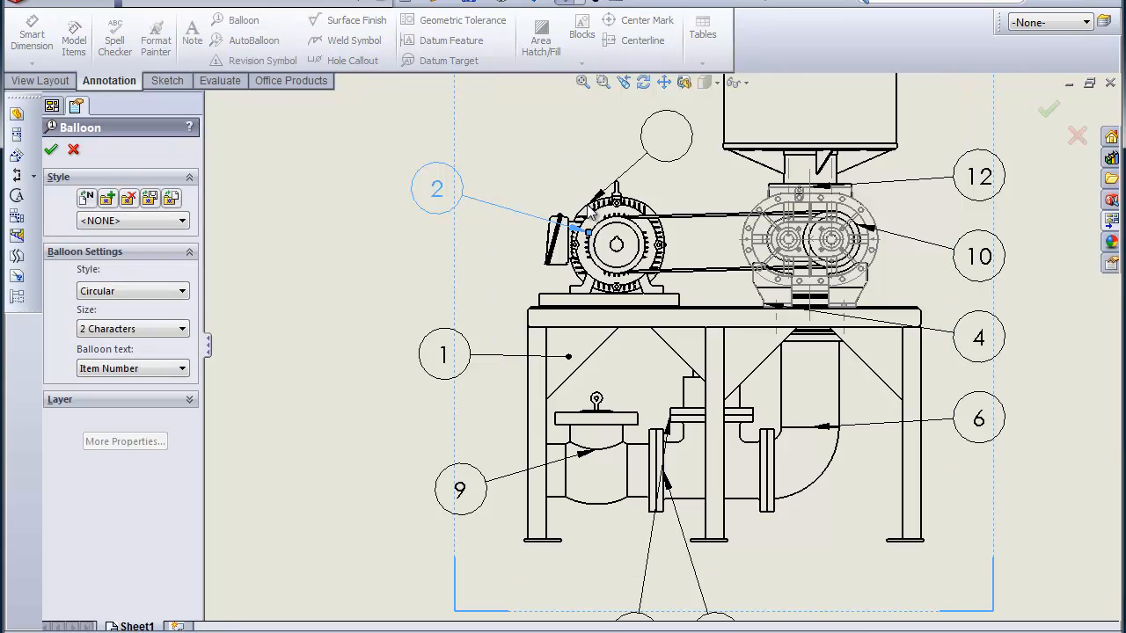
{"action": "left_click", "coordinate": [483, 125]}
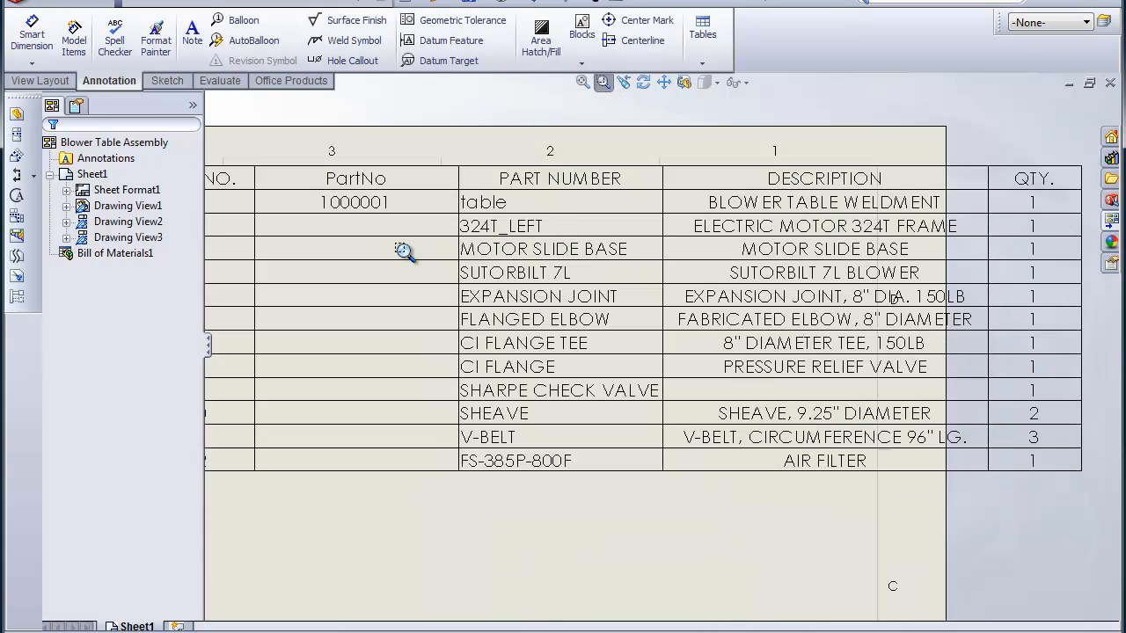
{"action": "mouse_move", "coordinate": [464, 149]}
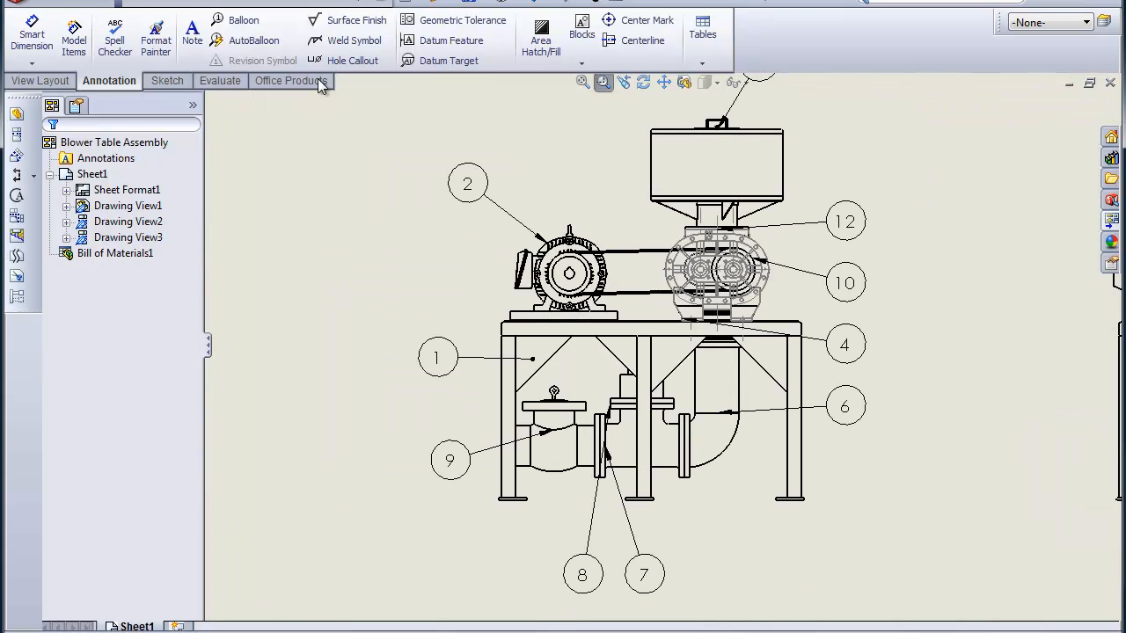
Step: Attach balloon 3 to the motor slide base beside balloon 2 in the front view
{"action": "left_click", "coordinate": [243, 19]}
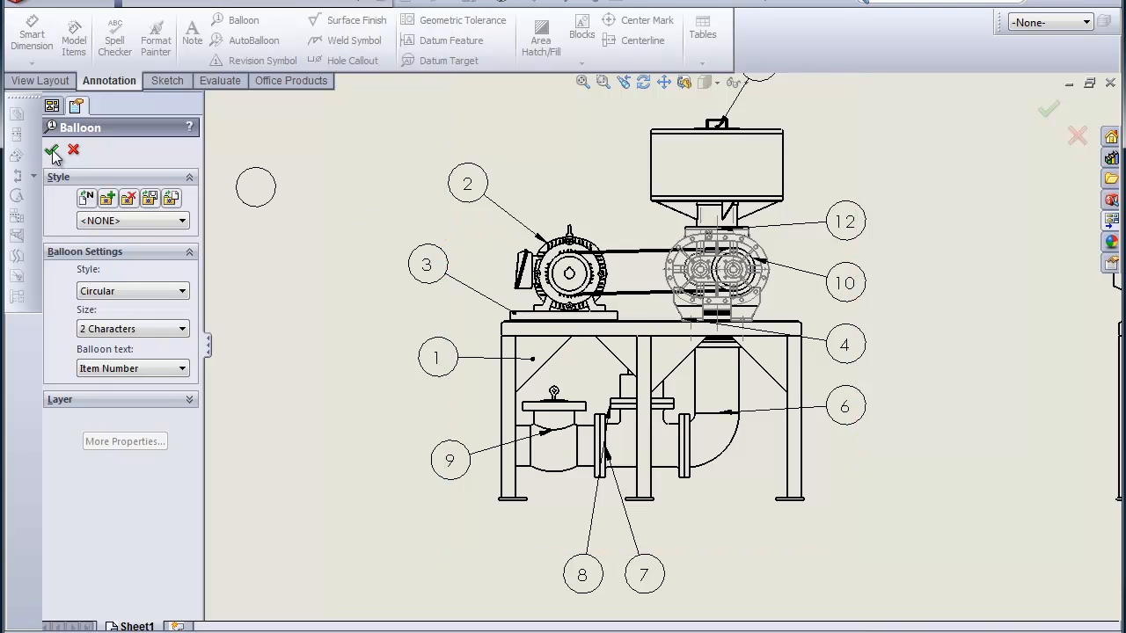
{"action": "left_click", "coordinate": [53, 151]}
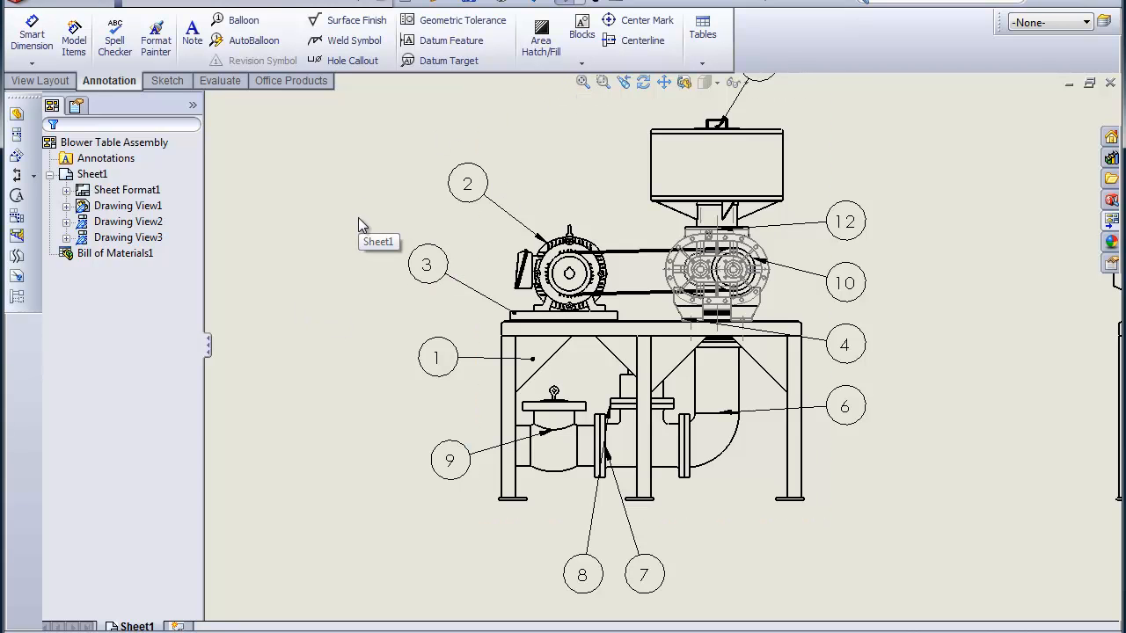
{"action": "mouse_move", "coordinate": [369, 169]}
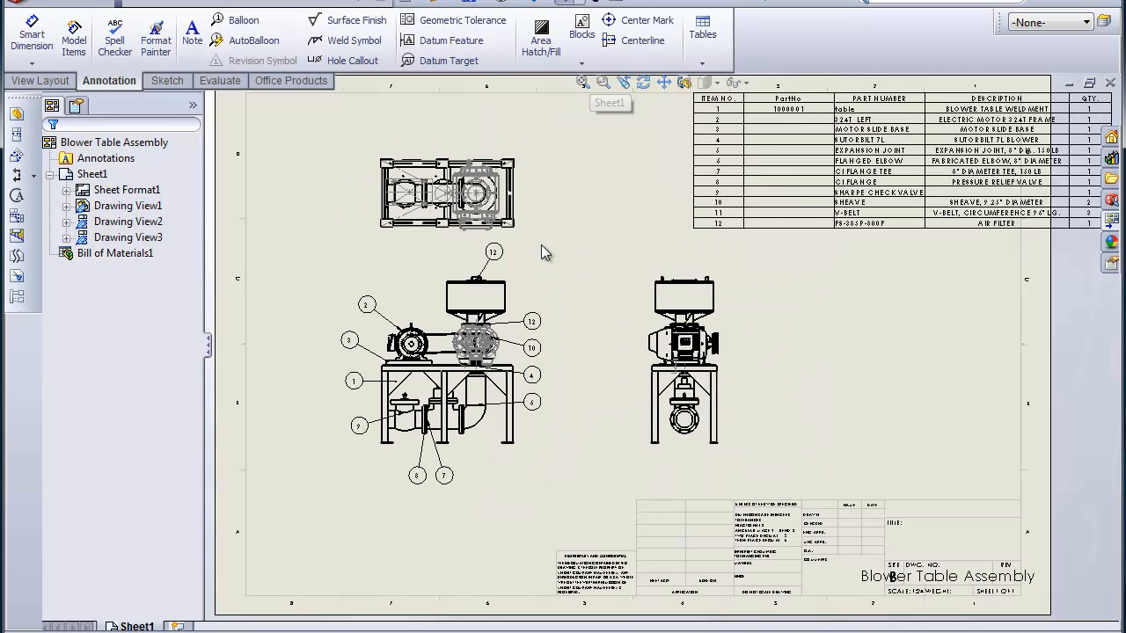
{"action": "mouse_move", "coordinate": [592, 431]}
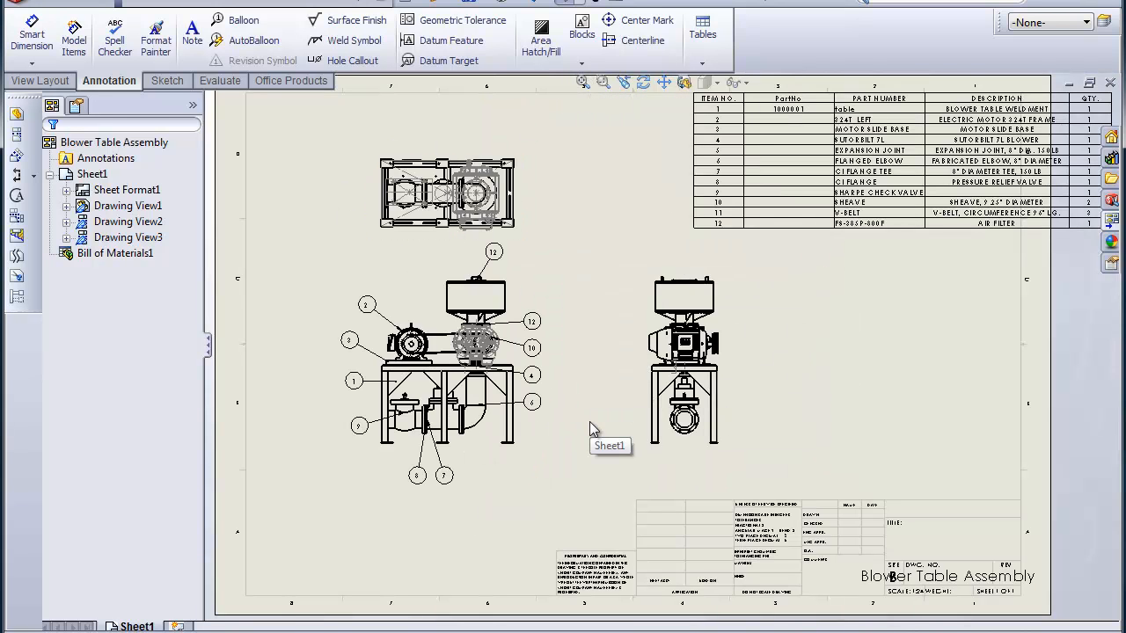
{"action": "mouse_move", "coordinate": [590, 459]}
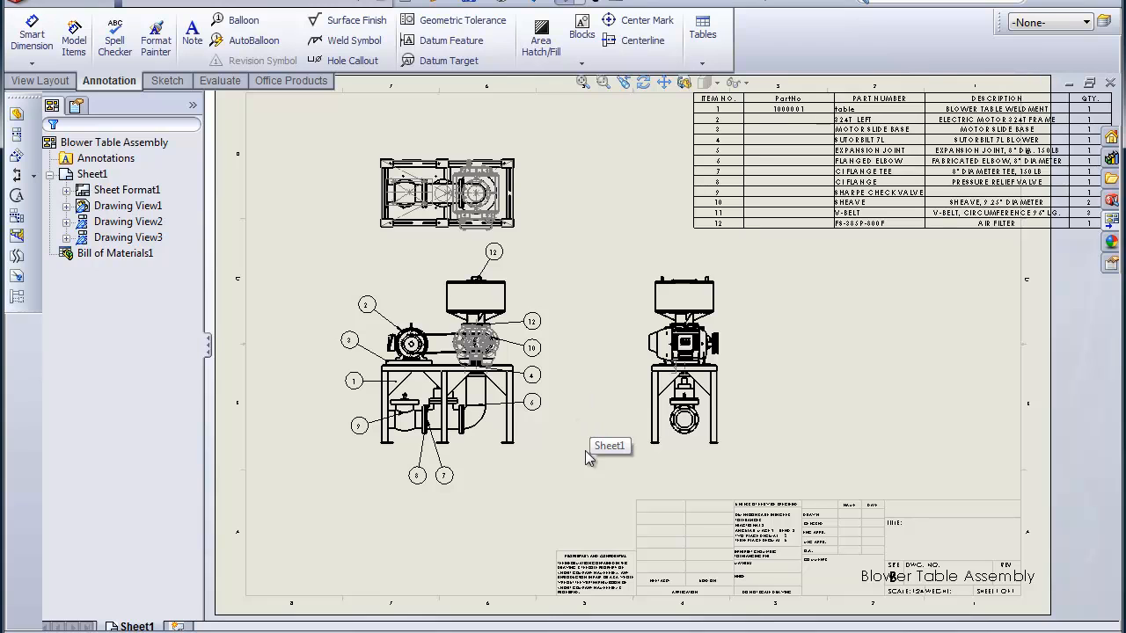
{"action": "mouse_move", "coordinate": [585, 439]}
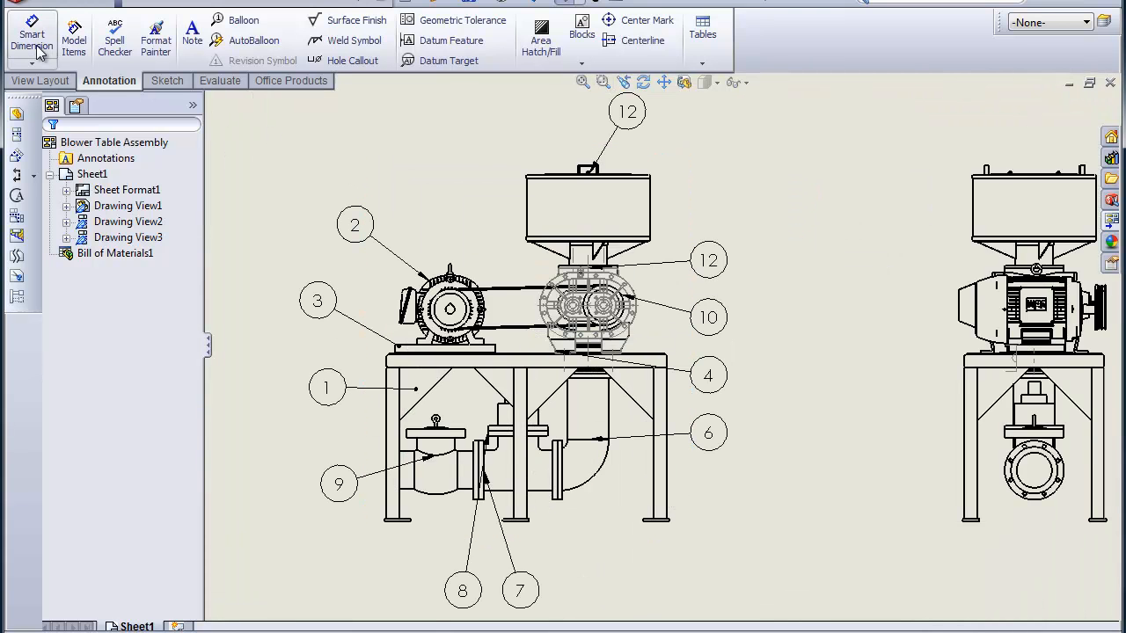
Step: Add the 81.085 overall height dimension from filter top to table feet, right of the front view
{"action": "left_click", "coordinate": [32, 37]}
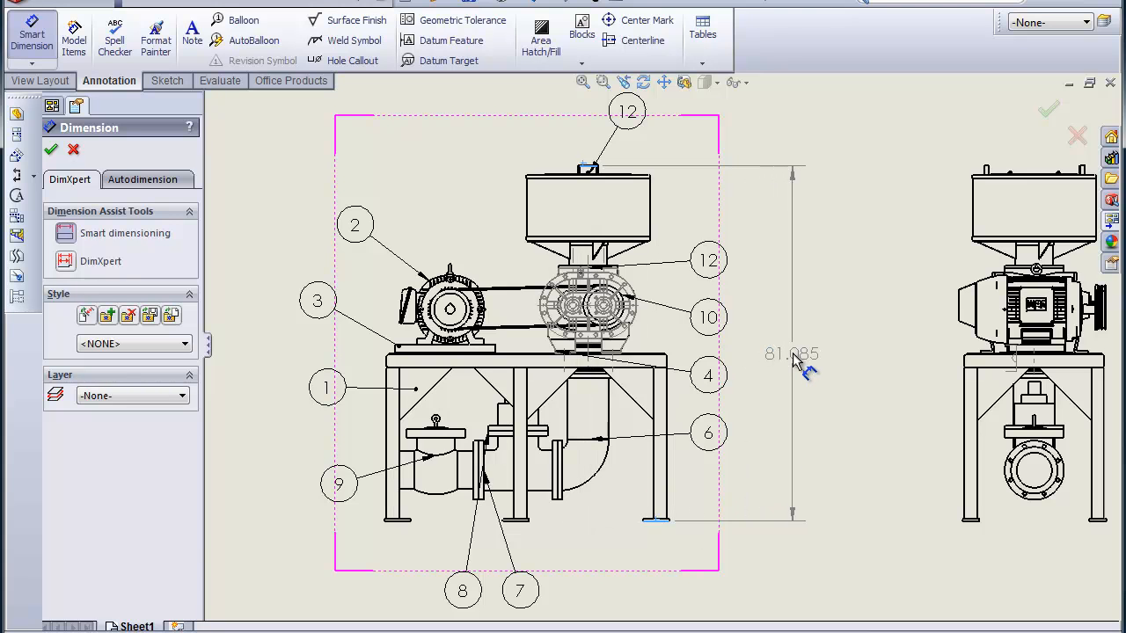
{"action": "left_click", "coordinate": [791, 354]}
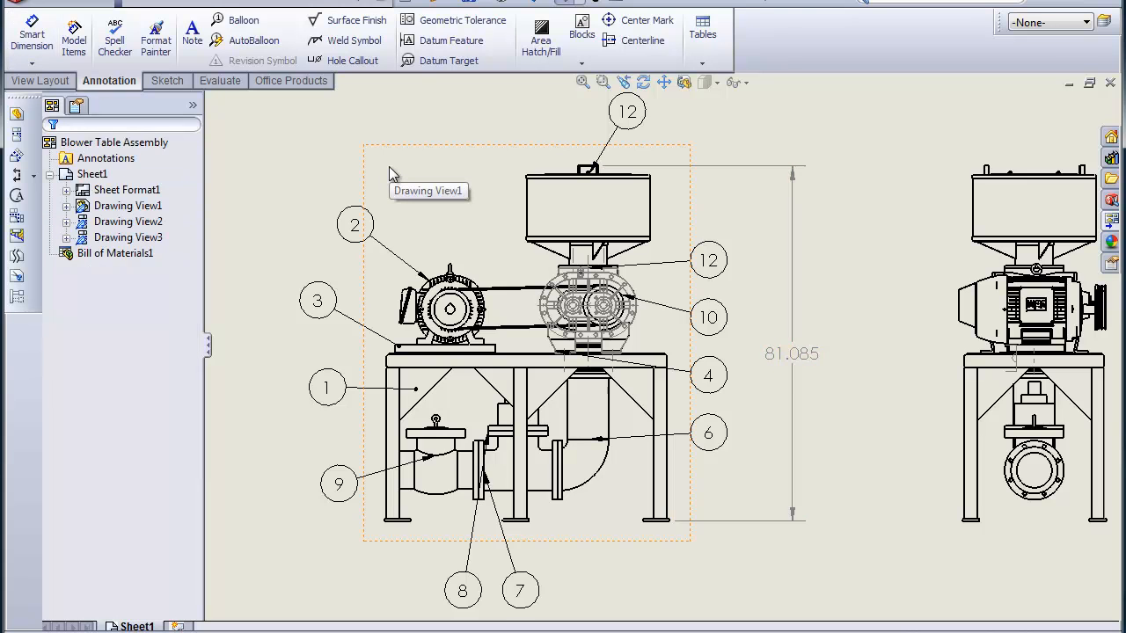
{"action": "mouse_move", "coordinate": [735, 362]}
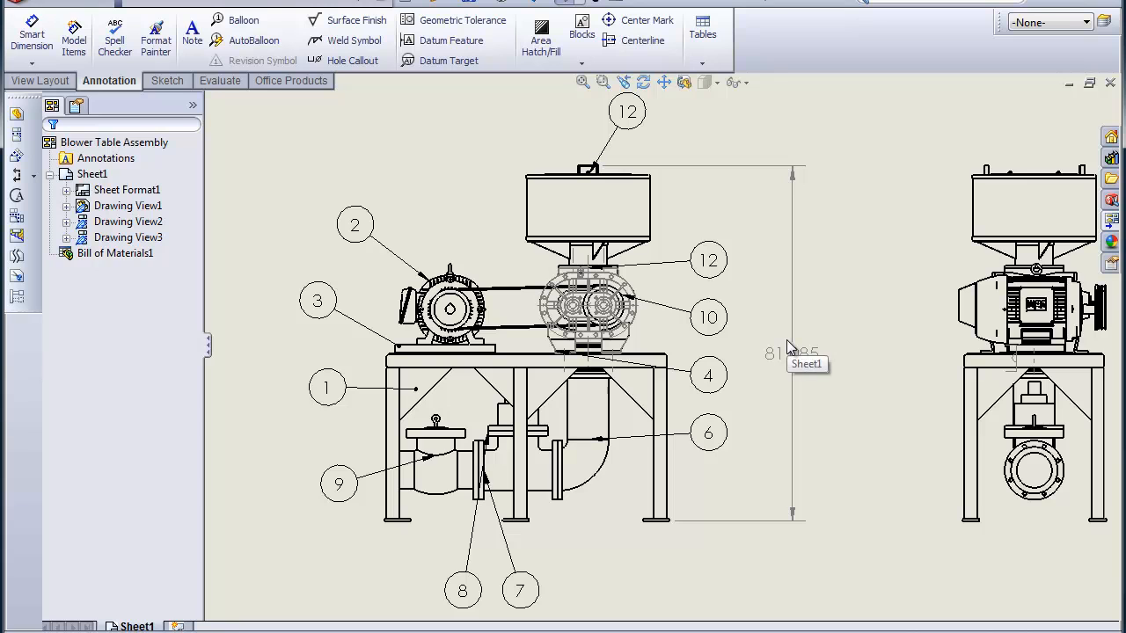
{"action": "mouse_move", "coordinate": [791, 361]}
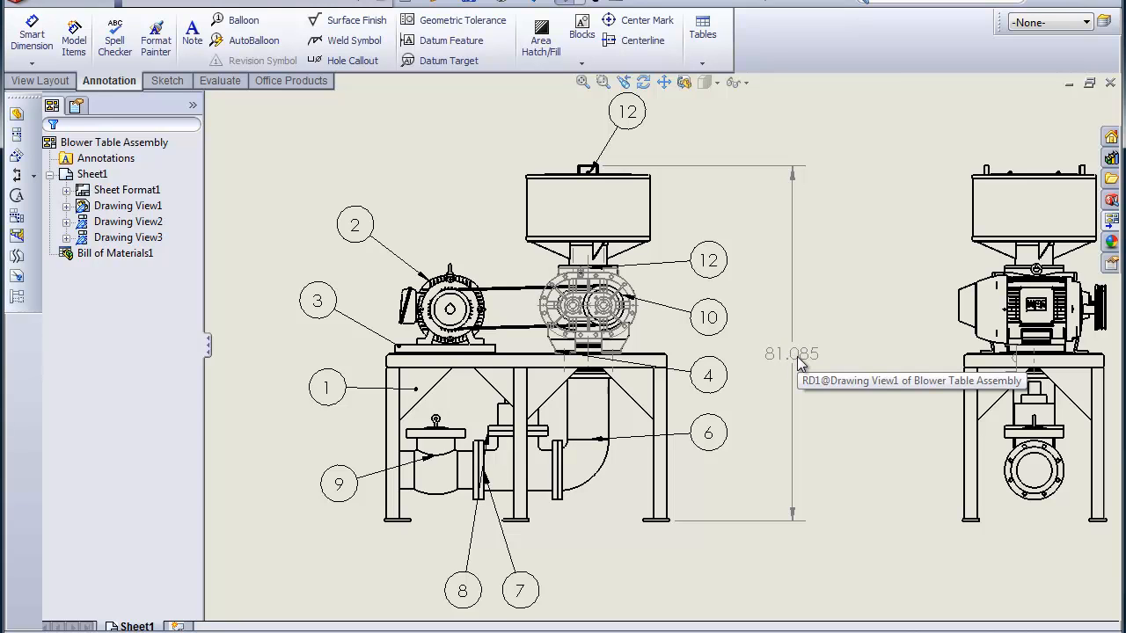
{"action": "mouse_move", "coordinate": [809, 374]}
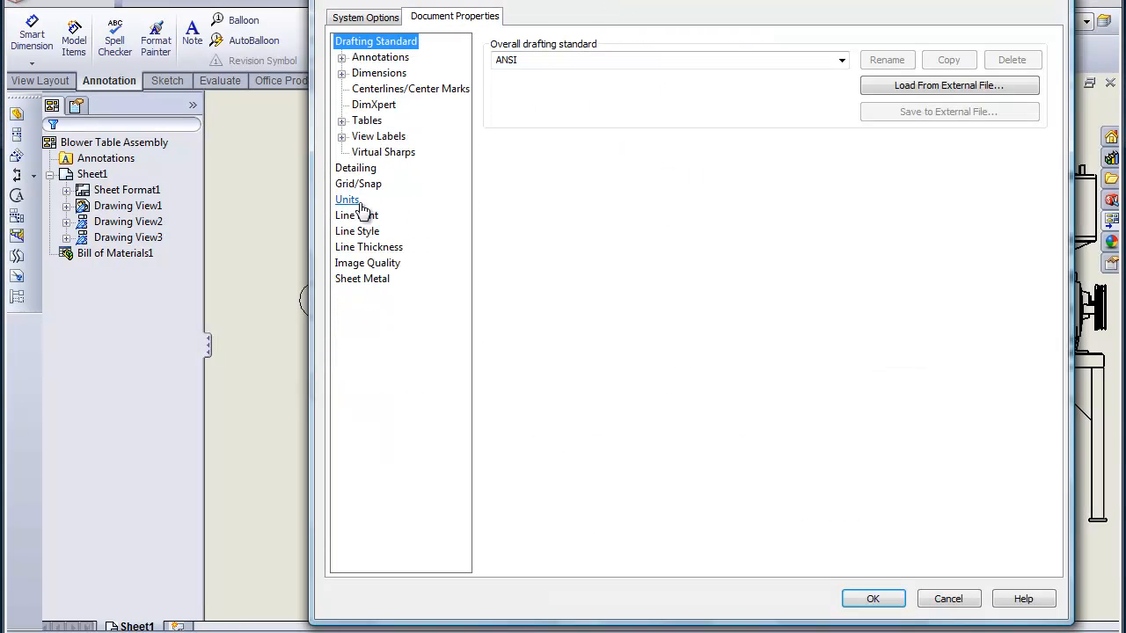
Step: Set length units to fractional inches in 32nds with no decimal places
{"action": "left_click", "coordinate": [347, 199]}
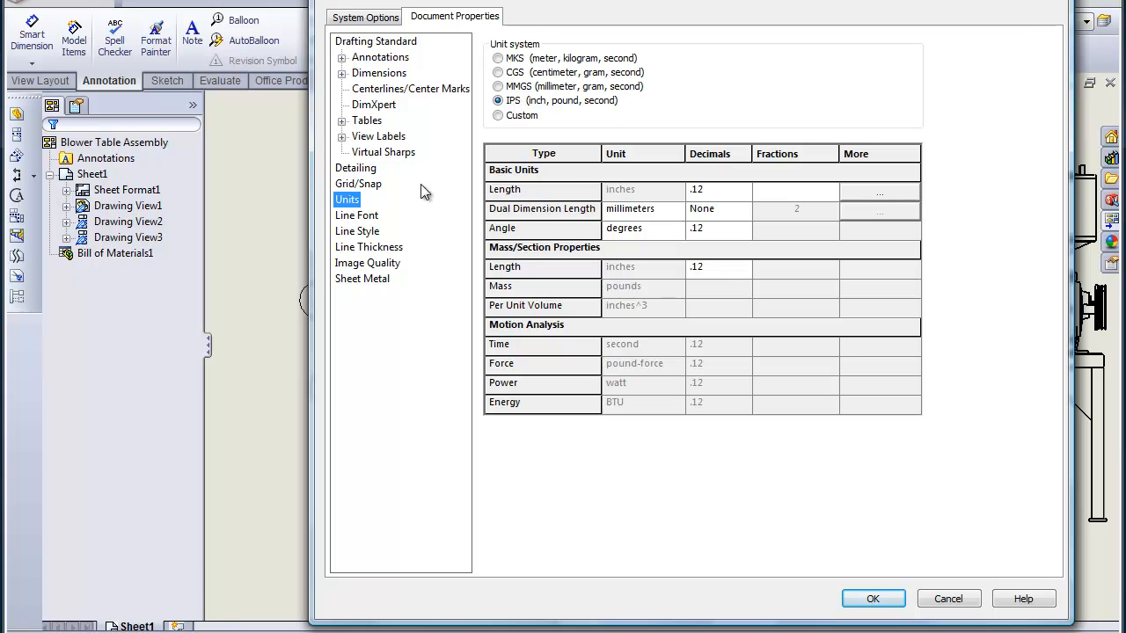
{"action": "mouse_move", "coordinate": [664, 179]}
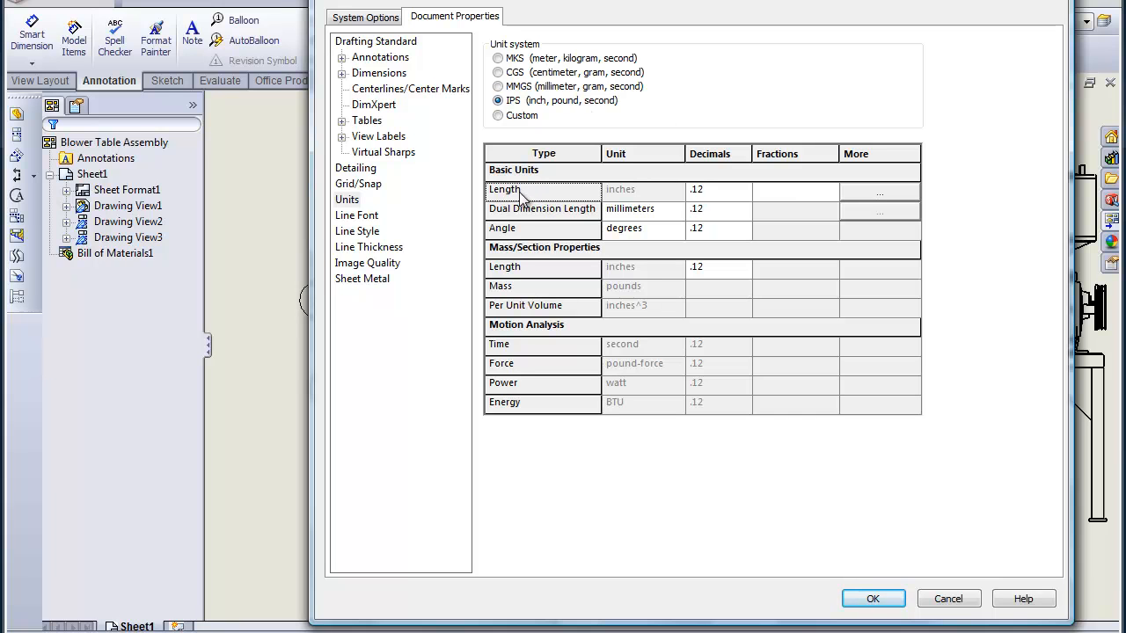
{"action": "left_click", "coordinate": [744, 190]}
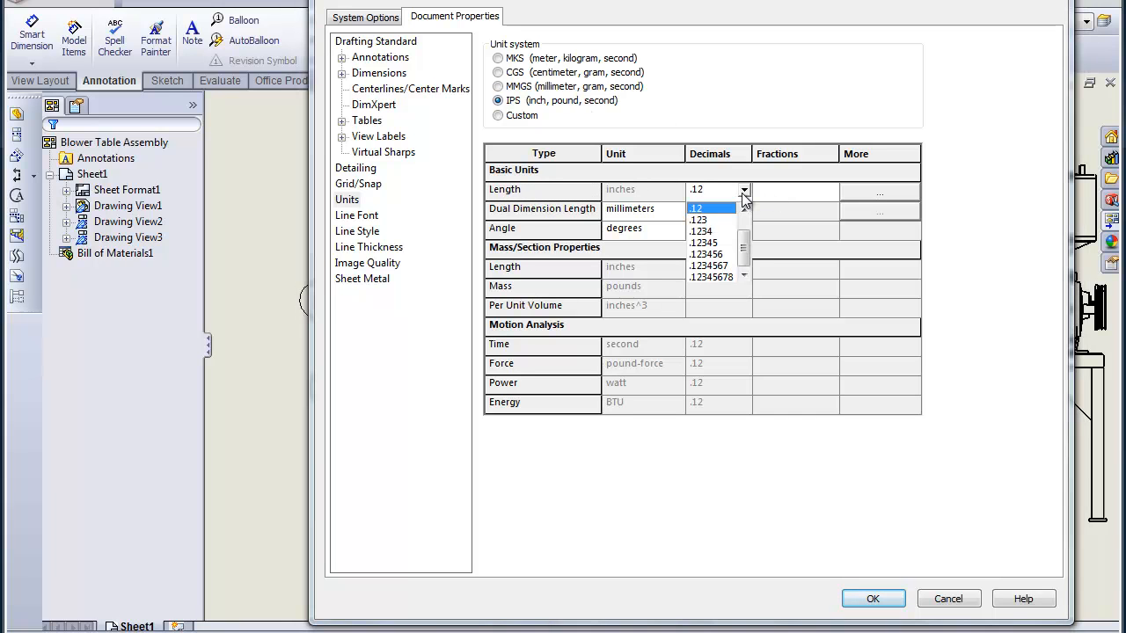
{"action": "left_click", "coordinate": [702, 189]}
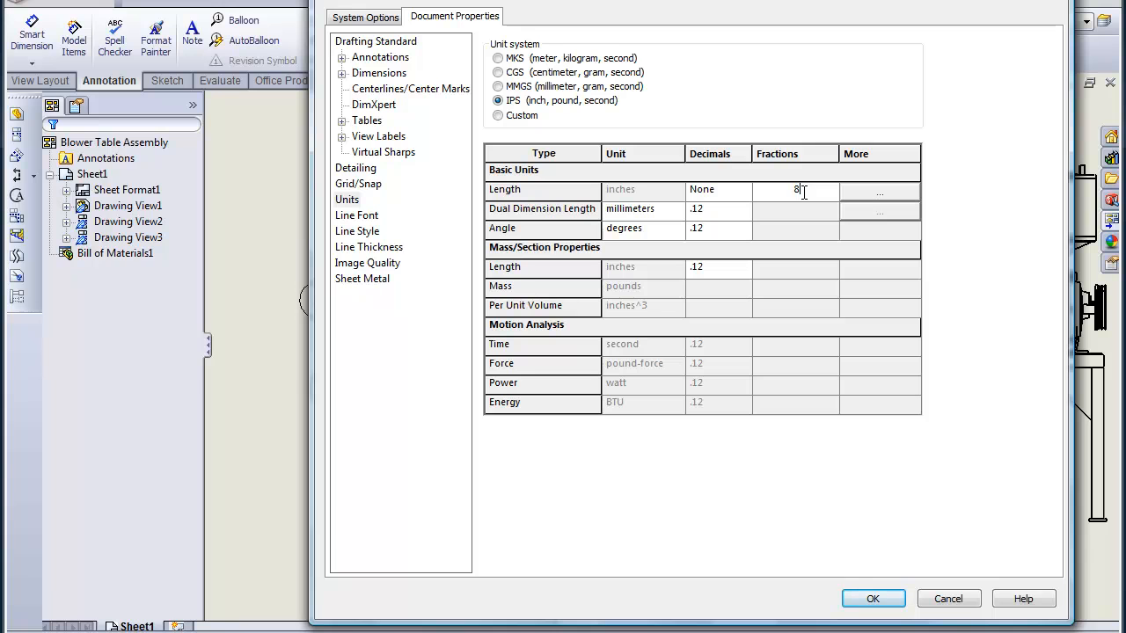
{"action": "type", "text": "32"}
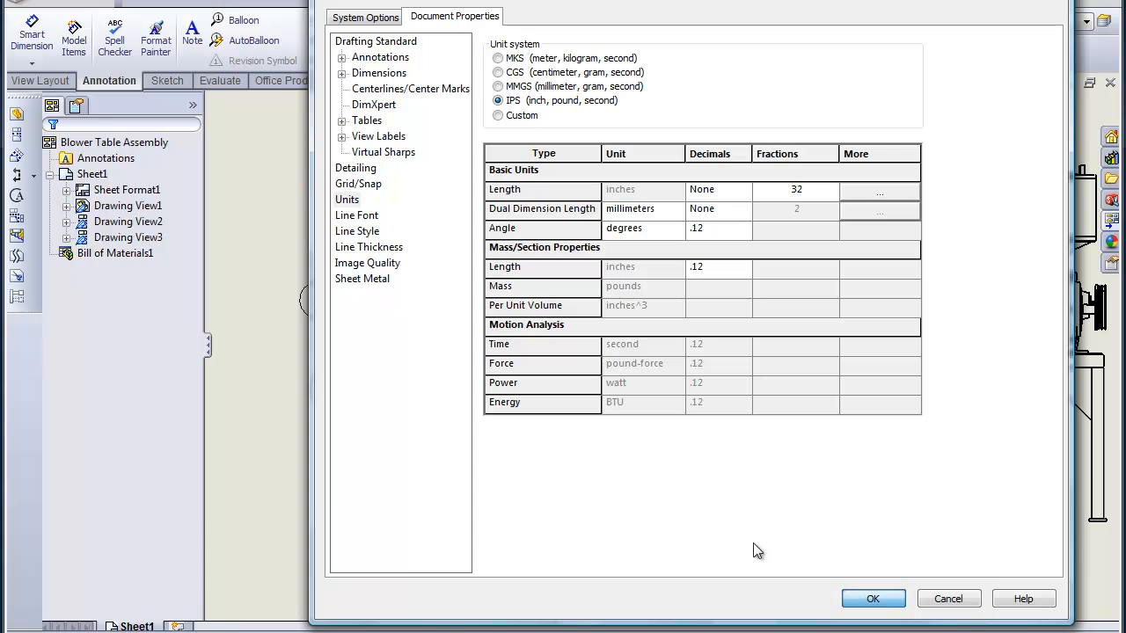
{"action": "left_click", "coordinate": [872, 598]}
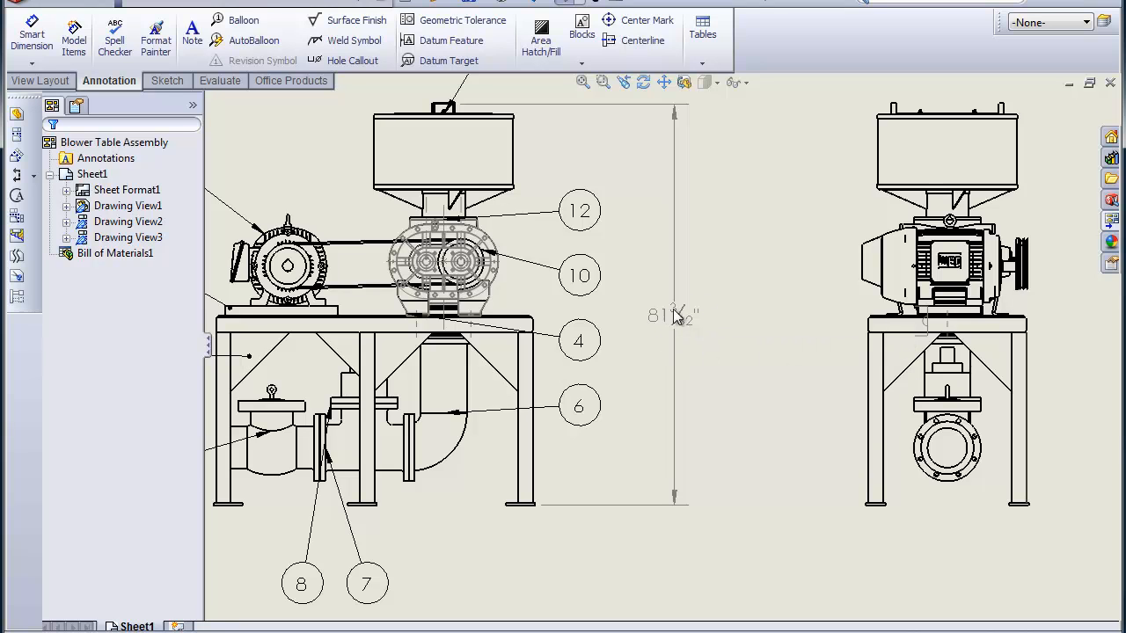
{"action": "mouse_move", "coordinate": [678, 248]}
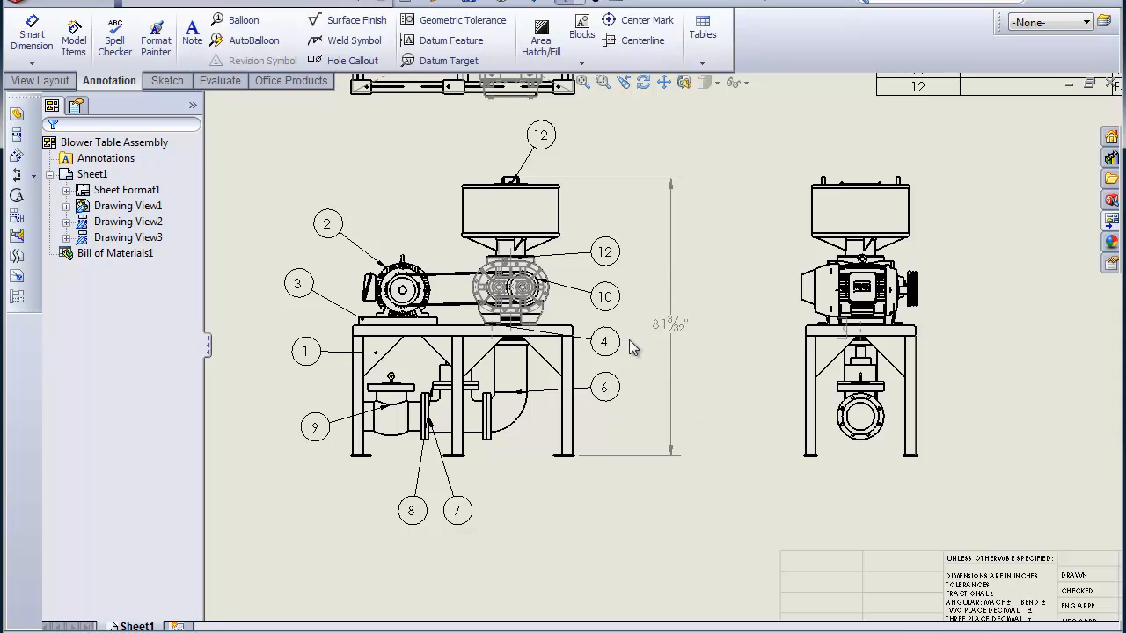
{"action": "mouse_move", "coordinate": [667, 348]}
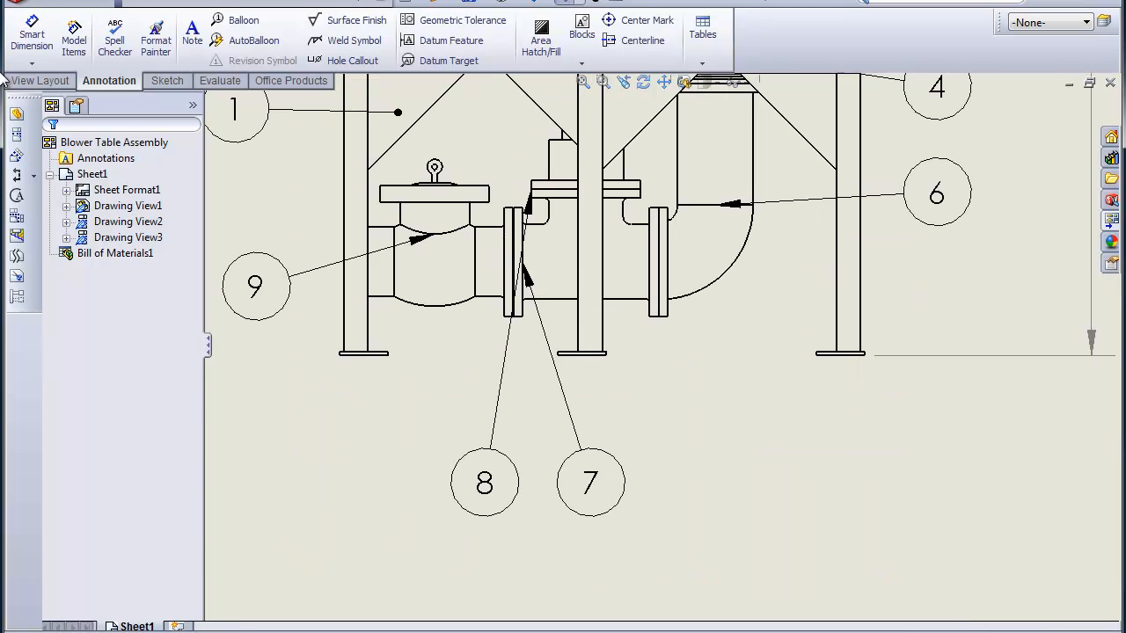
Step: Add overall width dimensions below the front view and 31 3/4" across the side view's feet
{"action": "left_click", "coordinate": [32, 35]}
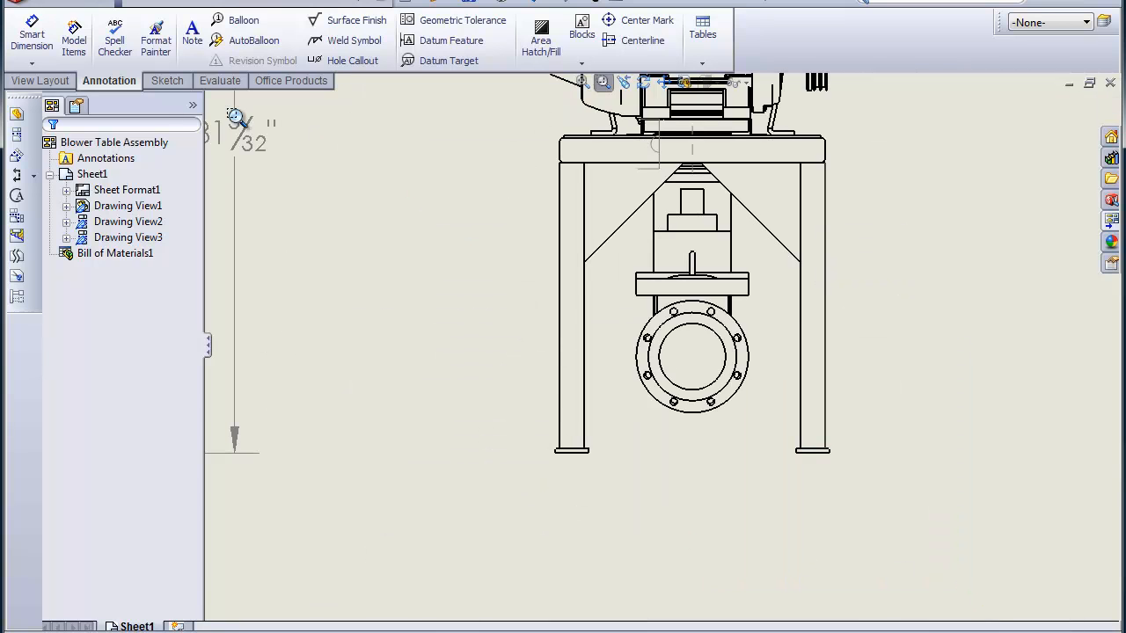
{"action": "left_click", "coordinate": [32, 35]}
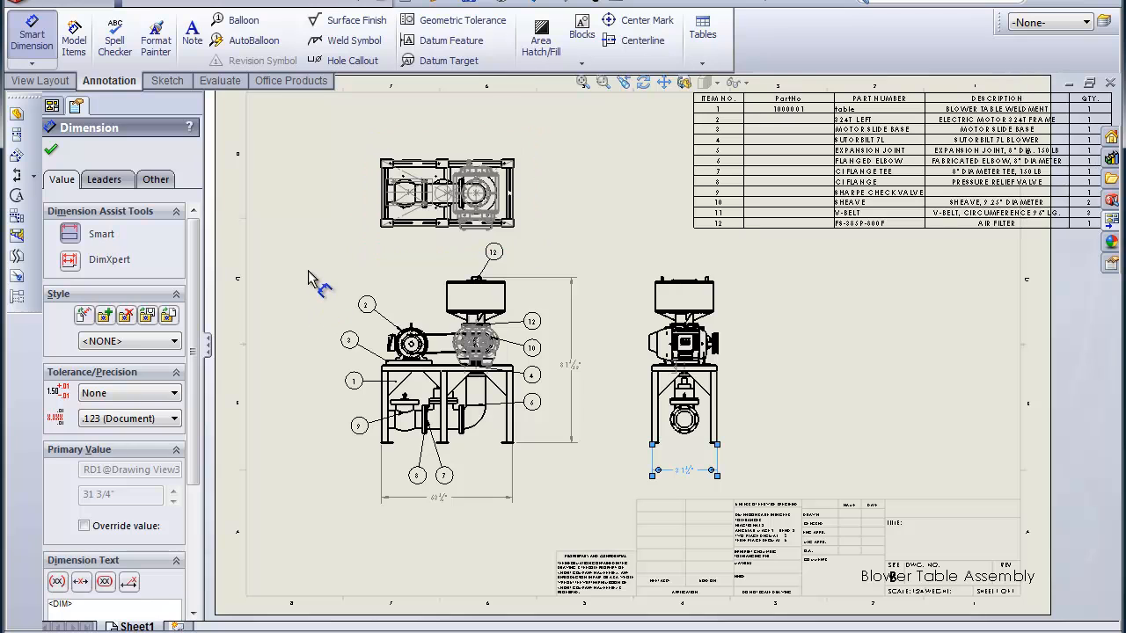
{"action": "mouse_move", "coordinate": [319, 280]}
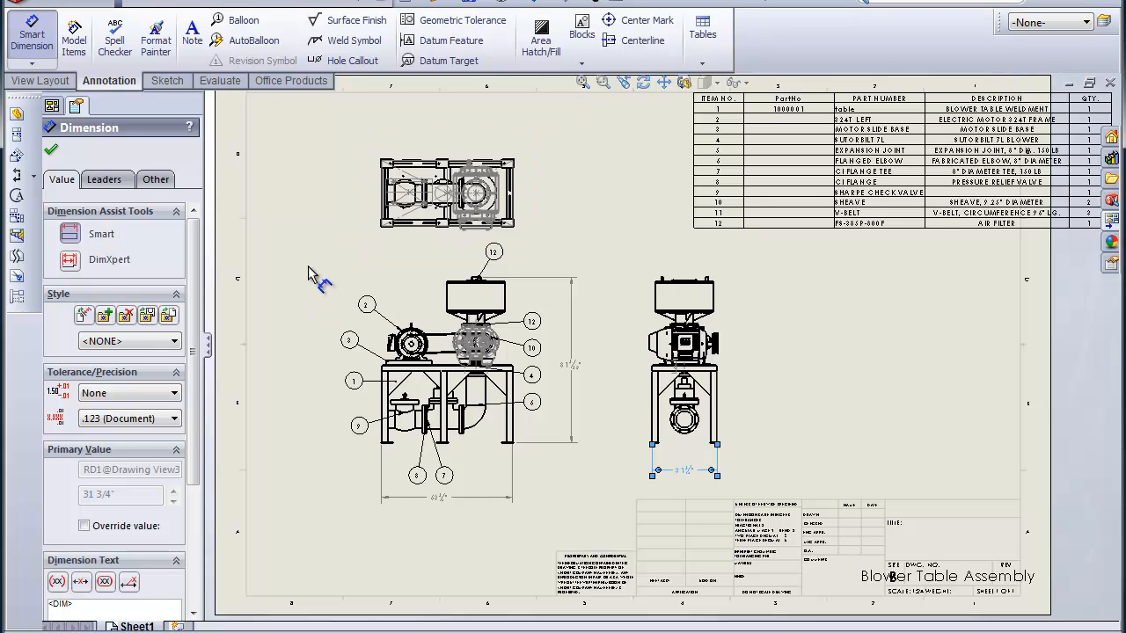
{"action": "mouse_move", "coordinate": [596, 97]}
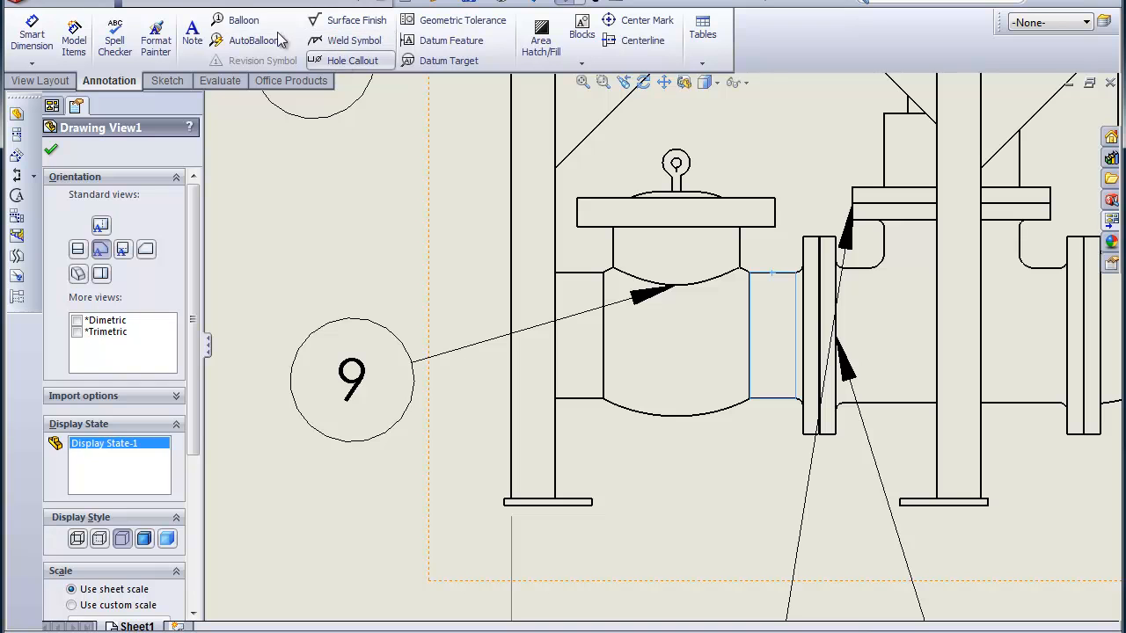
Step: Add a horizontal centerline through the pipe run and valve via Insert > Annotations
{"action": "left_click", "coordinate": [229, 5]}
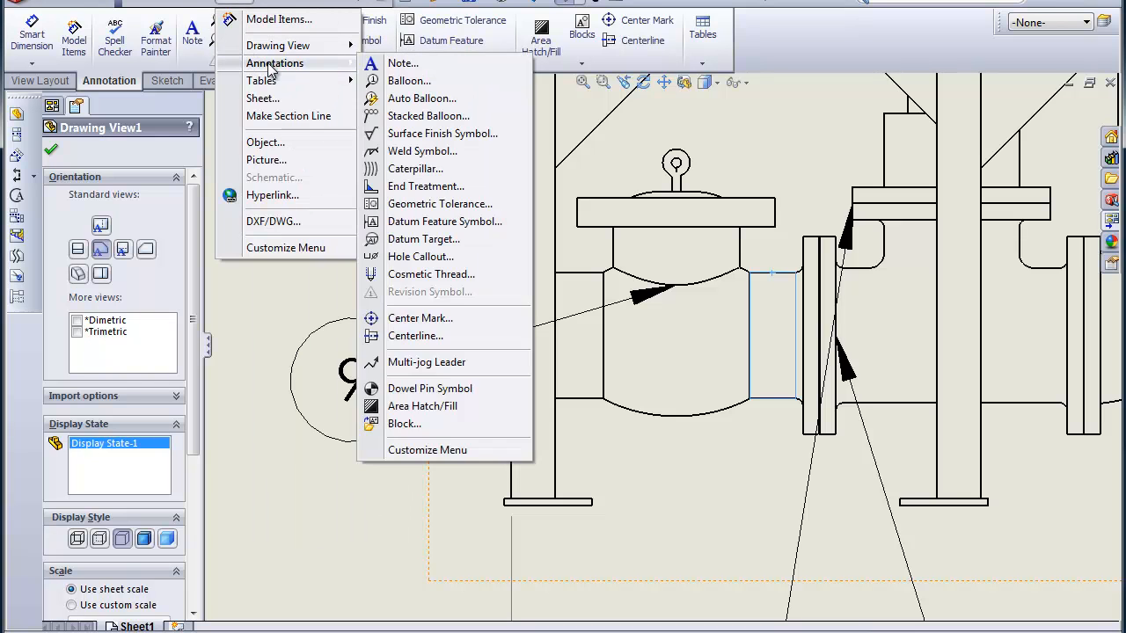
{"action": "left_click", "coordinate": [415, 336]}
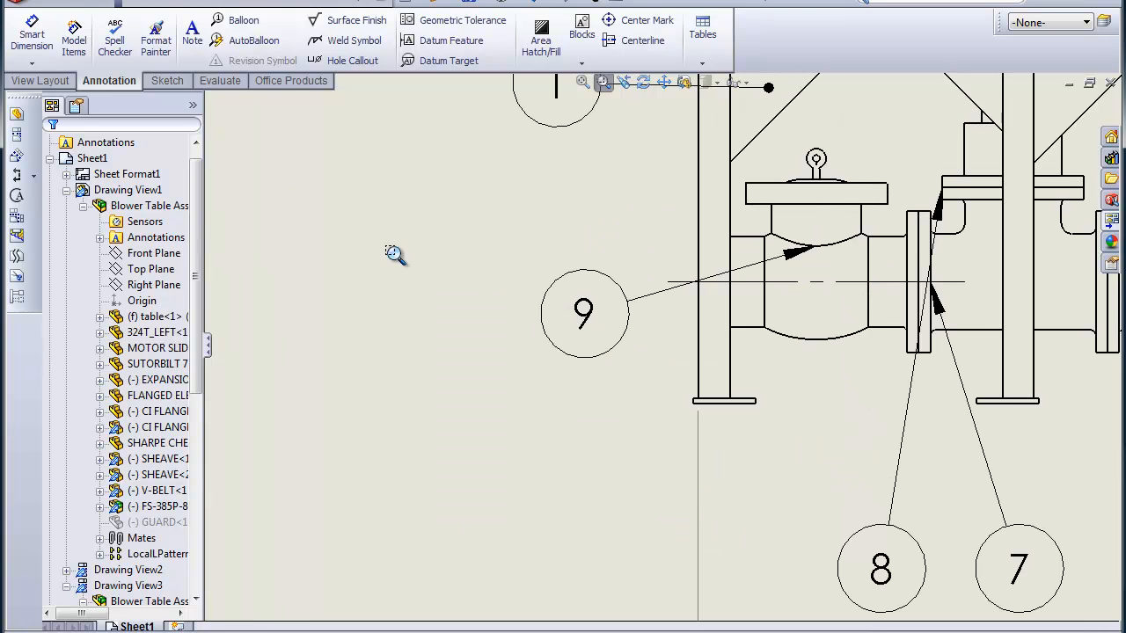
Step: Dimension the 11 19/32" pipe centerline height above the table leg bottom, left of the valve
{"action": "left_click", "coordinate": [32, 35]}
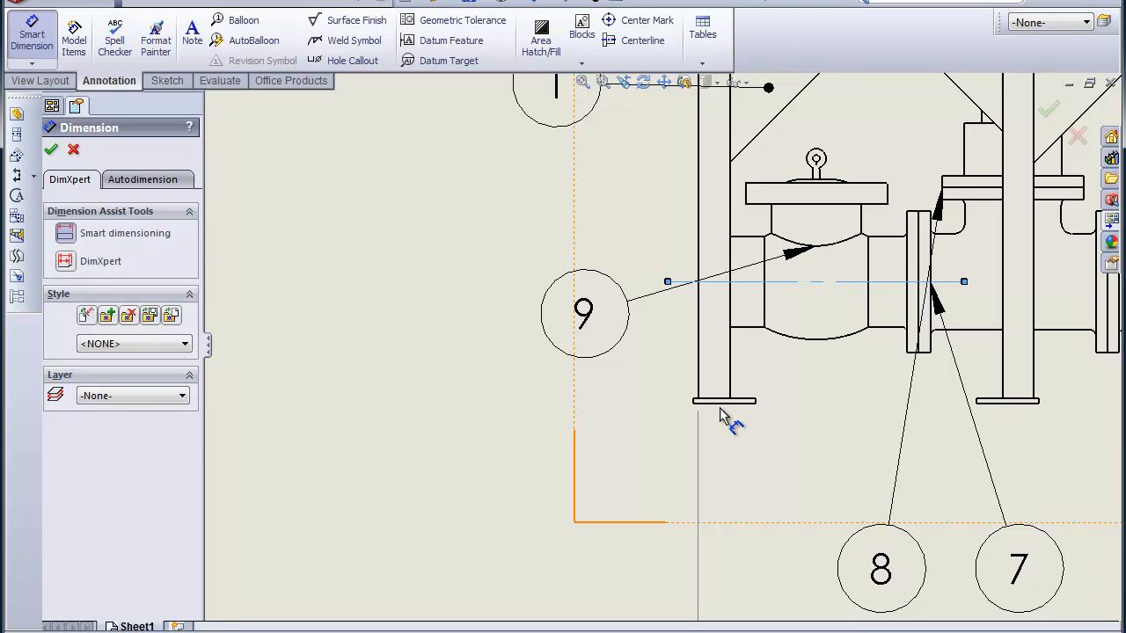
{"action": "left_click", "coordinate": [717, 418]}
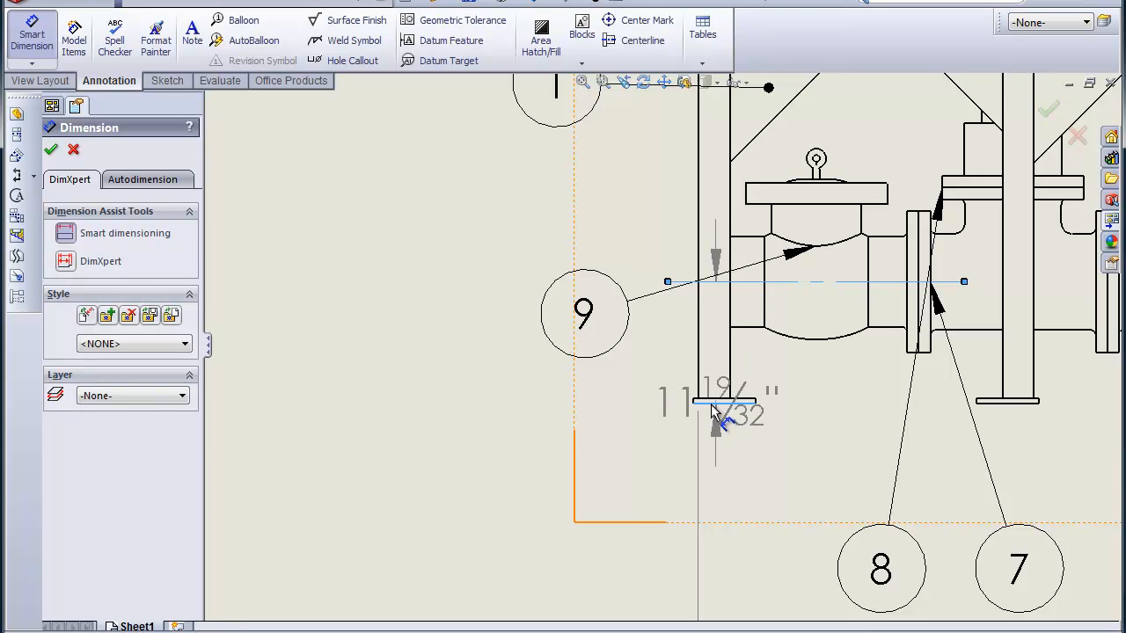
{"action": "left_click_drag", "start_coordinate": [717, 409], "coordinate": [431, 352]}
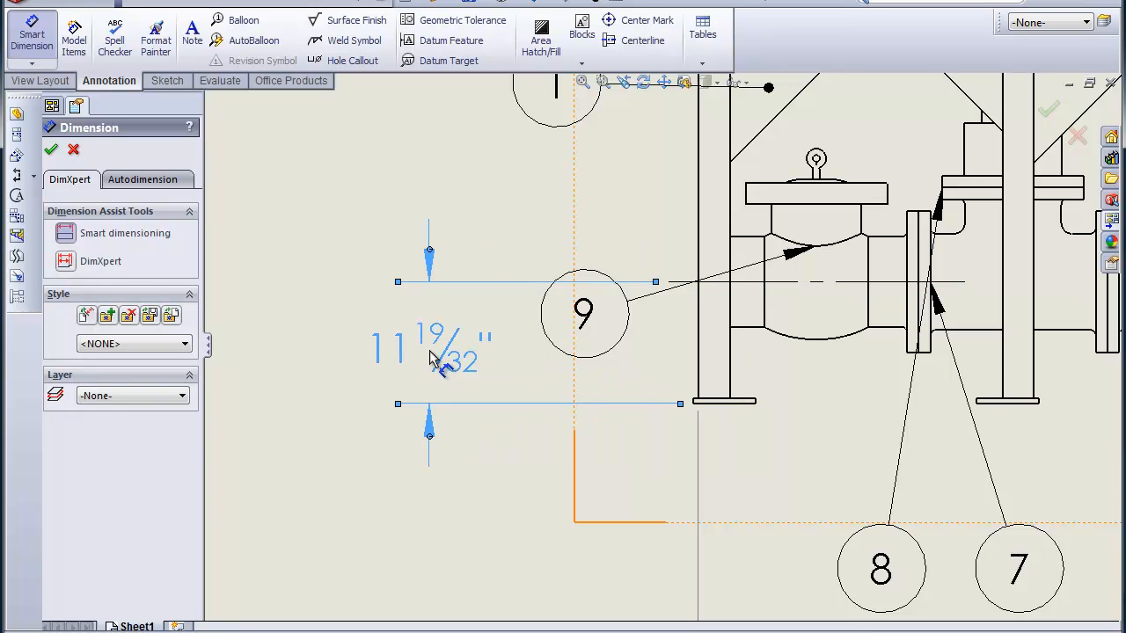
{"action": "left_click", "coordinate": [431, 347]}
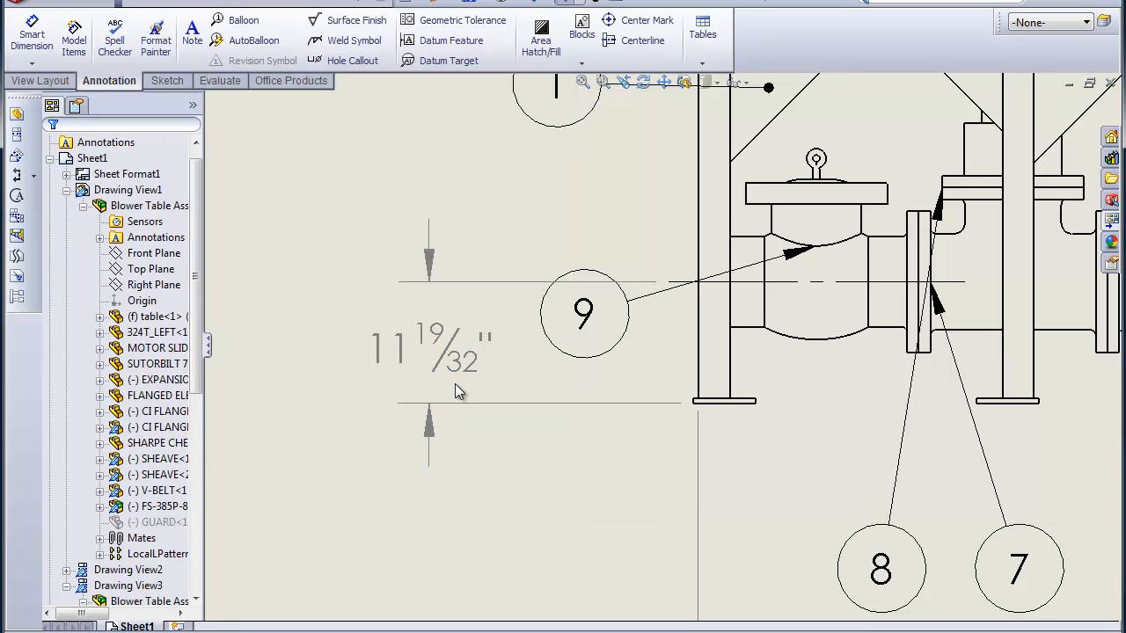
{"action": "mouse_move", "coordinate": [440, 328]}
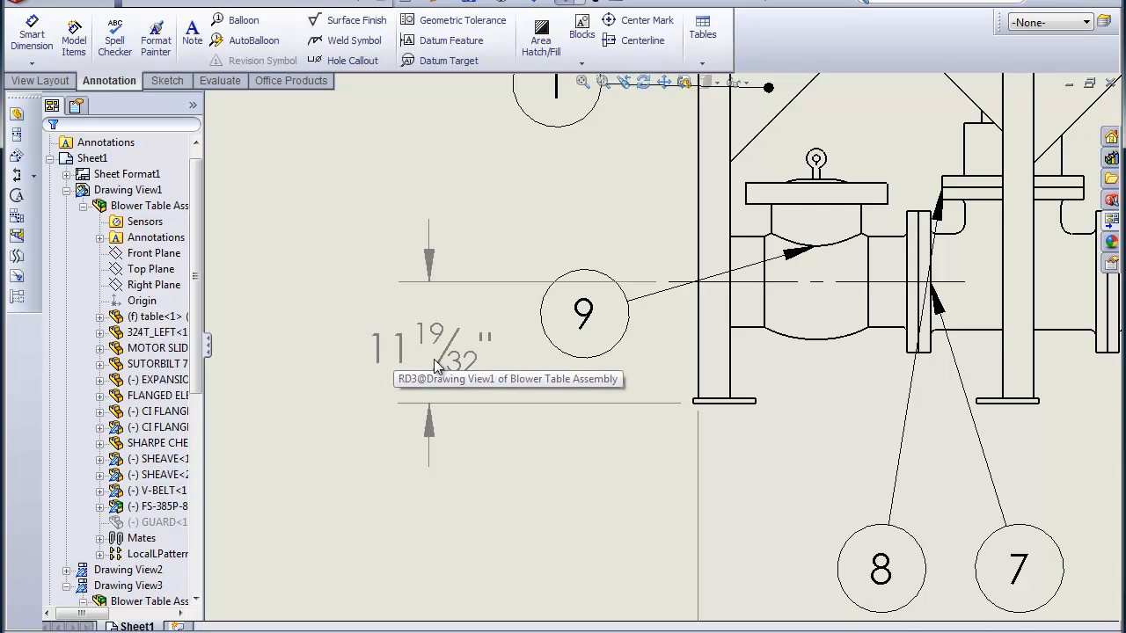
{"action": "mouse_move", "coordinate": [438, 367]}
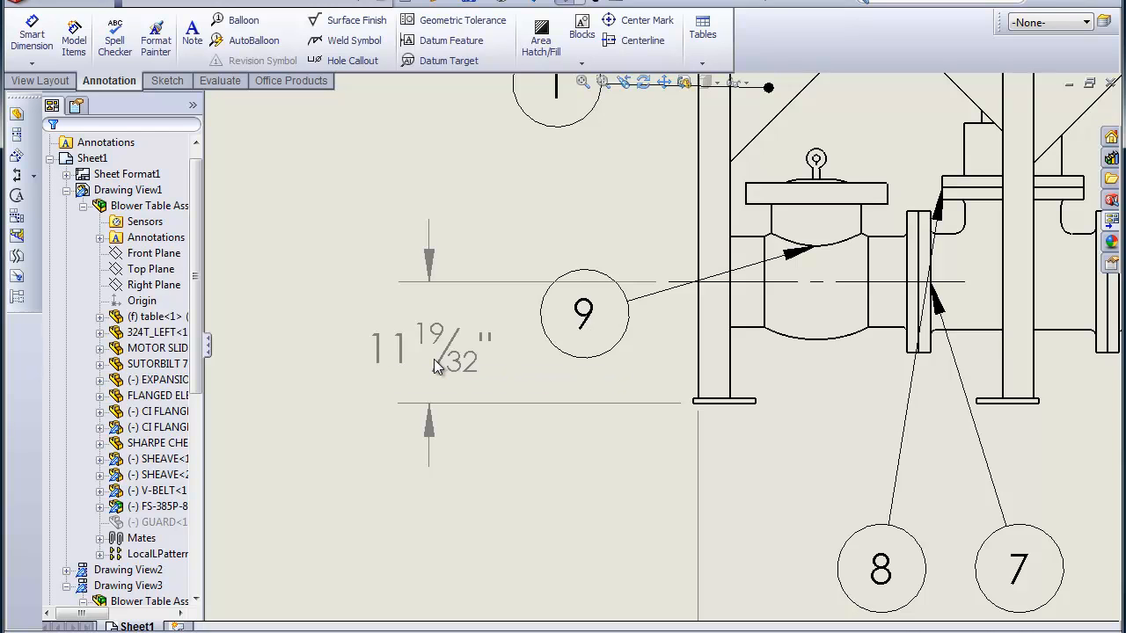
{"action": "mouse_move", "coordinate": [431, 368]}
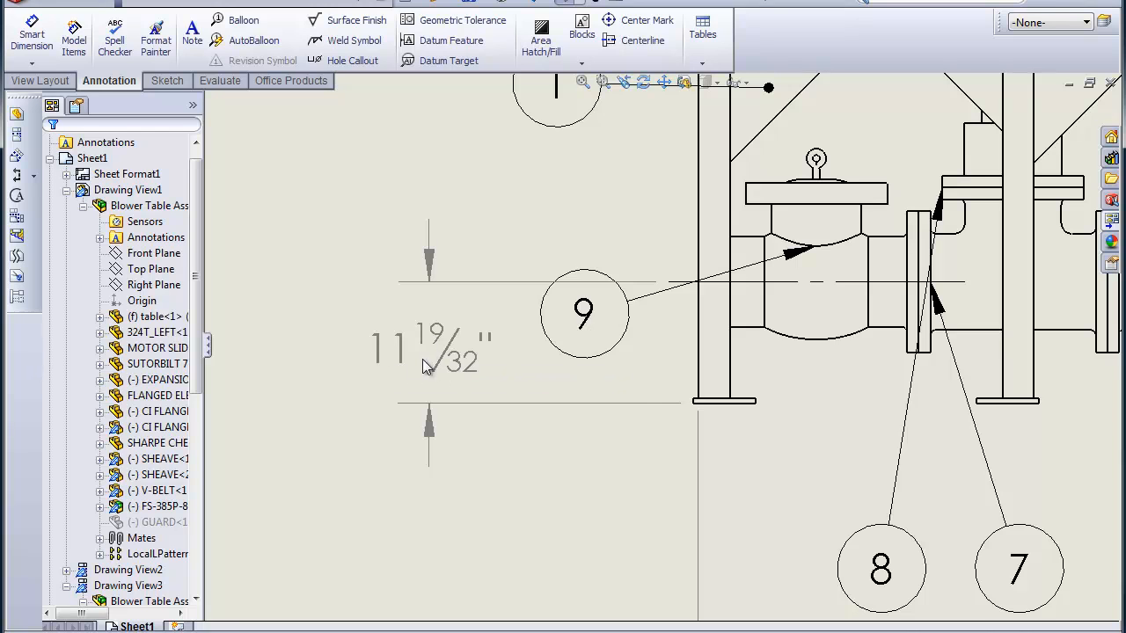
{"action": "mouse_move", "coordinate": [431, 365]}
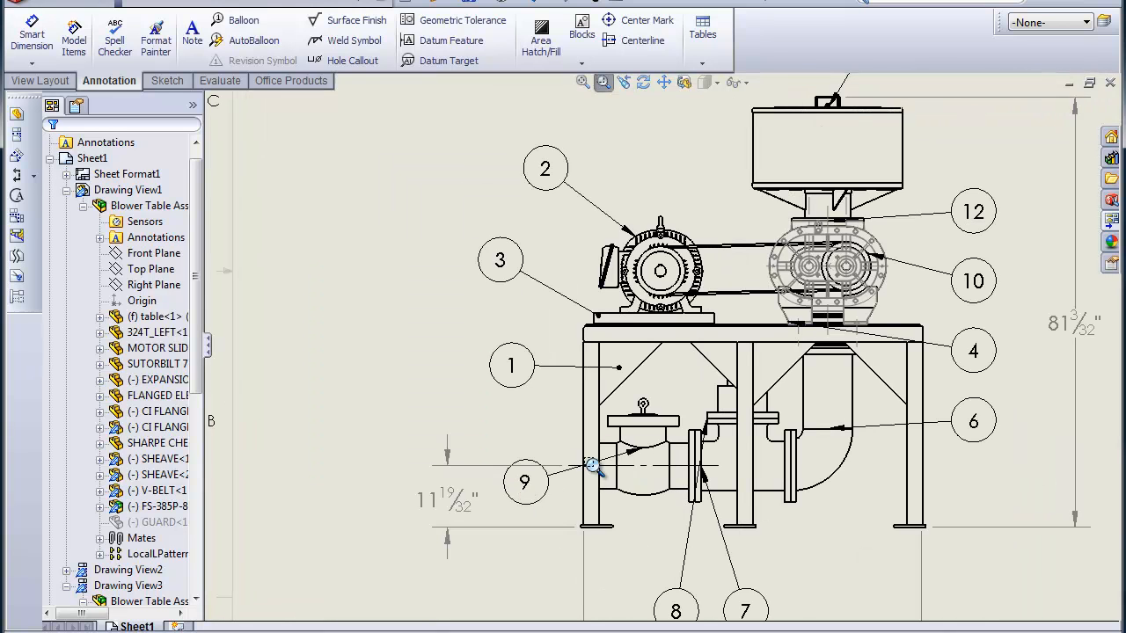
{"action": "mouse_move", "coordinate": [801, 466]}
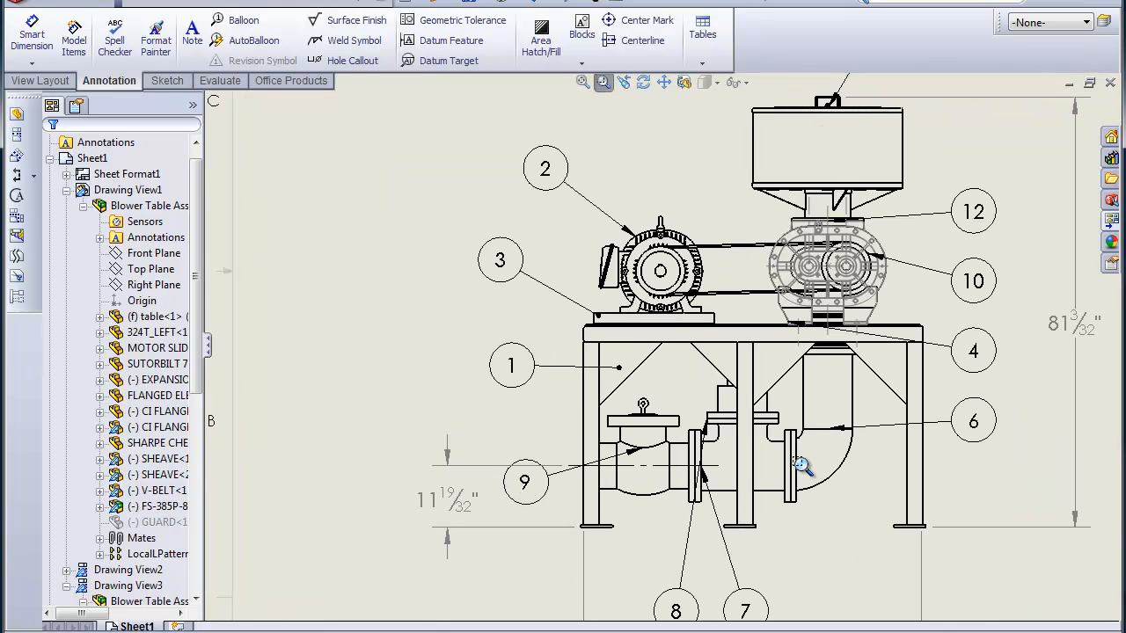
{"action": "mouse_move", "coordinate": [471, 494]}
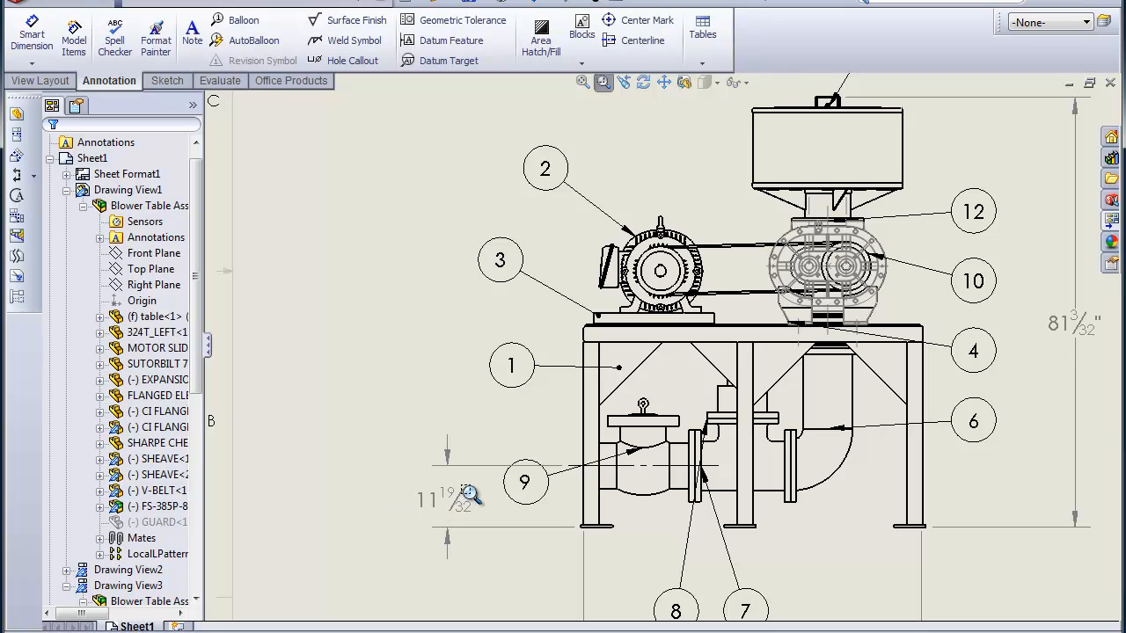
{"action": "mouse_move", "coordinate": [811, 453]}
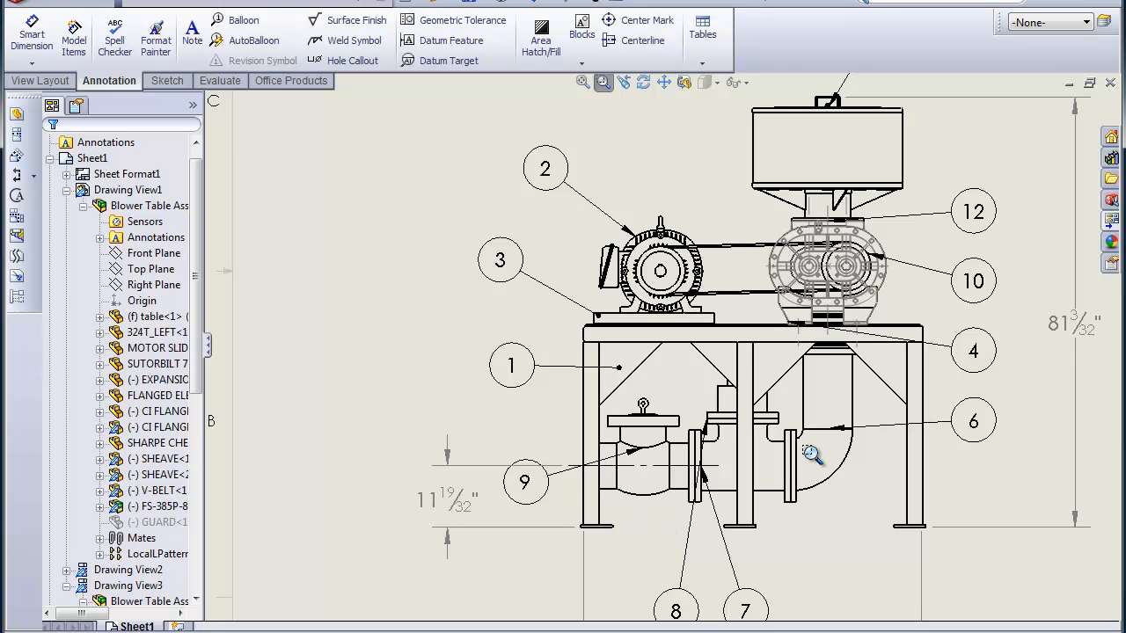
{"action": "mouse_move", "coordinate": [805, 457]}
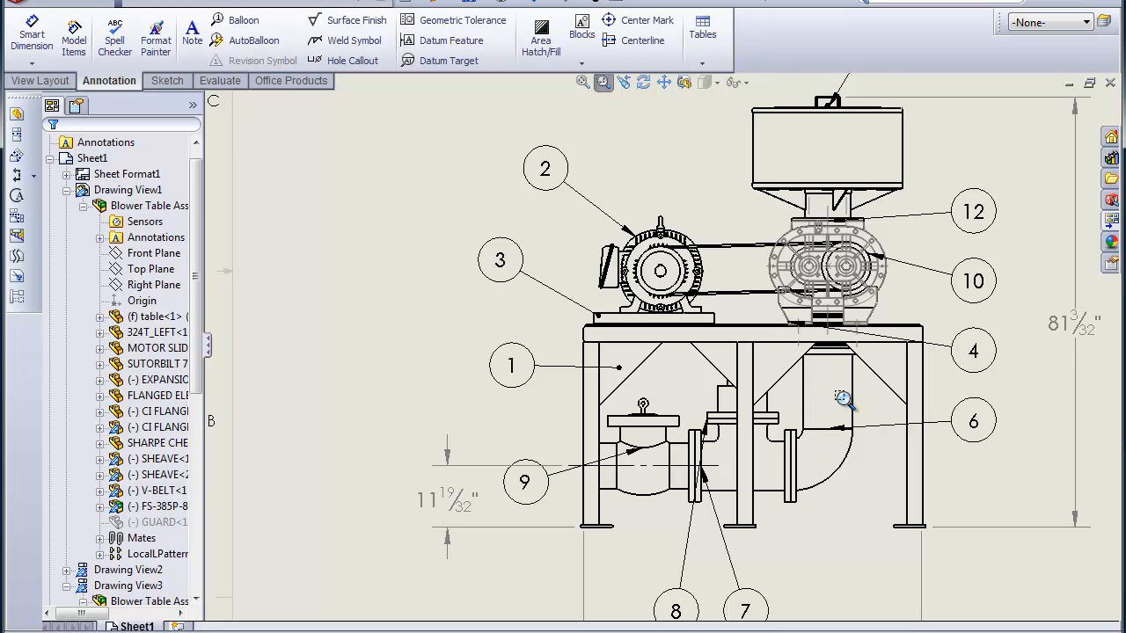
{"action": "mouse_move", "coordinate": [827, 368]}
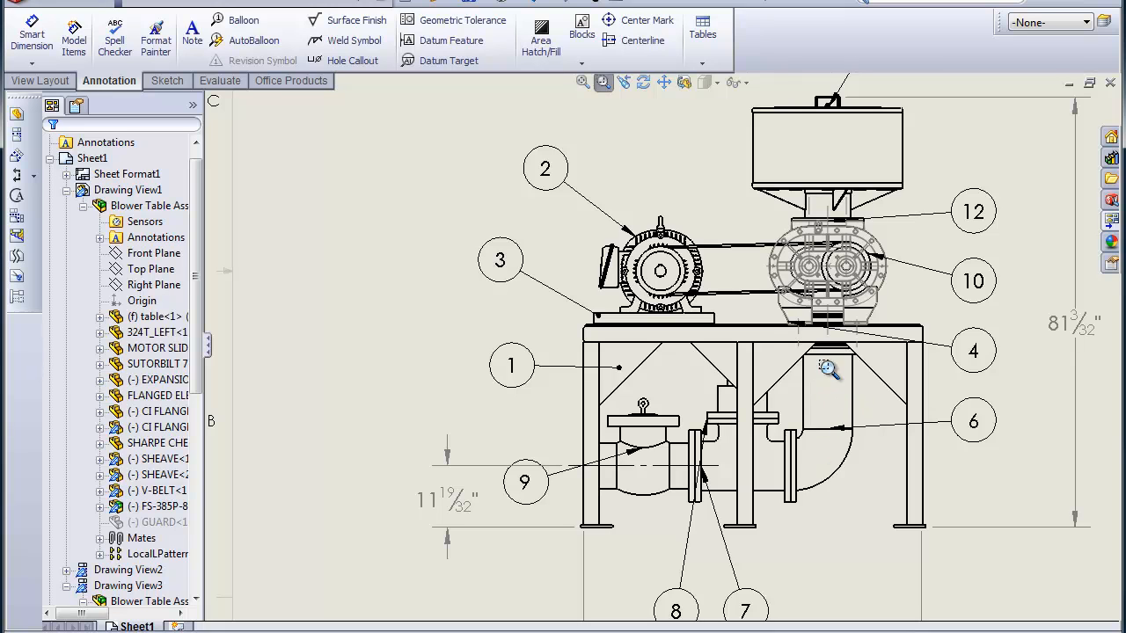
{"action": "mouse_move", "coordinate": [537, 505]}
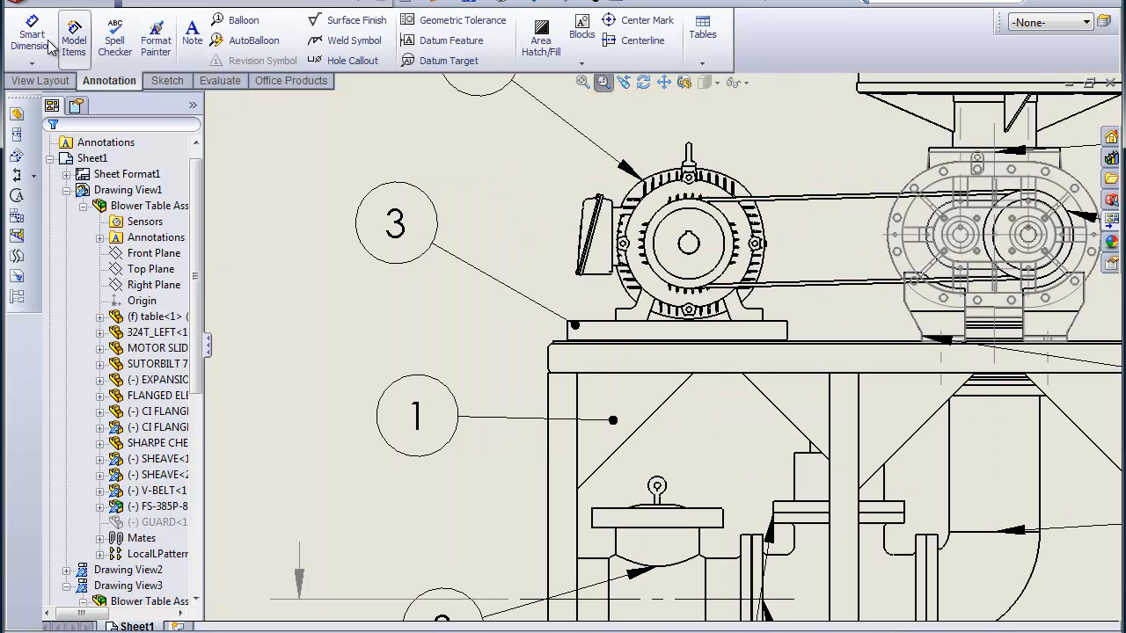
Step: Dimension the 10 3/32" motor shaft centre height above the table top, beside balloon 3
{"action": "left_click", "coordinate": [32, 35]}
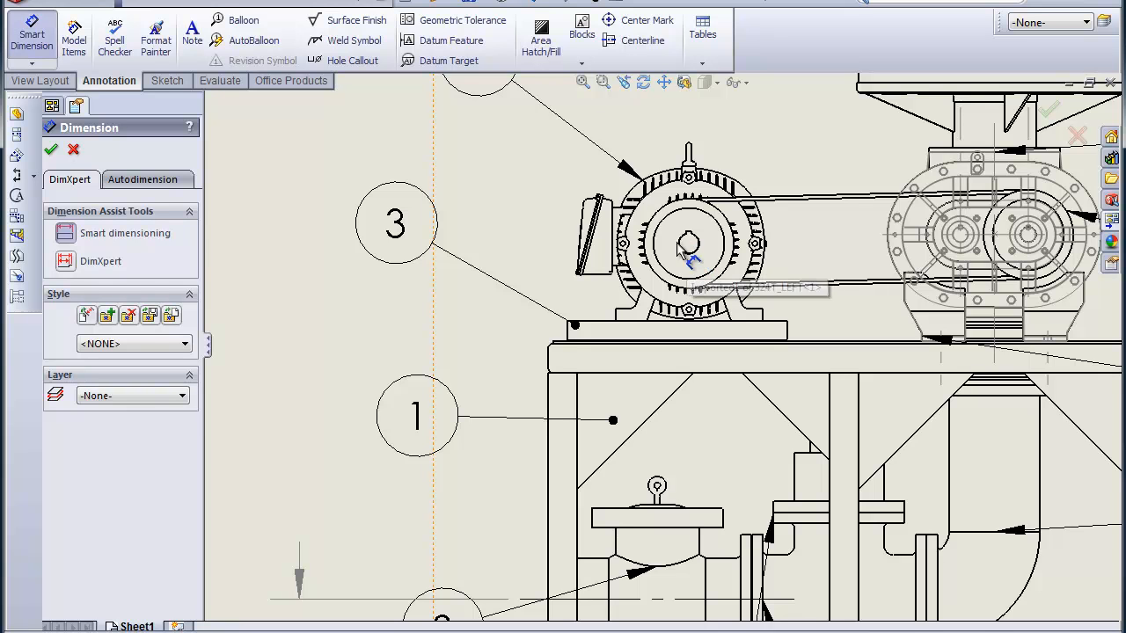
{"action": "left_click_drag", "start_coordinate": [453, 165], "coordinate": [628, 382]}
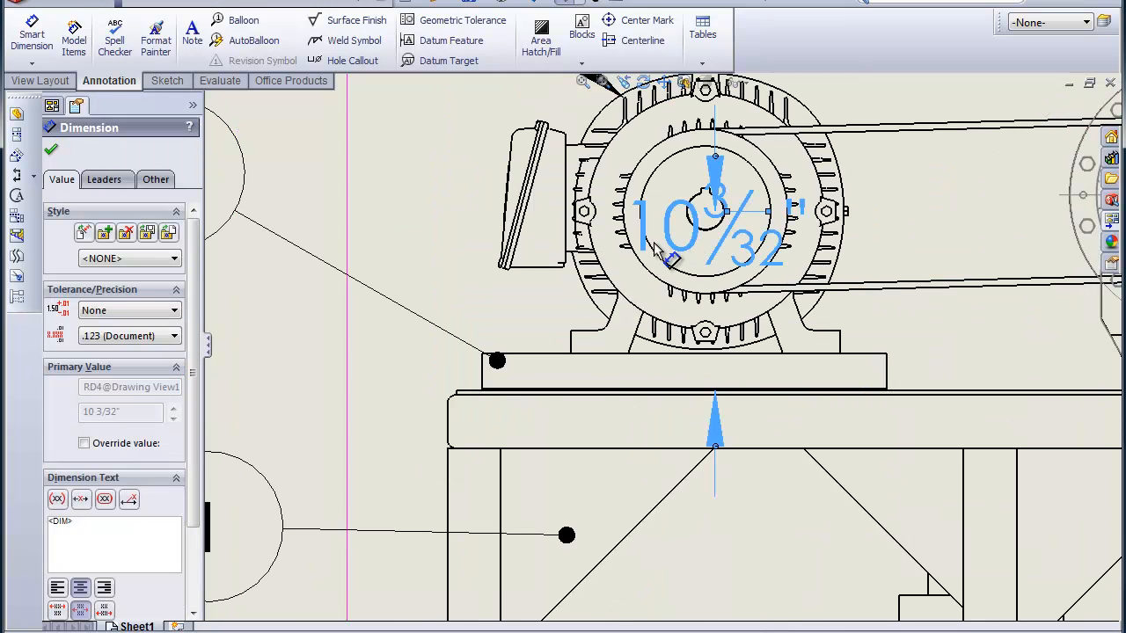
{"action": "left_click_drag", "start_coordinate": [704, 220], "coordinate": [352, 361]}
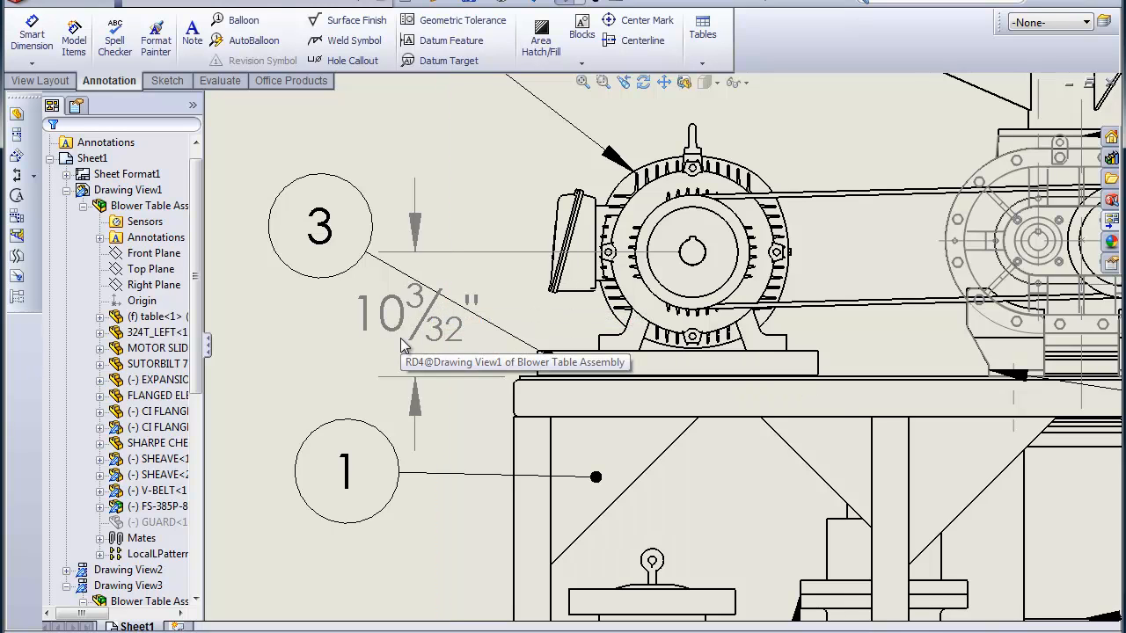
{"action": "mouse_move", "coordinate": [428, 321]}
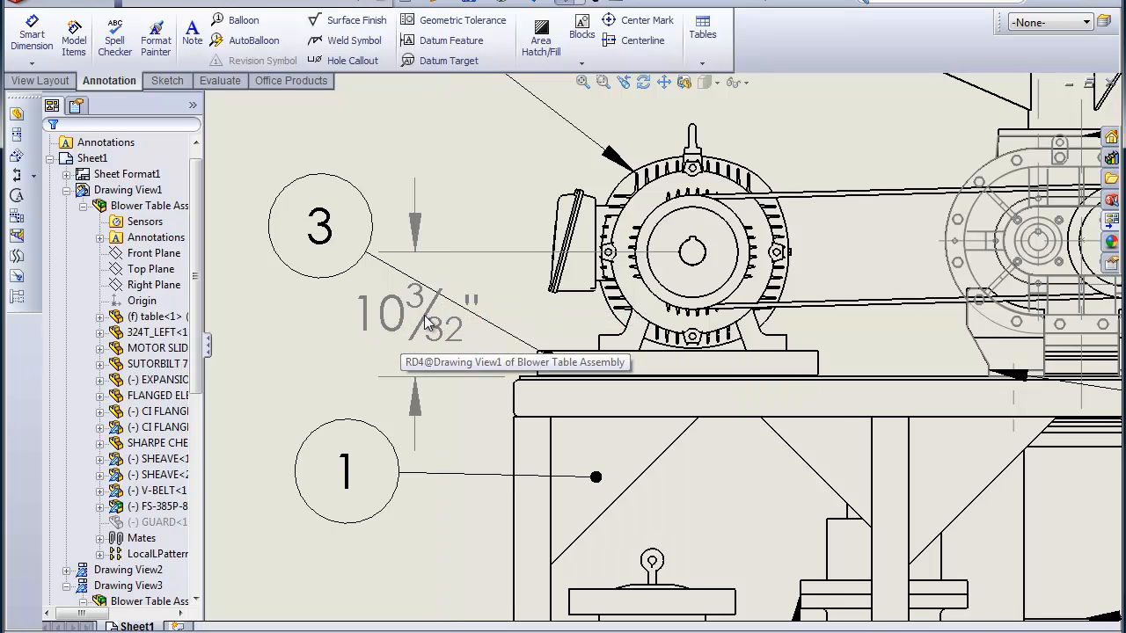
{"action": "left_click", "coordinate": [414, 312]}
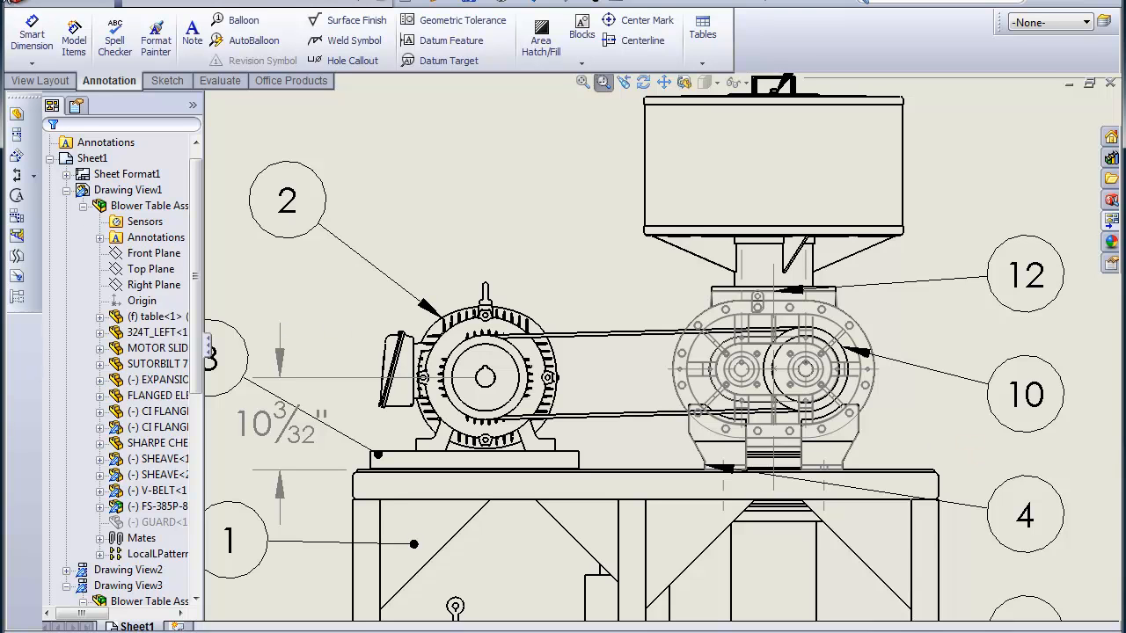
Step: Dimension the 35" motor-to-blower shaft spacing and append C/C to its text
{"action": "left_click", "coordinate": [32, 34]}
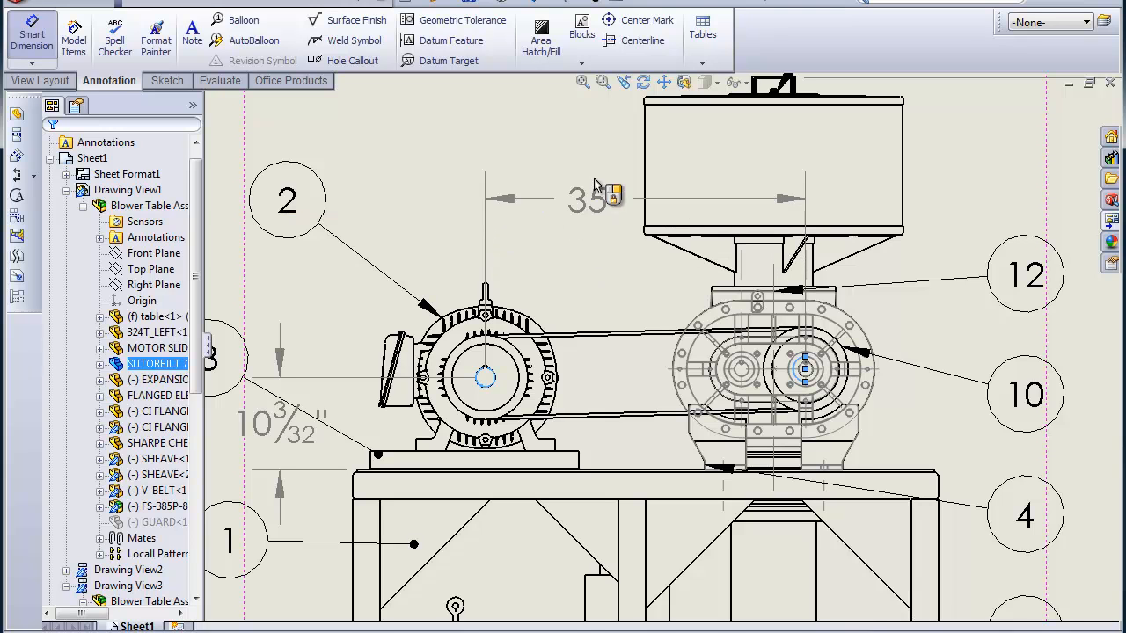
{"action": "left_click", "coordinate": [589, 198]}
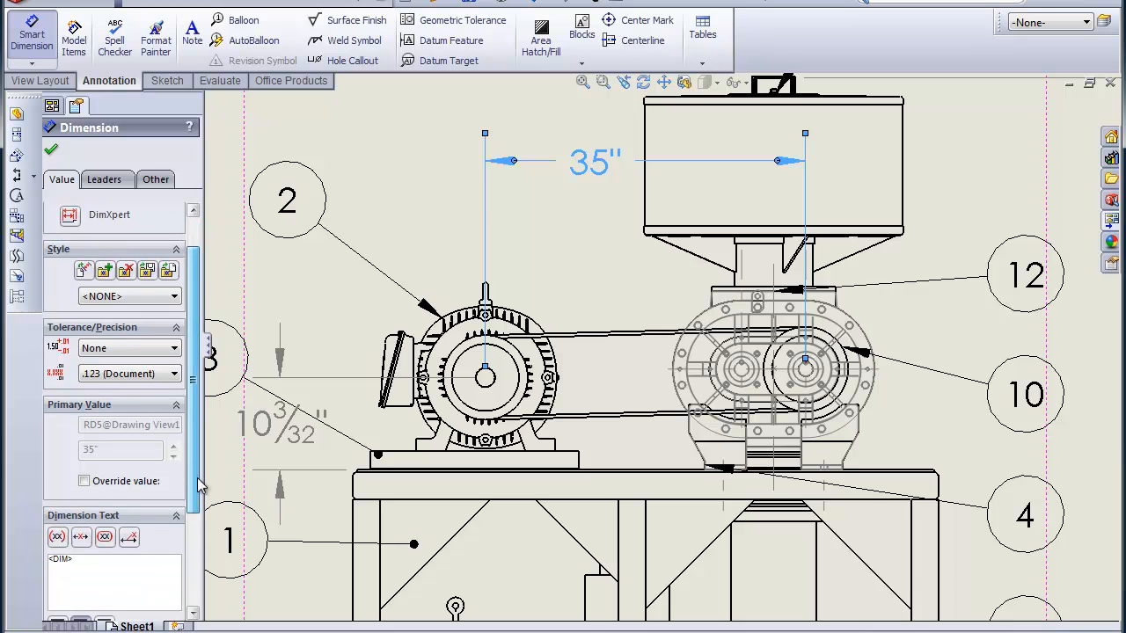
{"action": "scroll", "scroll_direction": "down", "scroll_amount": 3}
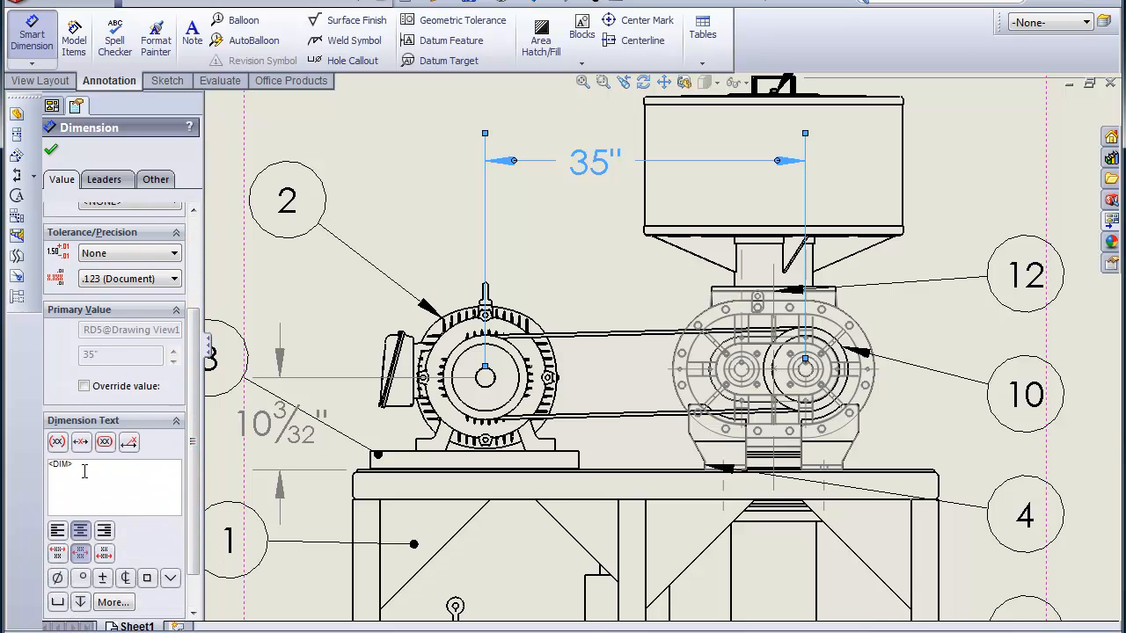
{"action": "type", "text": "c/c"}
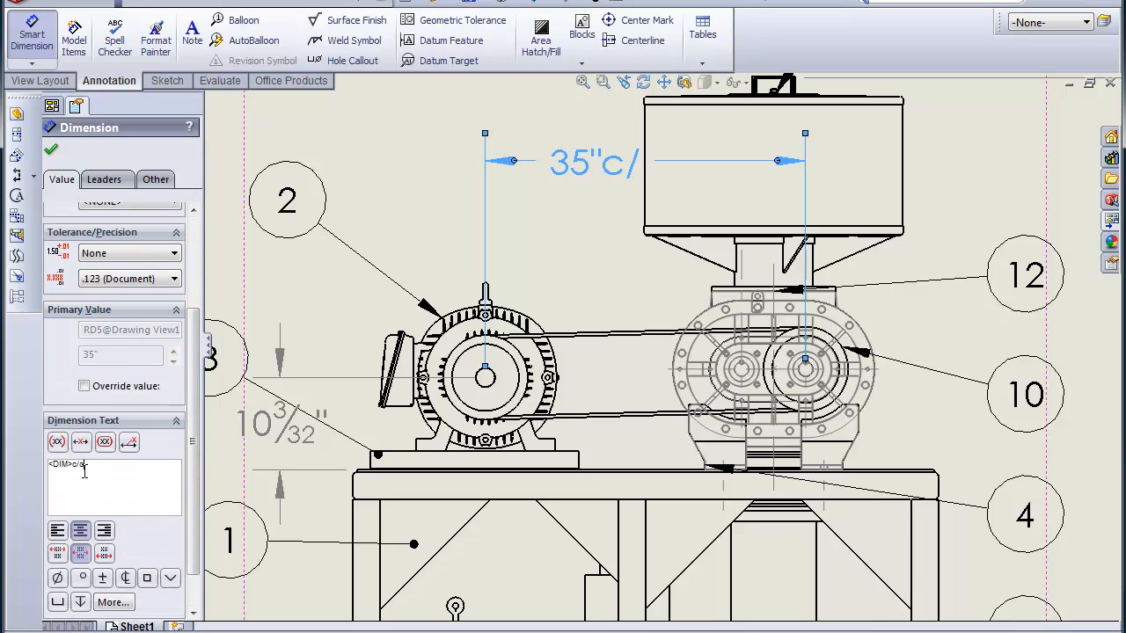
{"action": "key", "text": "BackSpace"}
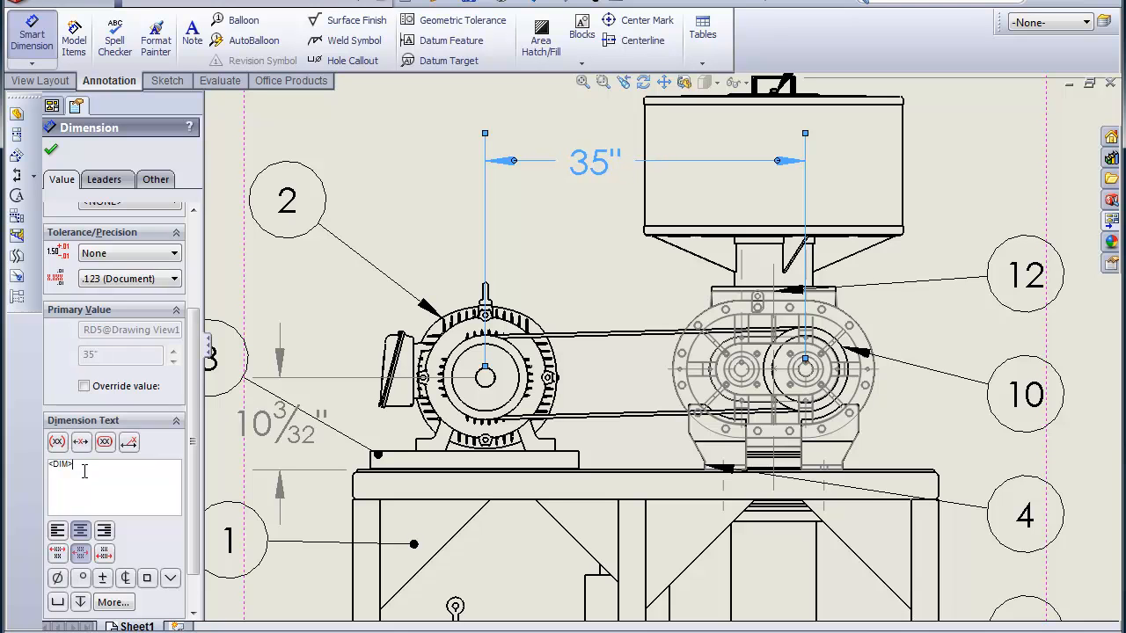
{"action": "type", "text": "C/C"}
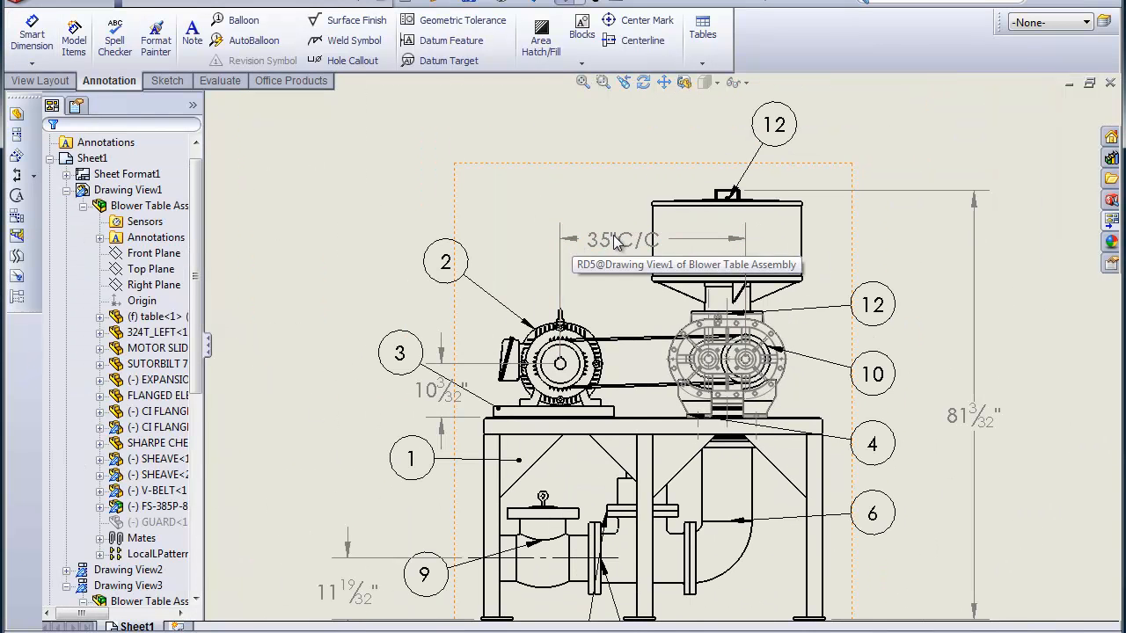
Step: Move the 35"C/C dimension higher above the hopper and deselect it
{"action": "left_click_drag", "start_coordinate": [622, 239], "coordinate": [661, 158]}
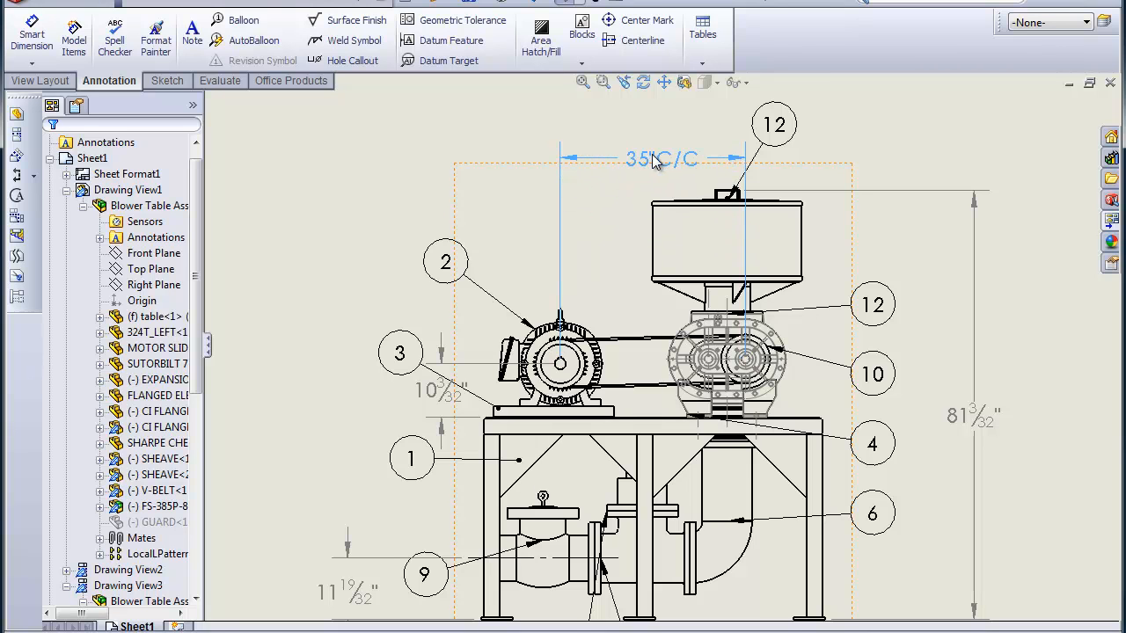
{"action": "left_click", "coordinate": [659, 160]}
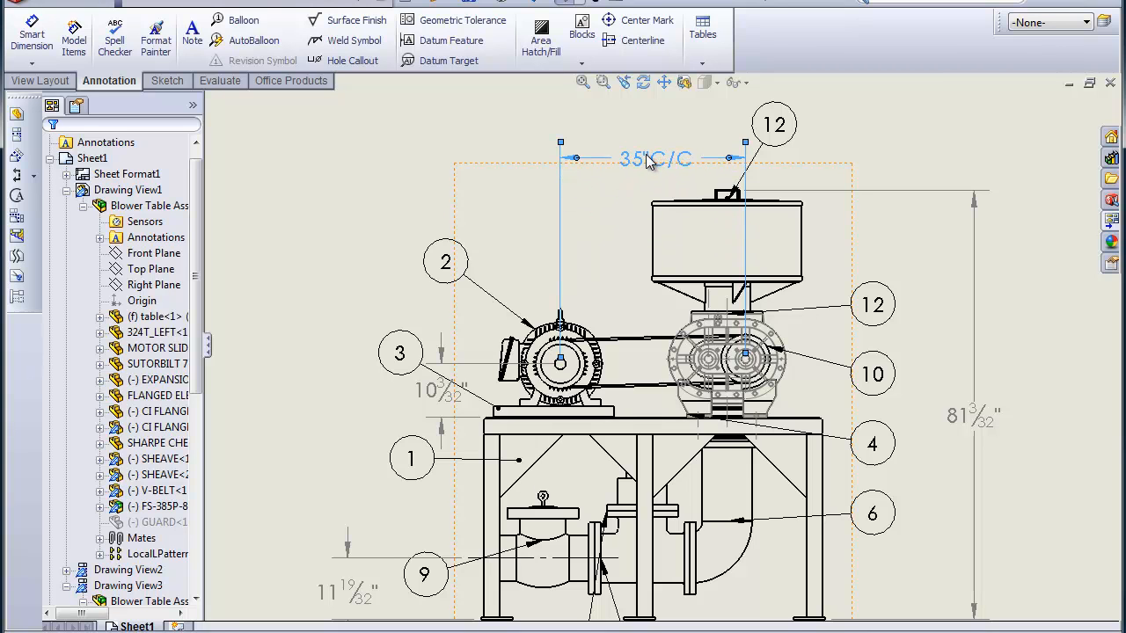
{"action": "left_click", "coordinate": [655, 160]}
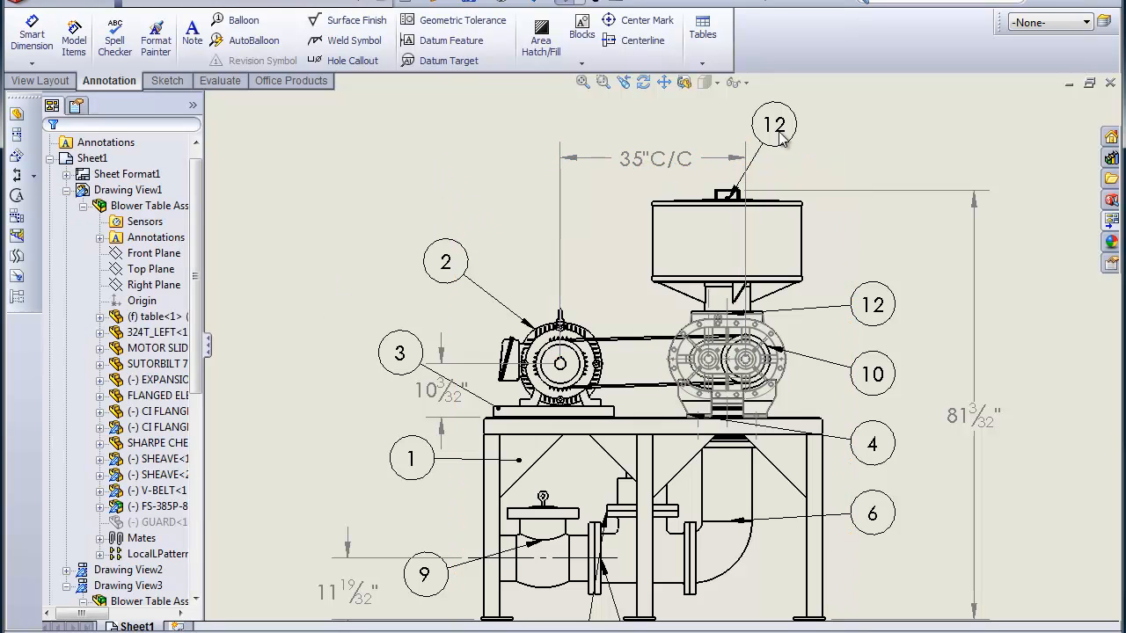
{"action": "mouse_move", "coordinate": [827, 158]}
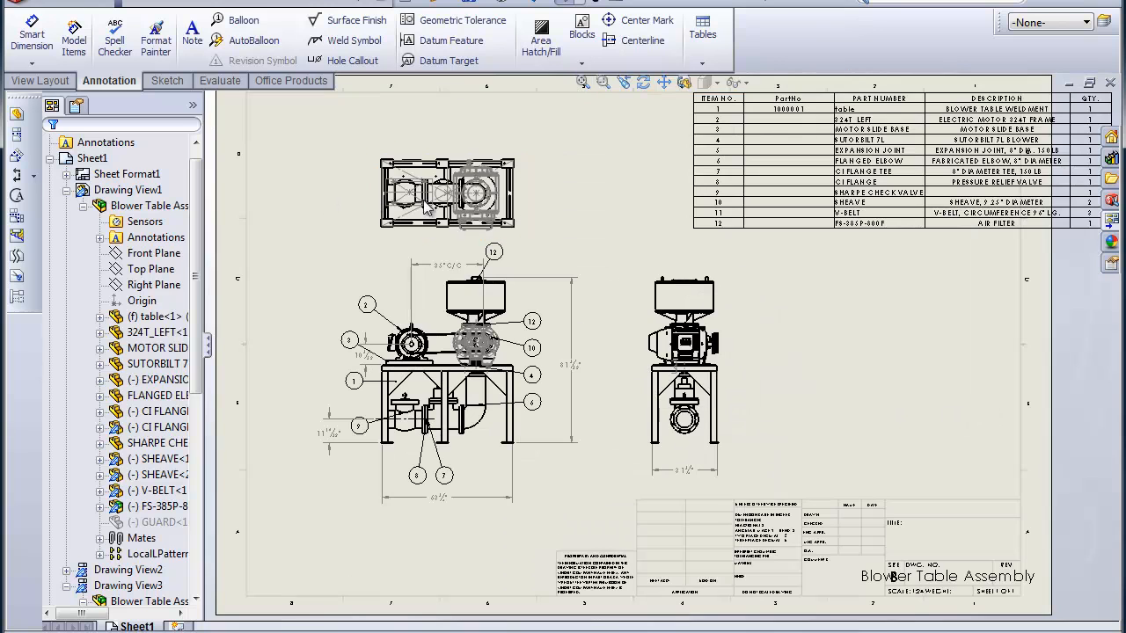
Step: Zoom to fit the whole sheet with all three views and the parts list
{"action": "left_click", "coordinate": [603, 82]}
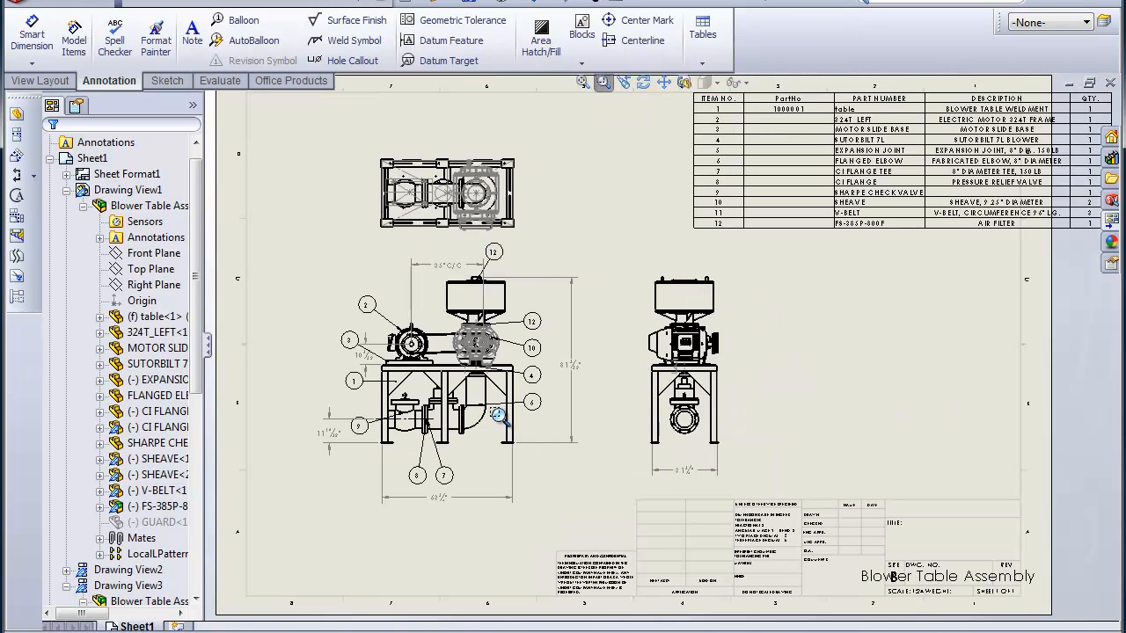